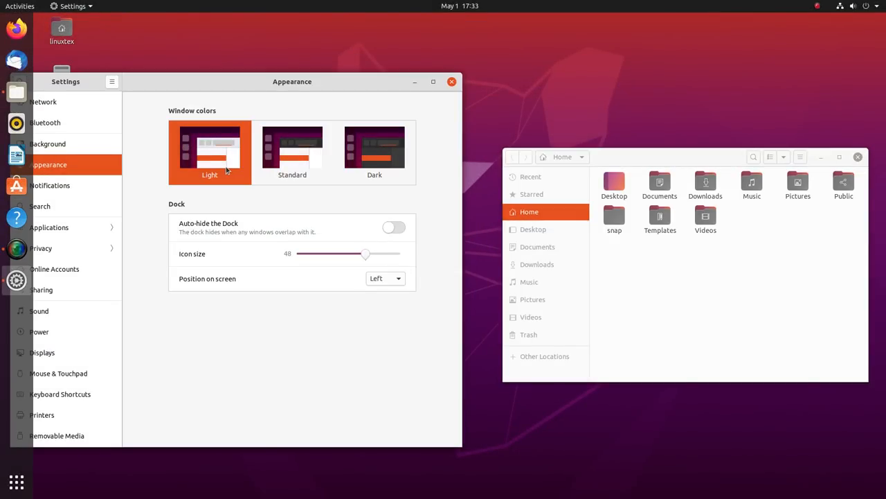
Choose the Standard window colour style in the Appearance panel
click(291, 149)
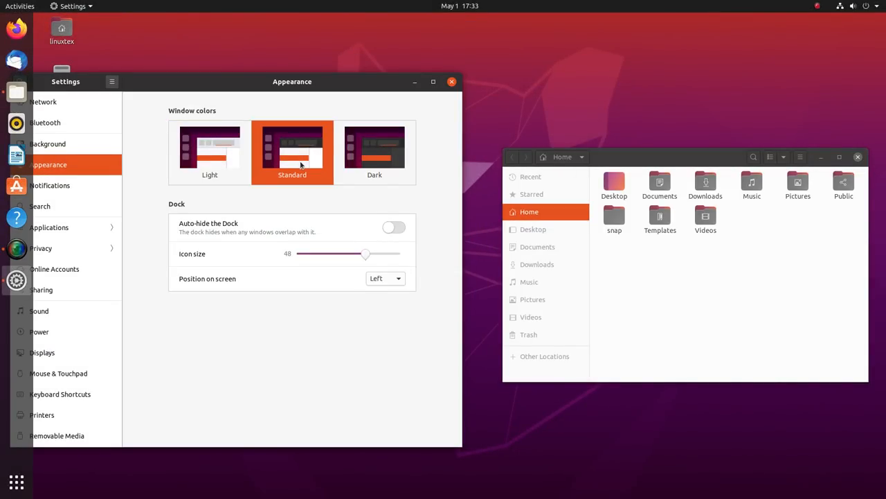
click(374, 150)
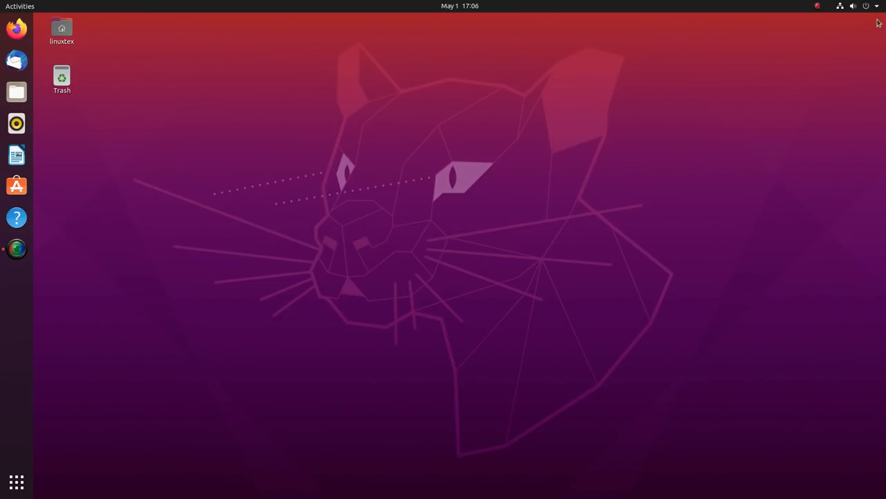
Enable Do Not Disturb in the calendar panel, then browse the Show Applications grid
click(853, 6)
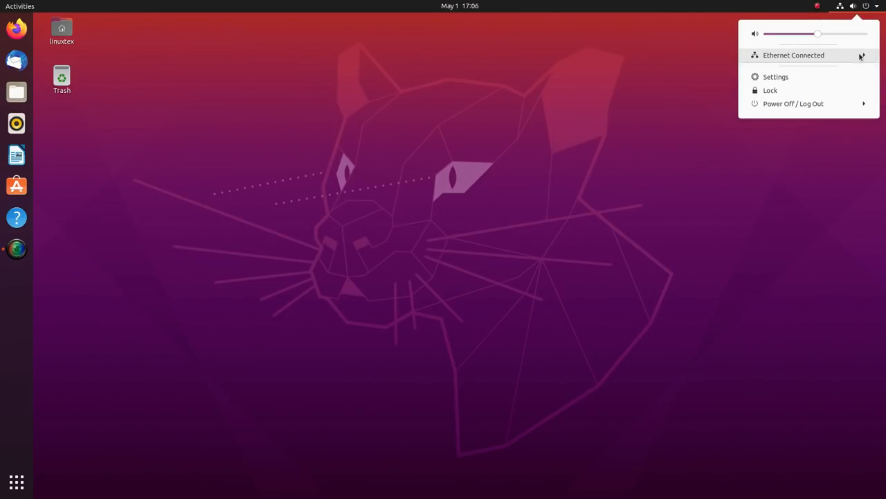
mouse_move(793, 103)
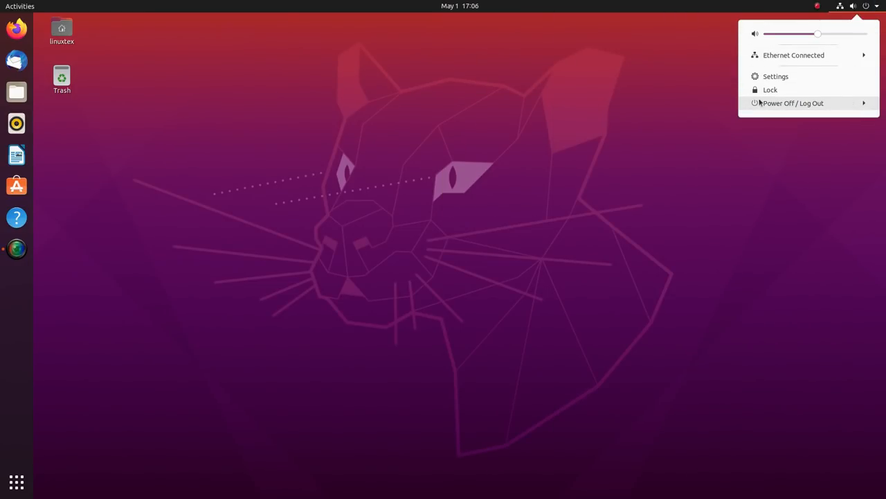
click(460, 6)
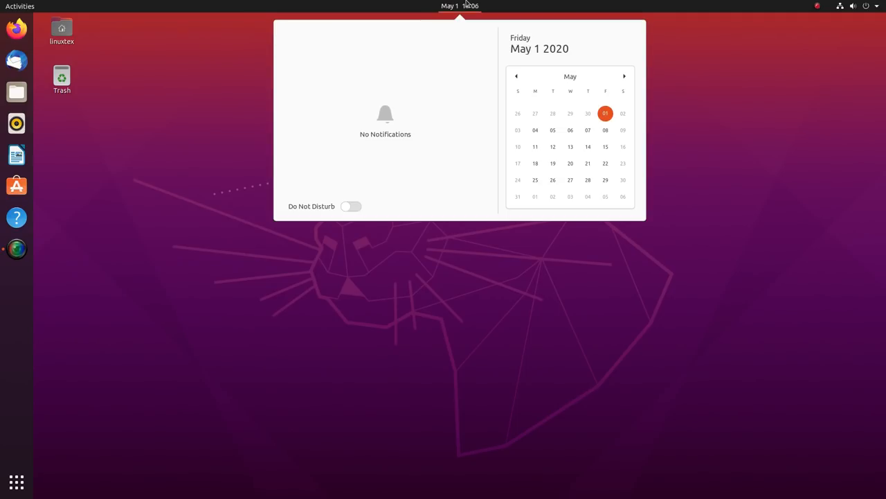
click(351, 207)
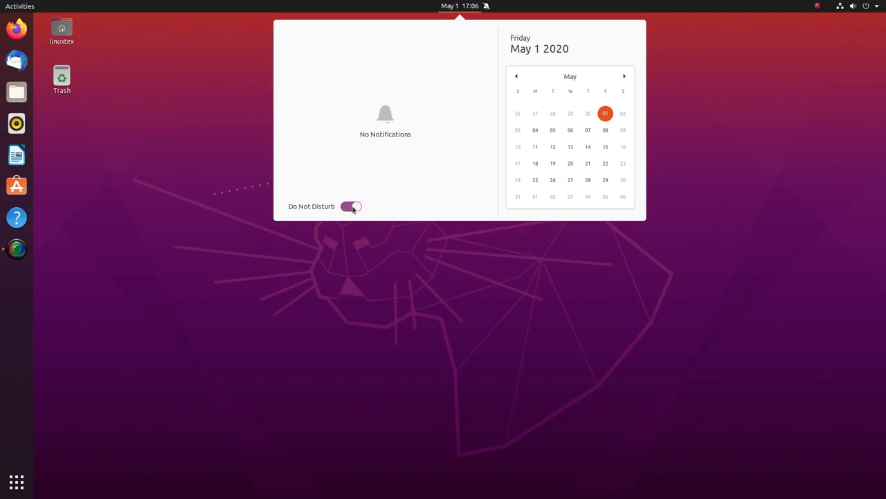
click(351, 206)
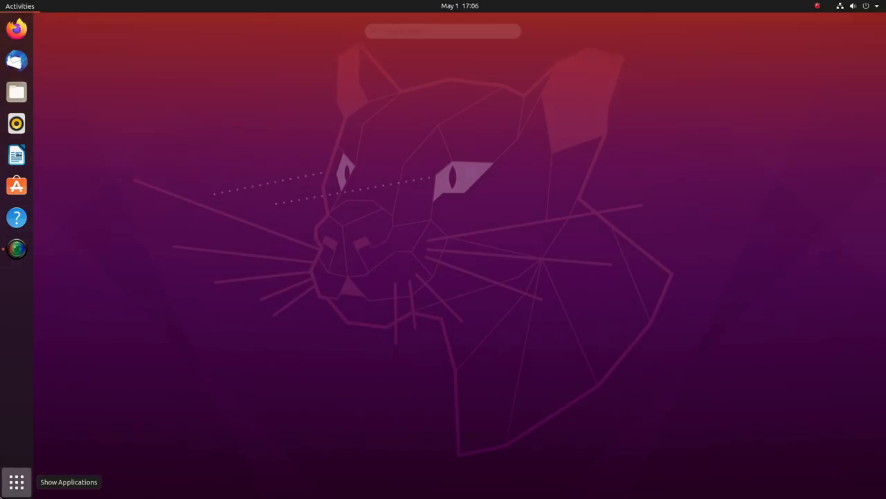
click(17, 481)
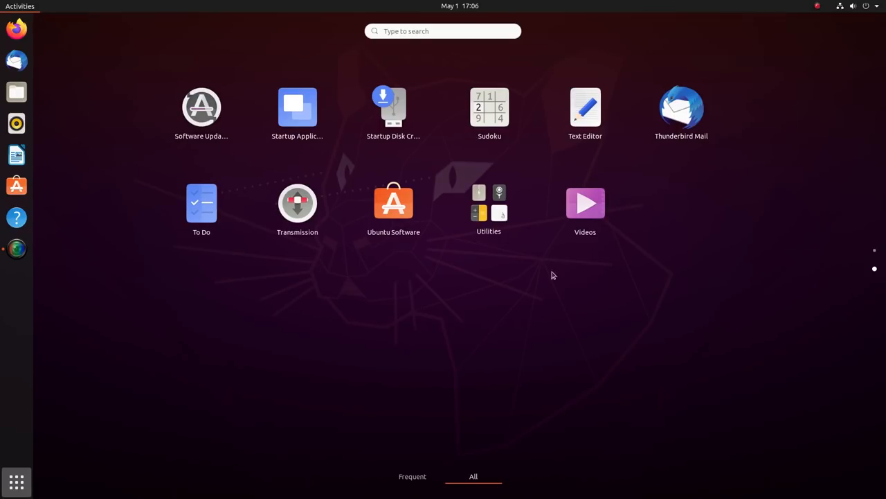
click(489, 203)
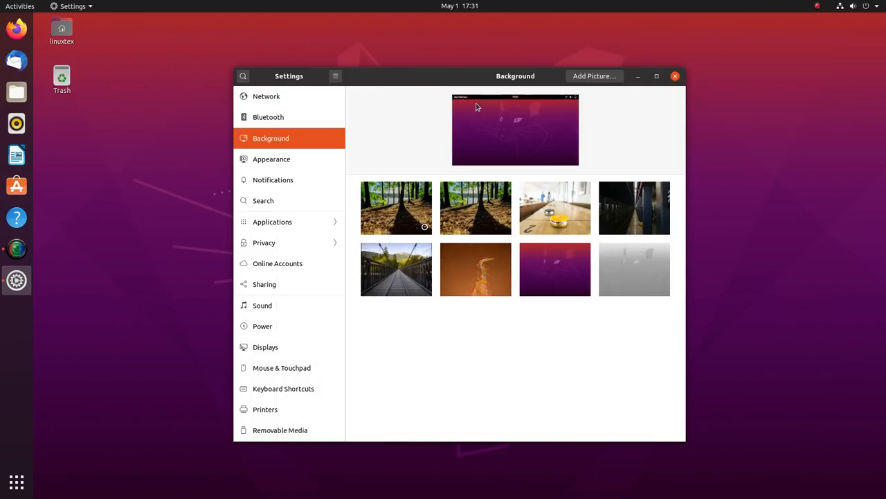
Apply the forest wallpaper with long tree shadows, then check the system menu and app grid
click(476, 208)
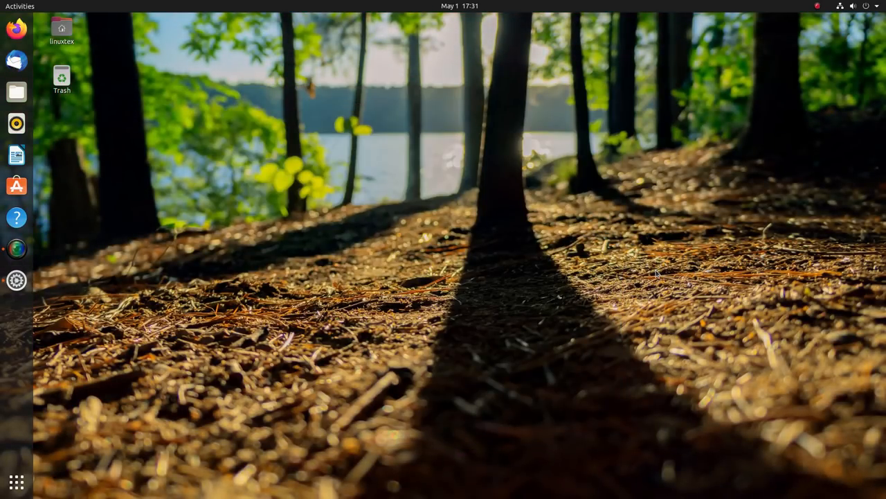
click(855, 6)
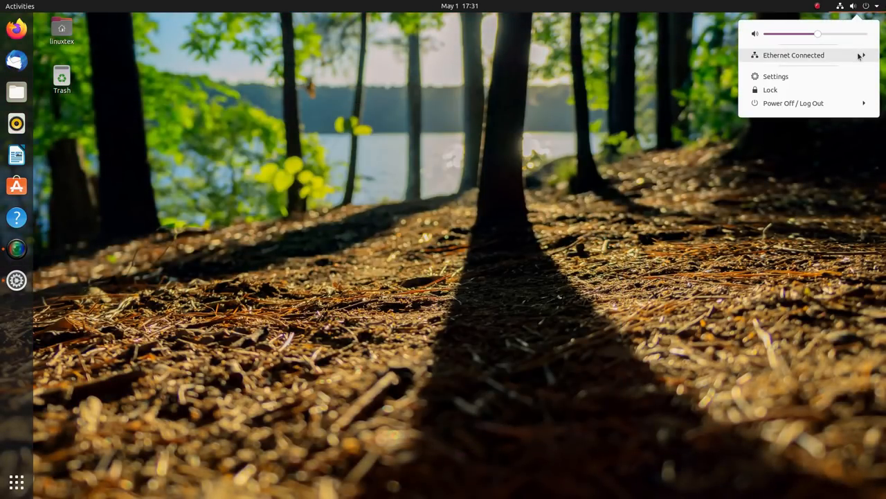
click(424, 64)
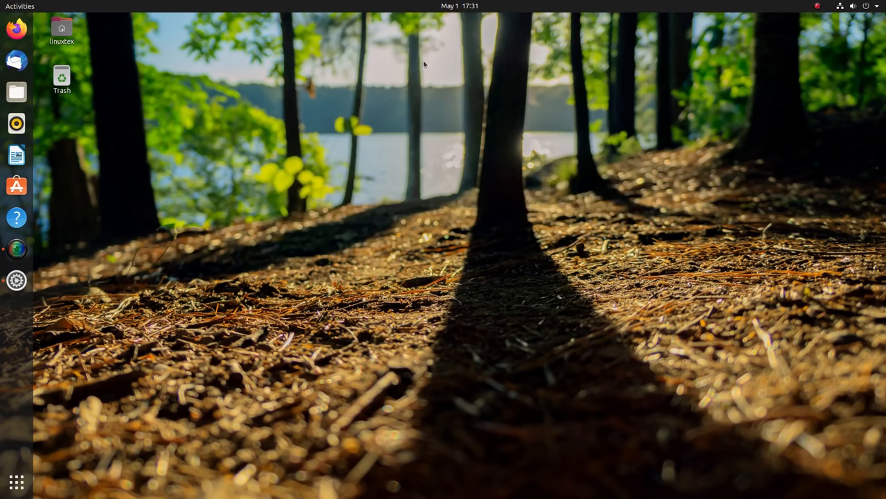
mouse_move(135, 398)
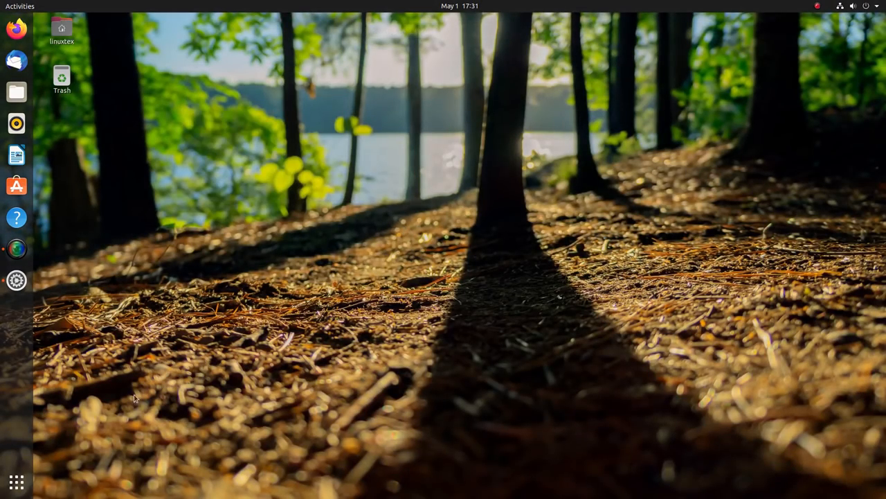
click(16, 481)
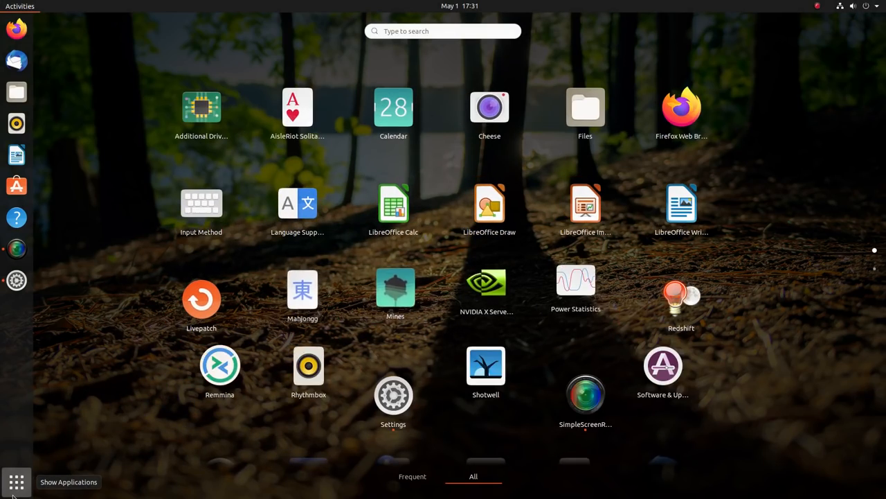
click(16, 482)
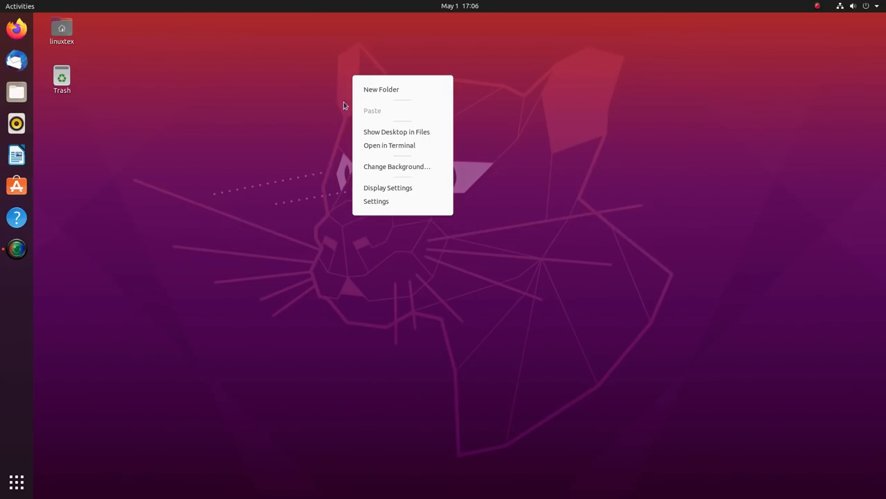
Expand the Power Off / Log Out options and view the calendar panel
click(854, 6)
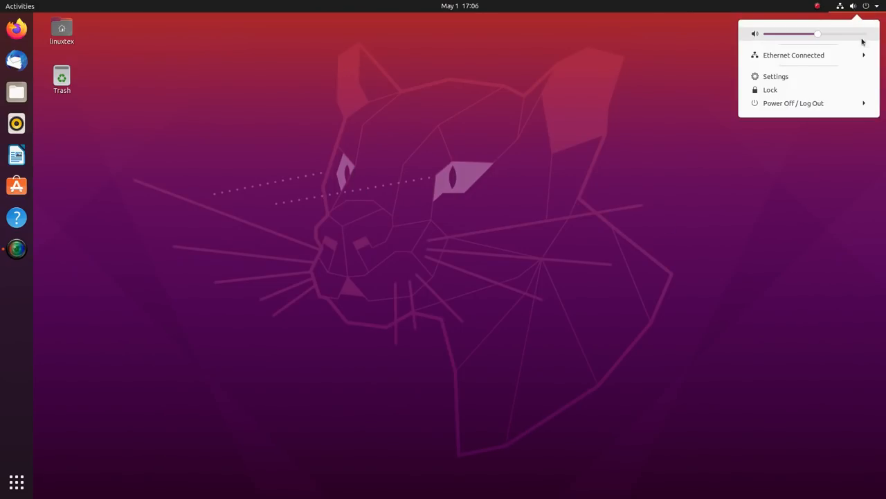
click(793, 102)
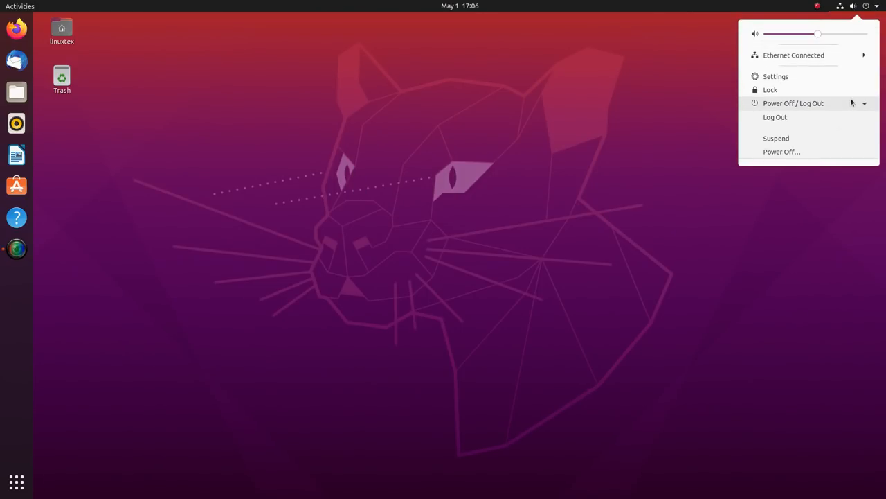
click(459, 6)
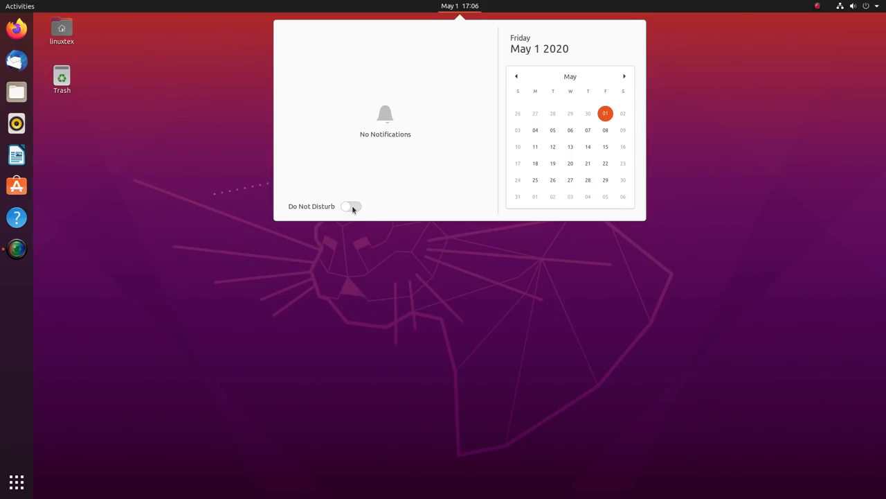
click(460, 5)
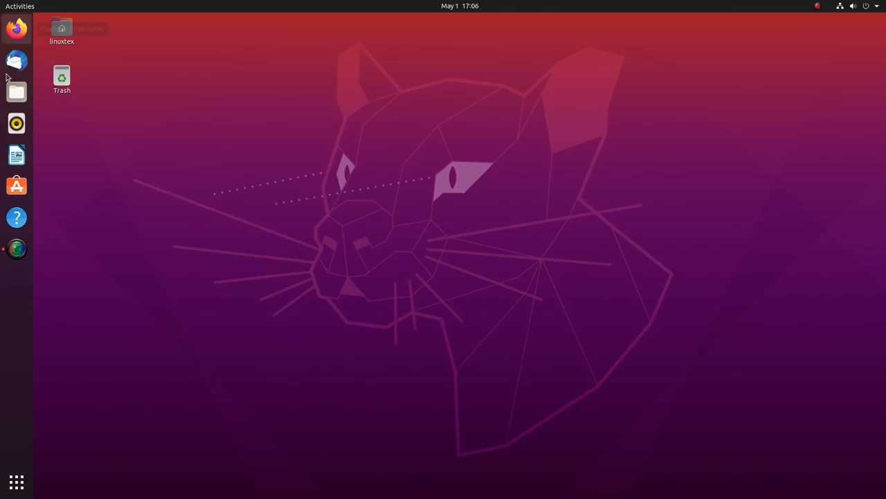
Launch Files from the Show Applications grid, opening the Home folder
click(16, 481)
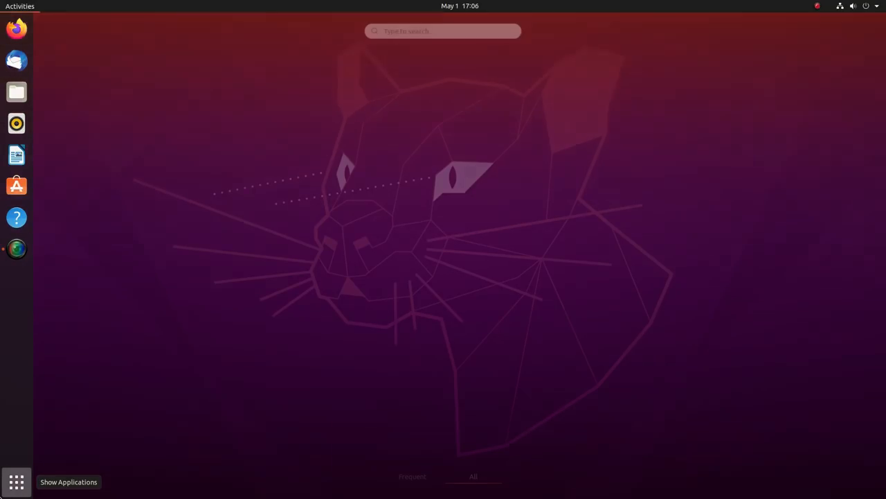
click(16, 482)
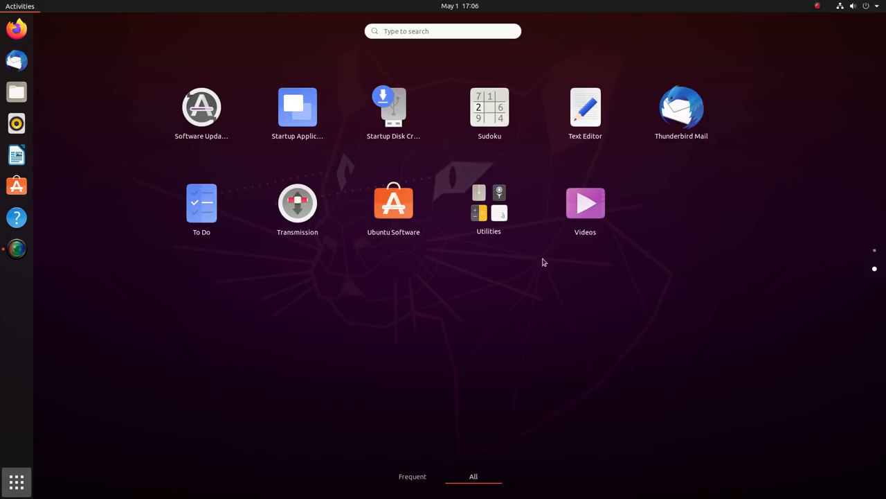
click(489, 203)
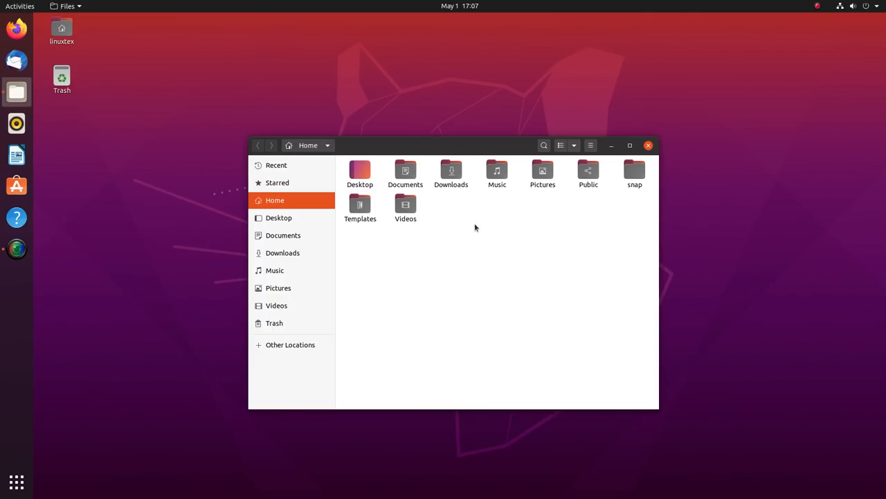
Select Home folders and toggle the list view from the Files menu
click(360, 208)
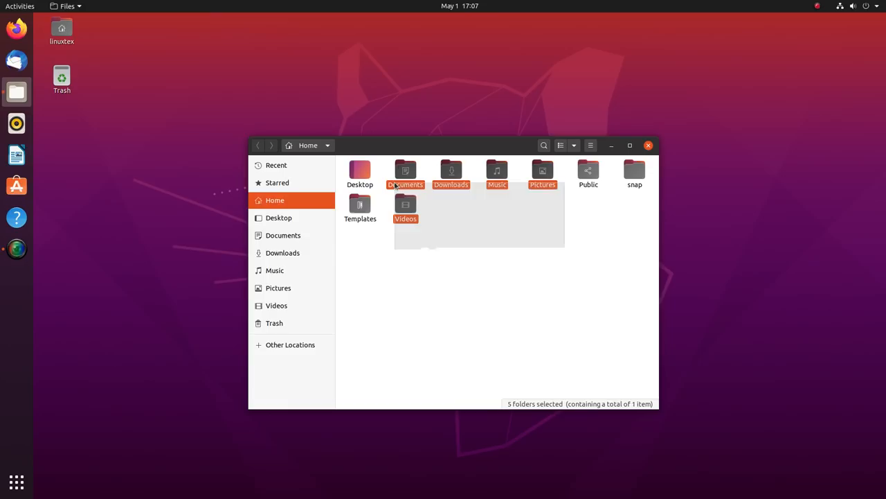
click(590, 145)
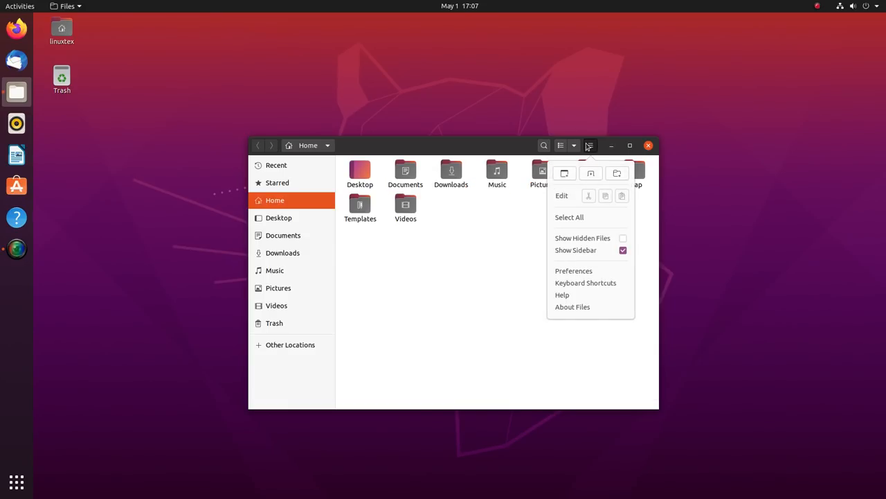
click(574, 146)
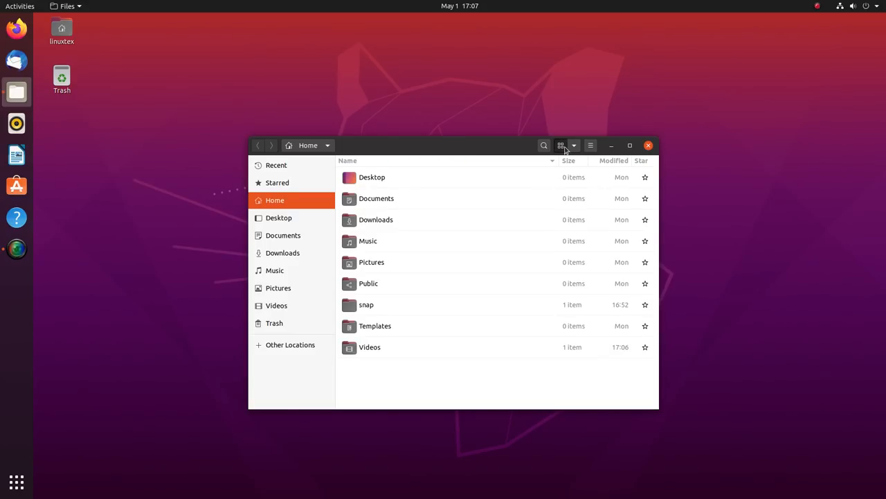
click(560, 145)
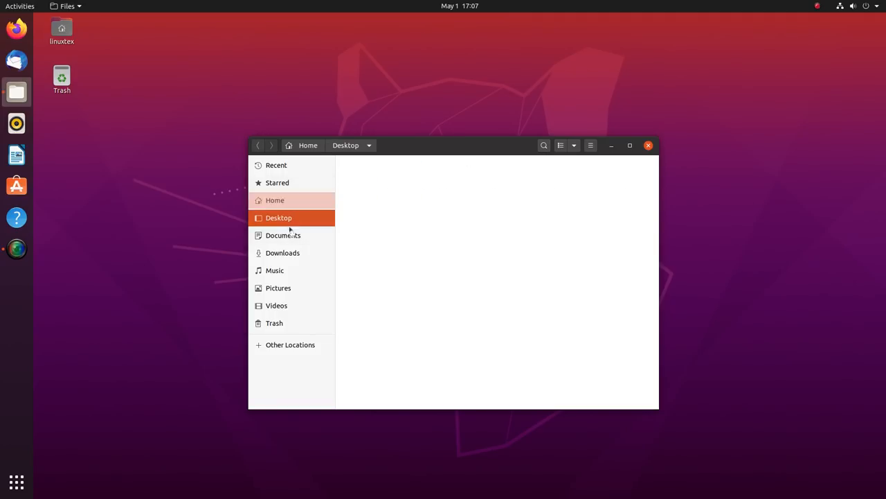
Return to the Home folder and open a Terminal, moving it lower right
click(275, 200)
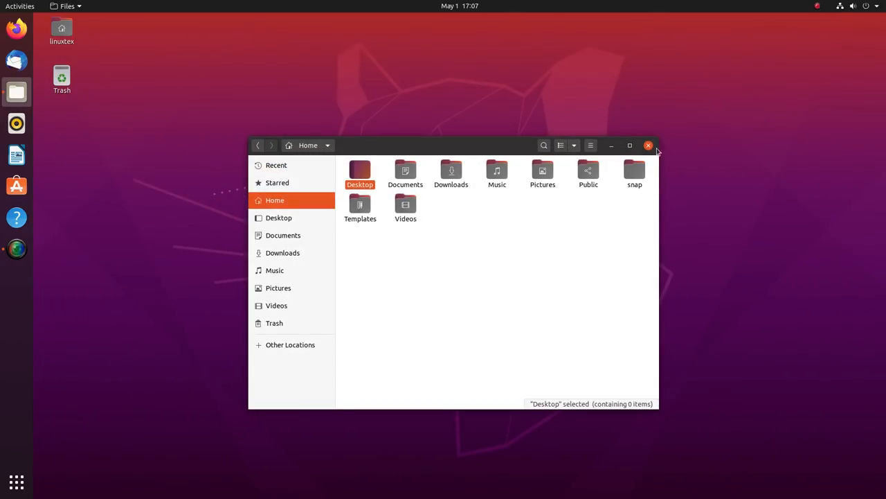
click(17, 278)
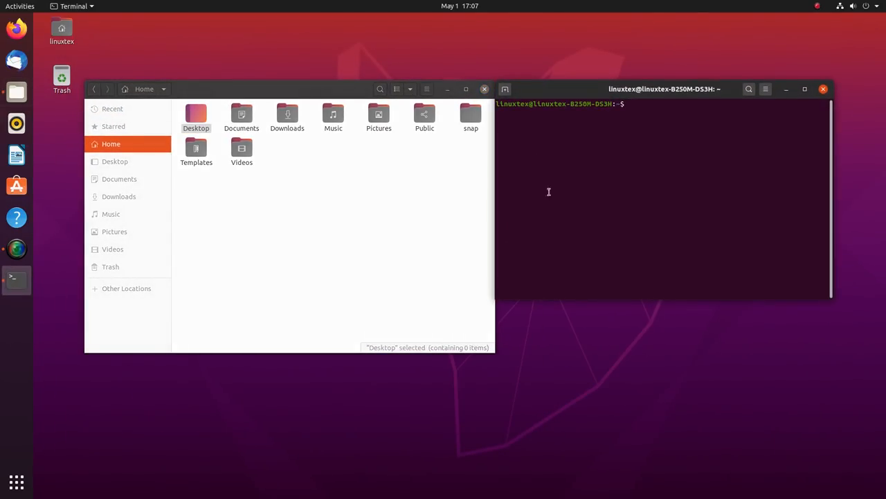
drag(662, 88, 707, 132)
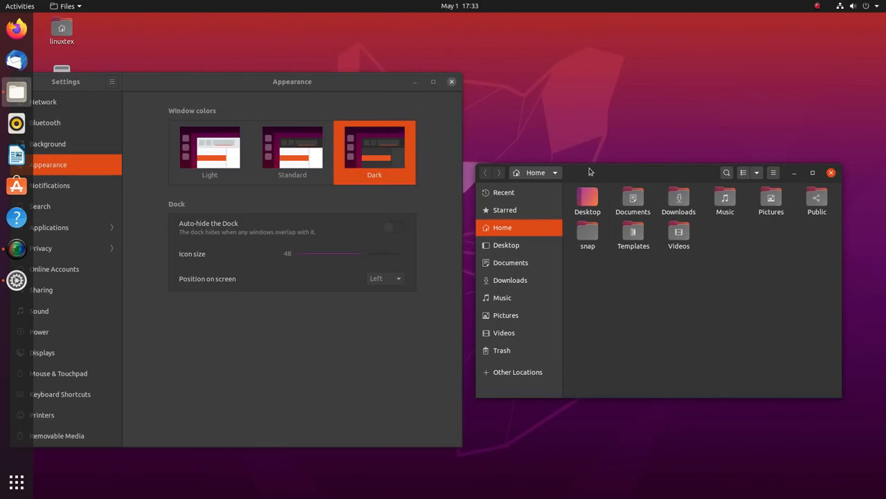
Try the Light style, then apply the Dark window colours in Appearance
click(209, 147)
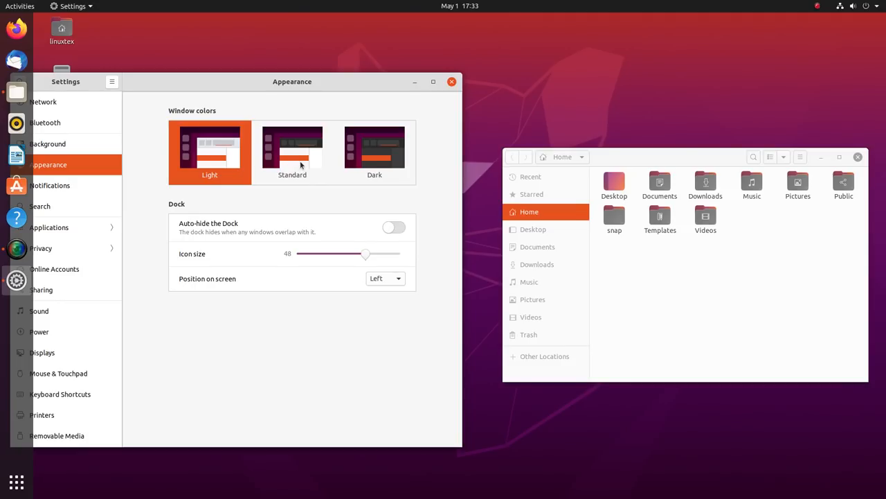
click(374, 149)
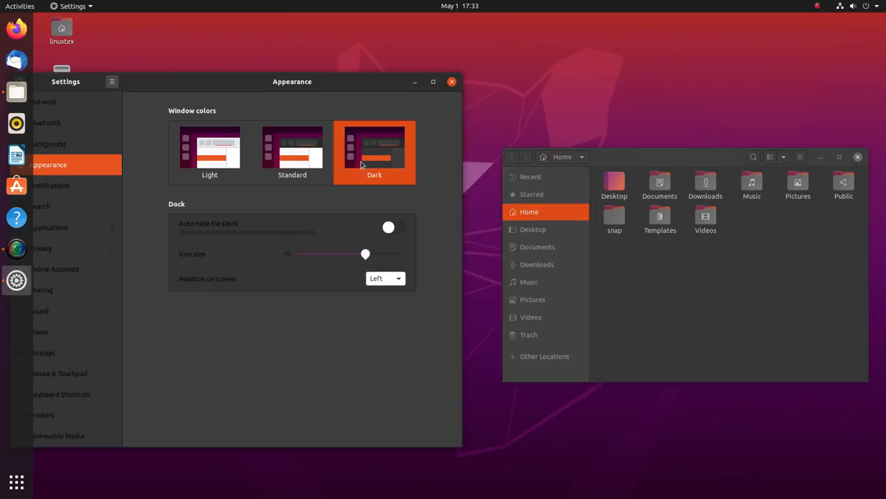
click(705, 218)
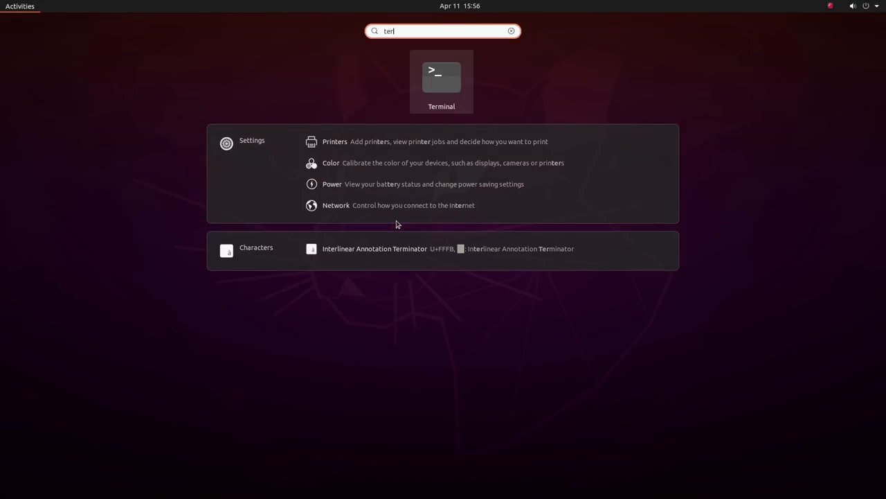
mouse_move(410, 153)
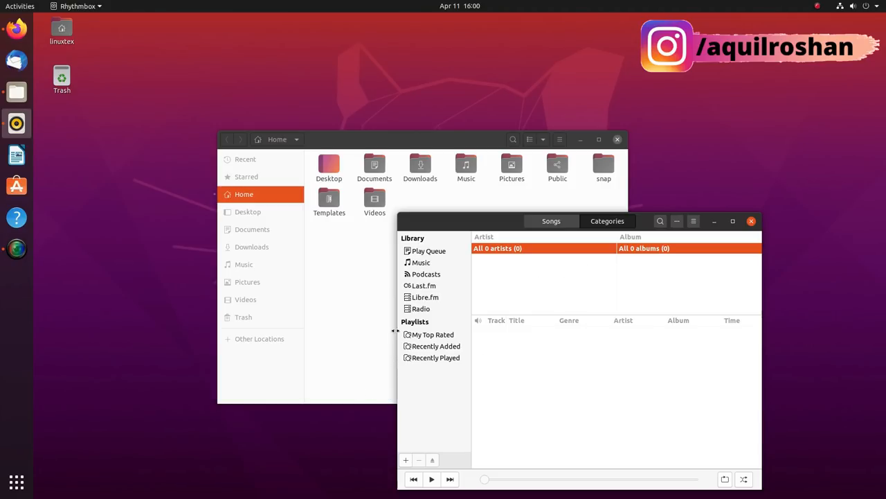
mouse_move(360, 333)
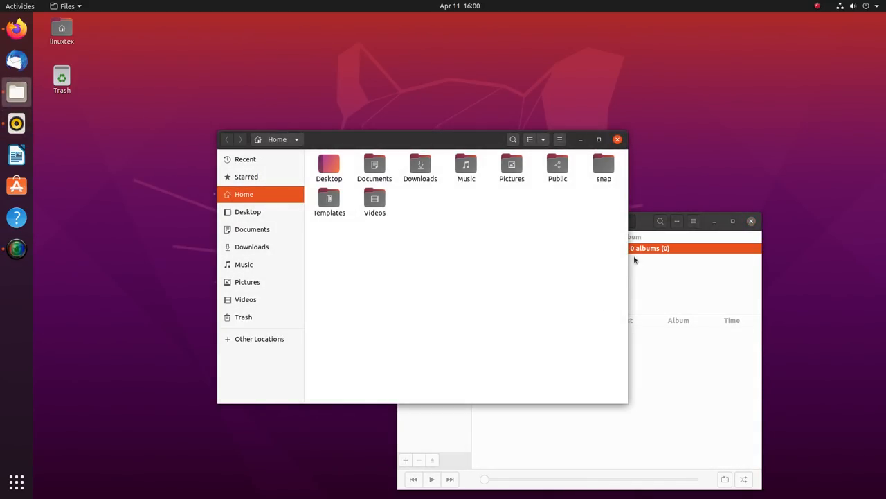
mouse_move(629, 417)
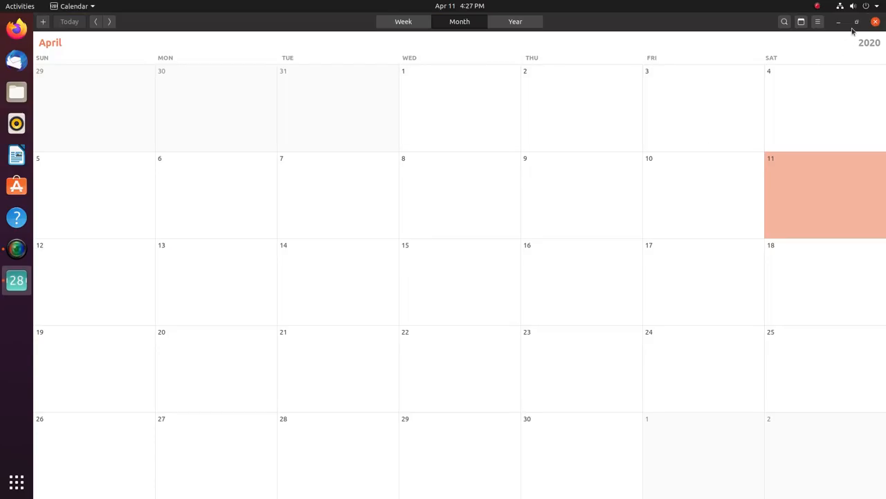
Launch Terminal from the app grid, move it lower right, and type uname
click(856, 21)
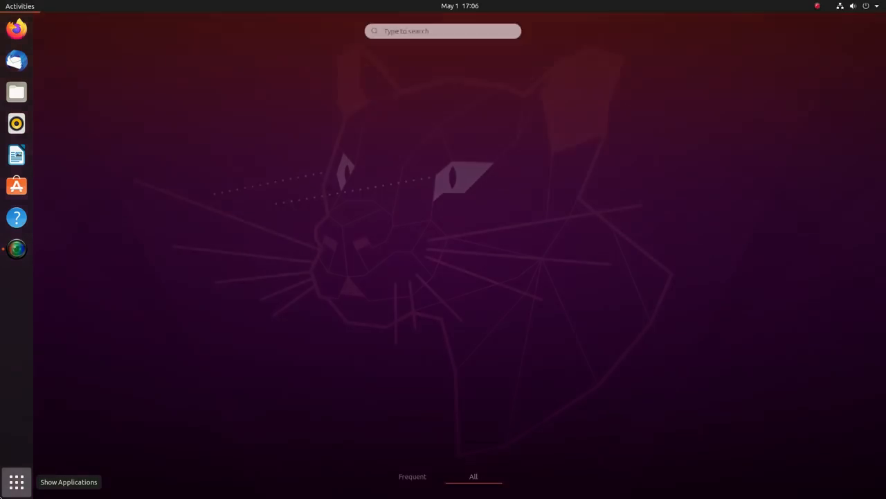
click(16, 482)
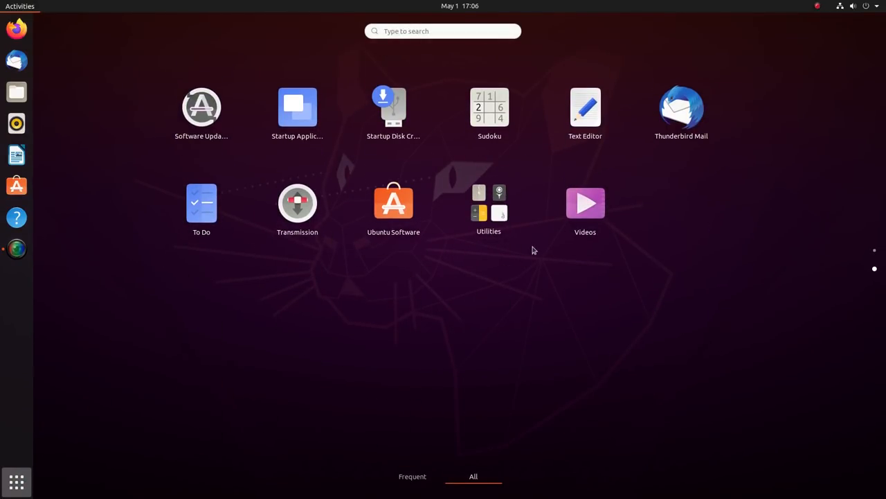
click(489, 203)
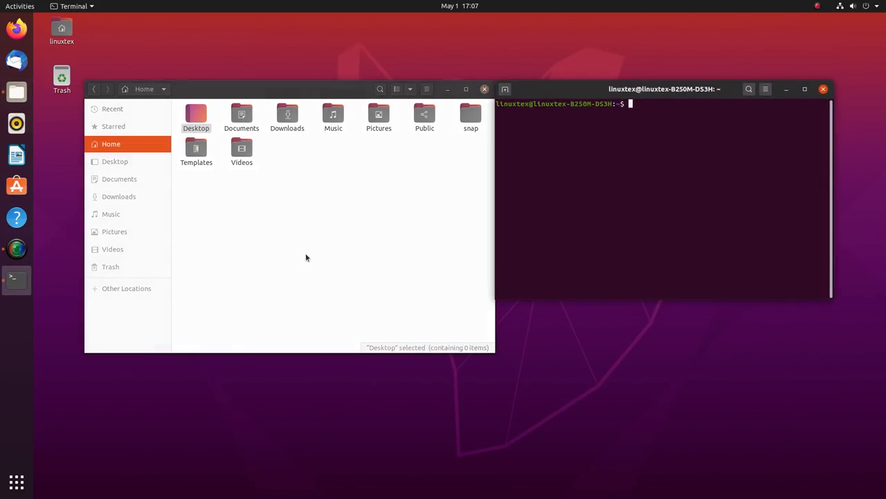
drag(663, 89, 707, 131)
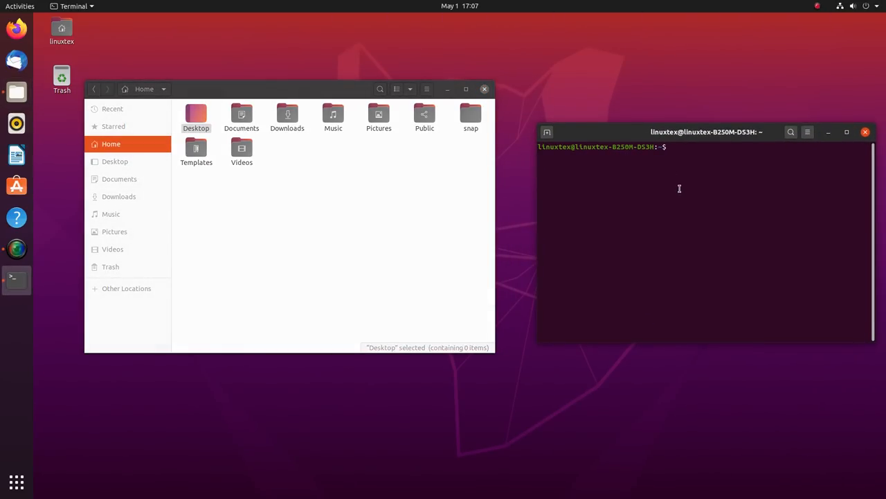
text(uname)
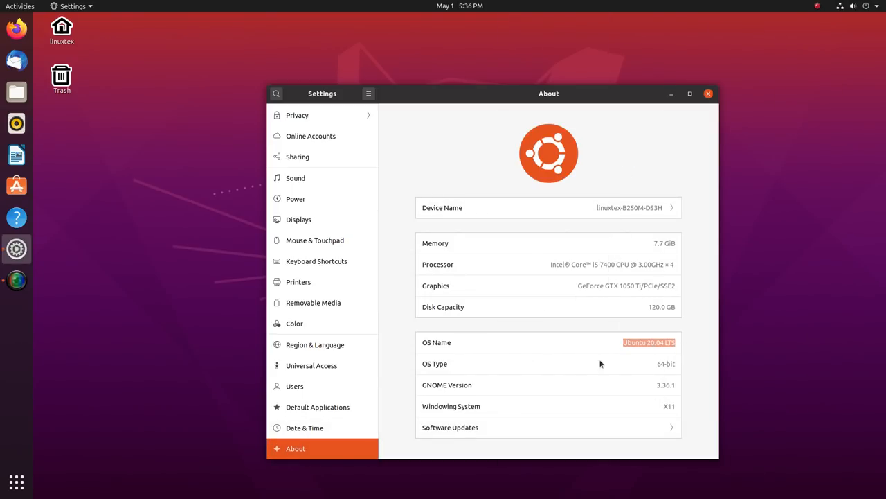
mouse_move(571, 415)
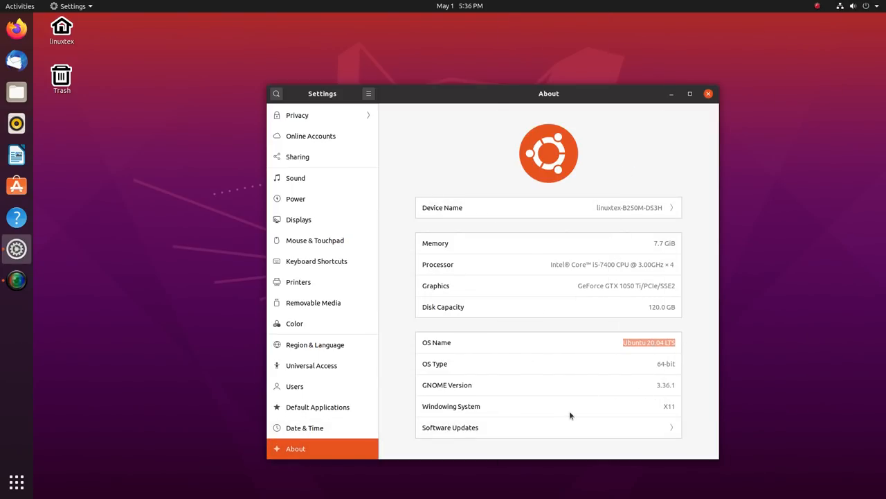
Select nvidia-driver-440 under Additional Drivers and apply the changes
click(708, 94)
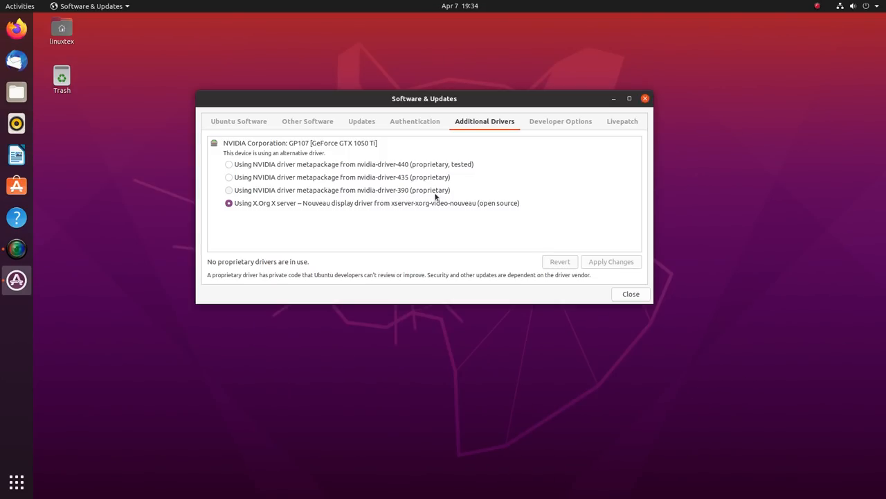
mouse_move(417, 200)
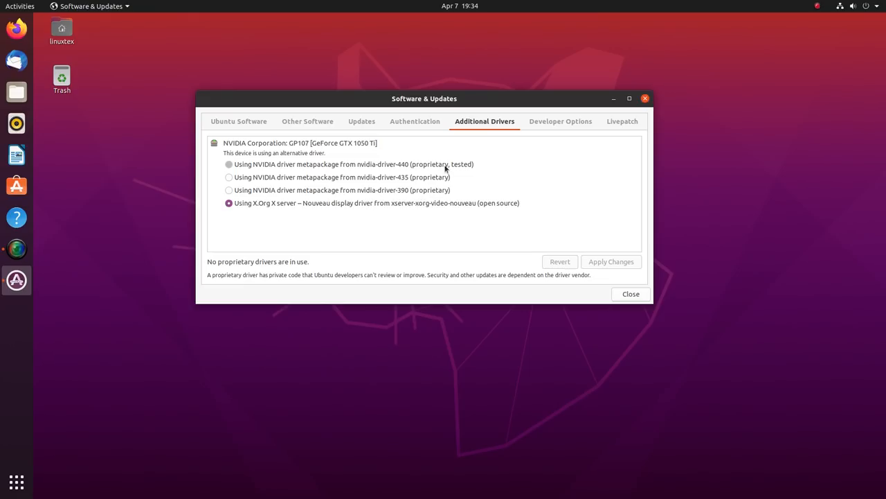
click(229, 164)
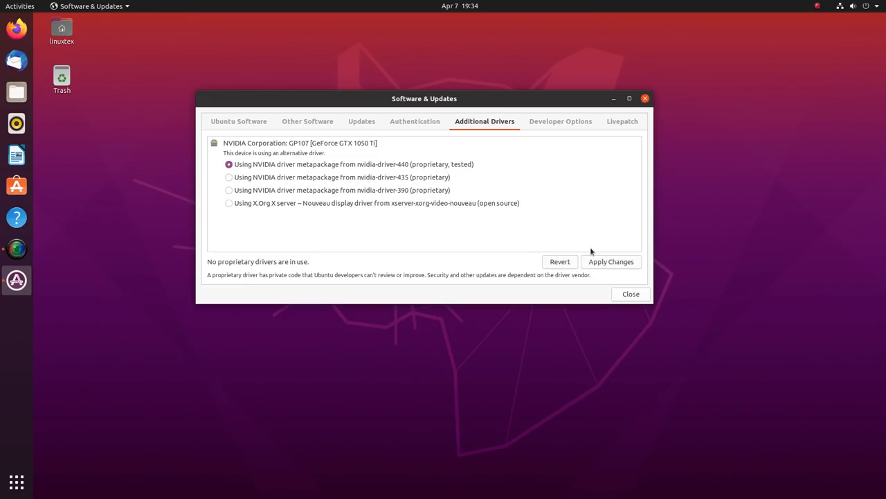
click(611, 261)
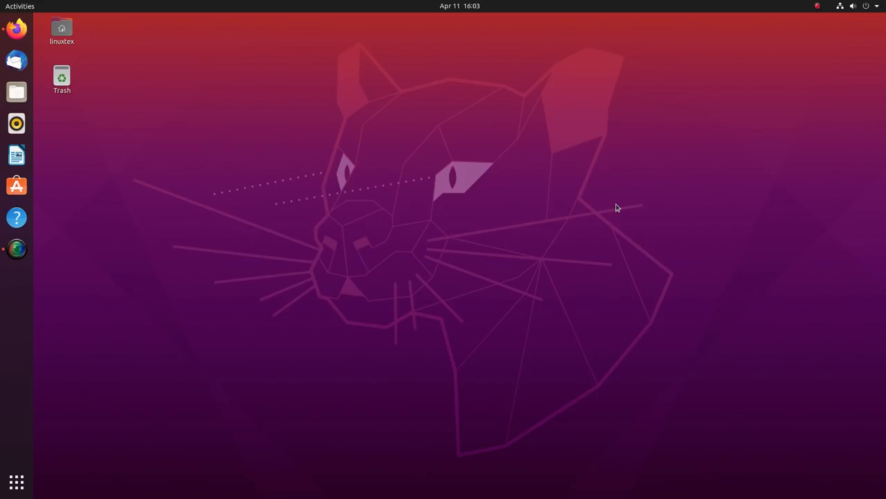
Run python, get the python3 suggestion, and close the Terminal window
text(python)
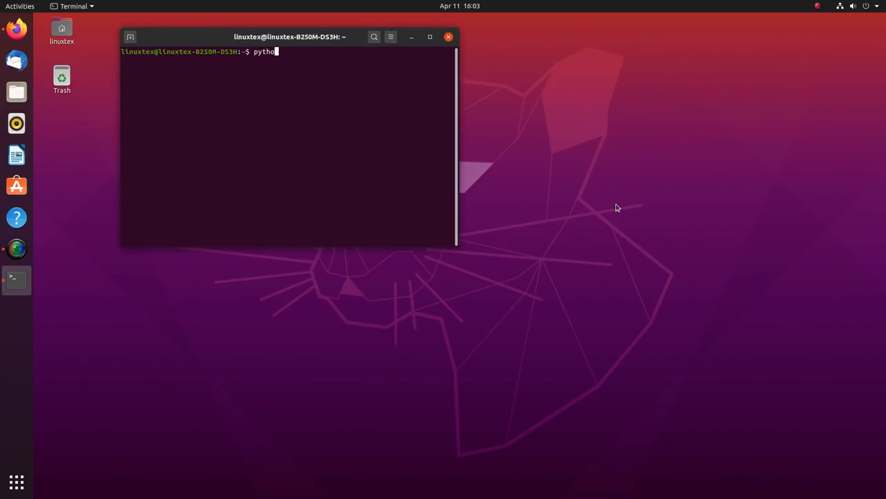
key(Return)
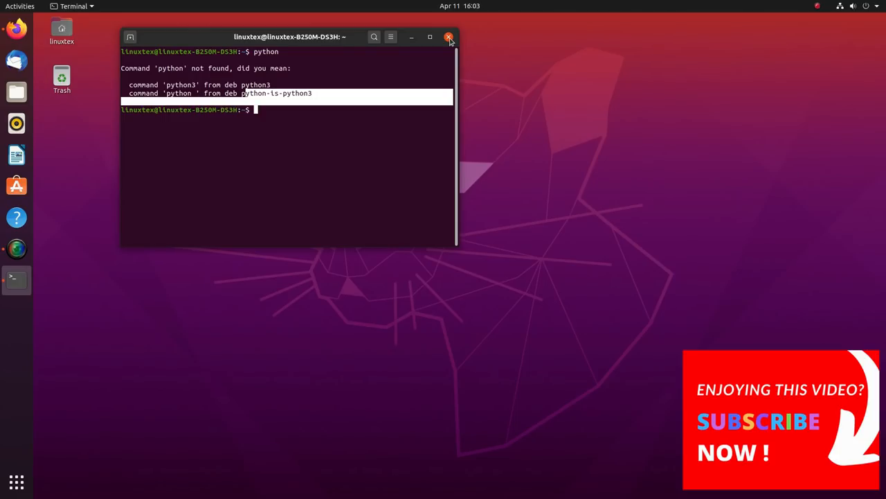
click(448, 37)
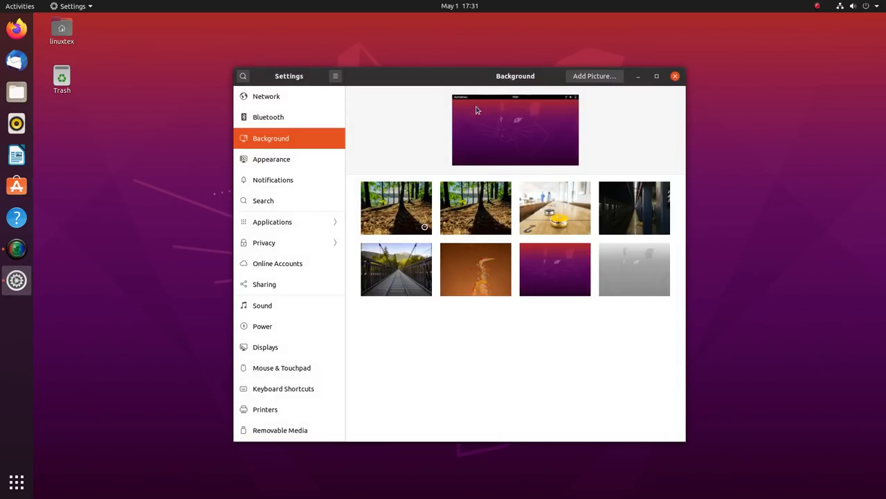
Apply the forest wallpaper and glance at the quick settings and calendar panels
click(476, 207)
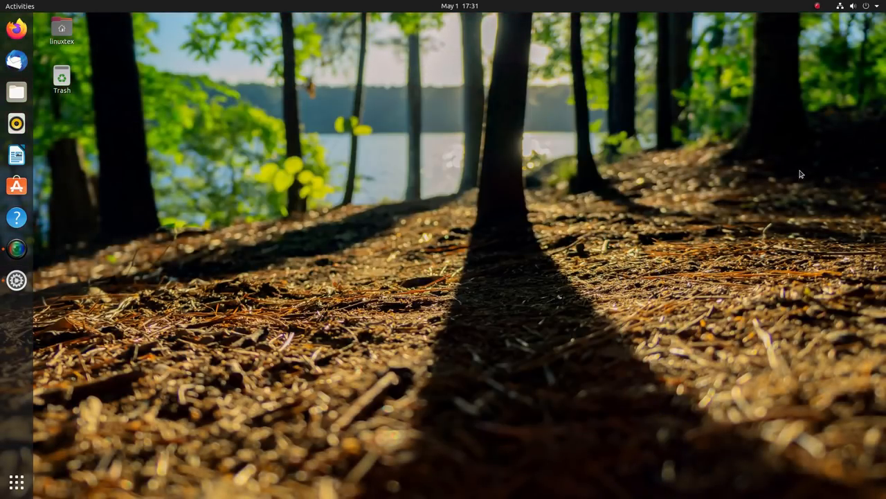
click(854, 6)
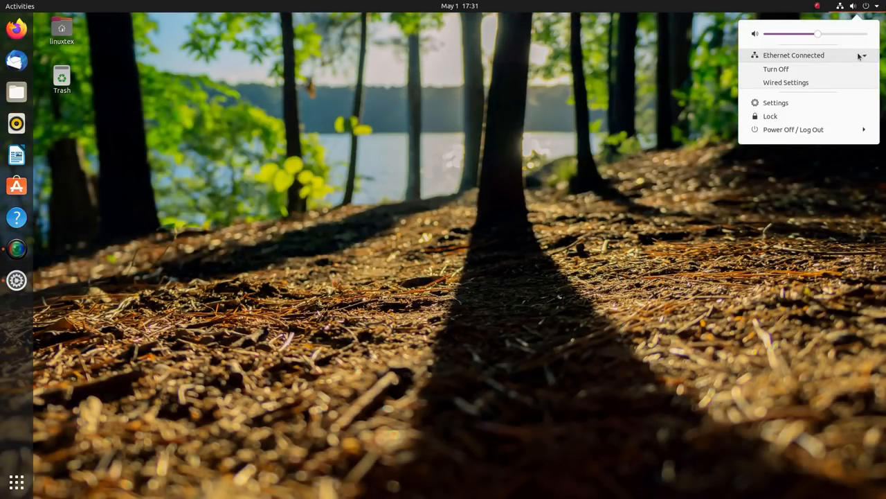
click(460, 6)
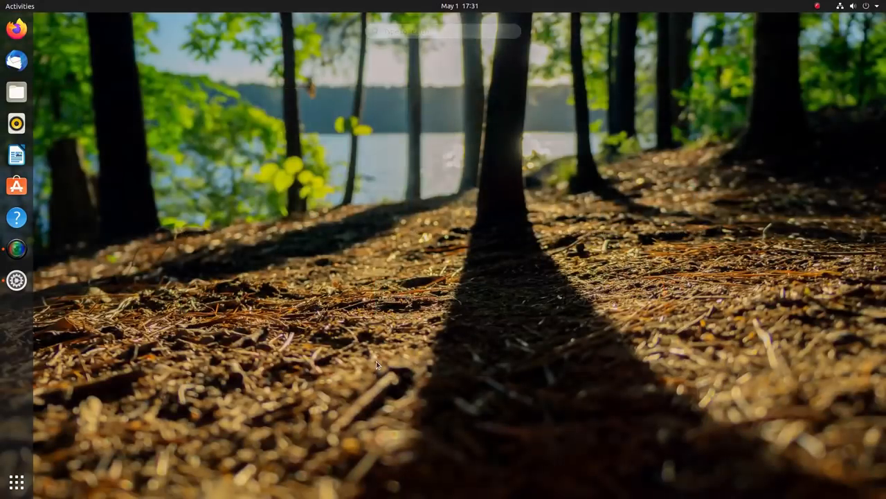
Try the shuffleboard picture, then set the subway station photo as wallpaper
click(16, 280)
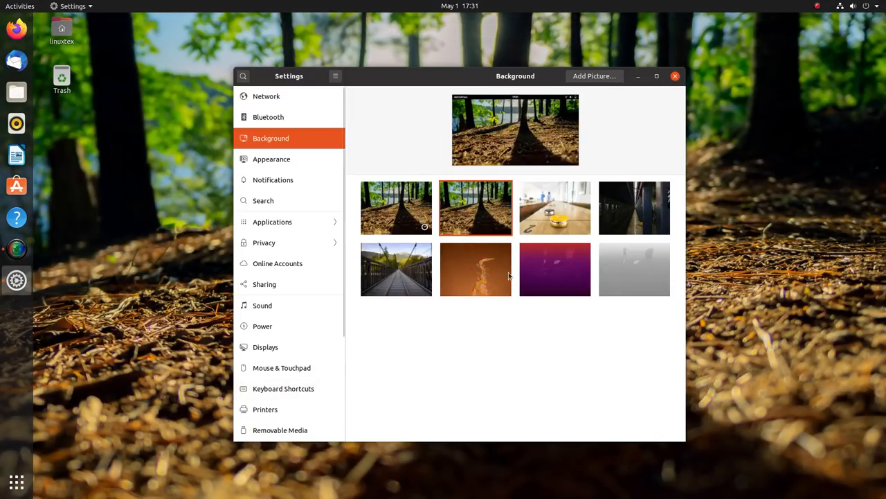
click(555, 208)
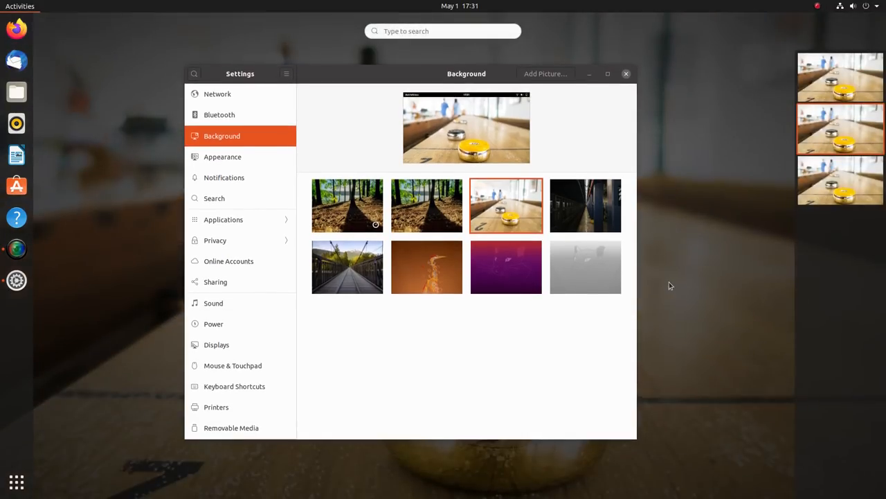
click(626, 73)
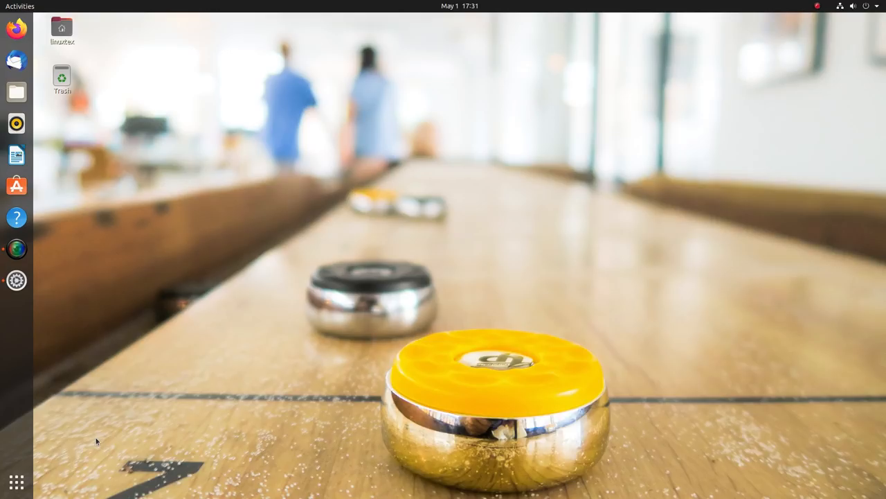
click(16, 280)
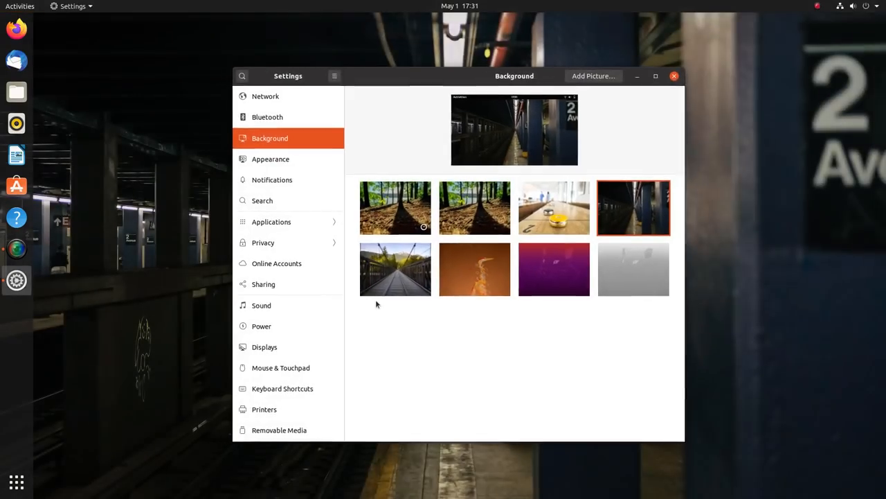
Try the wooden bridge and orange heron pictures as the desktop wallpaper
click(395, 268)
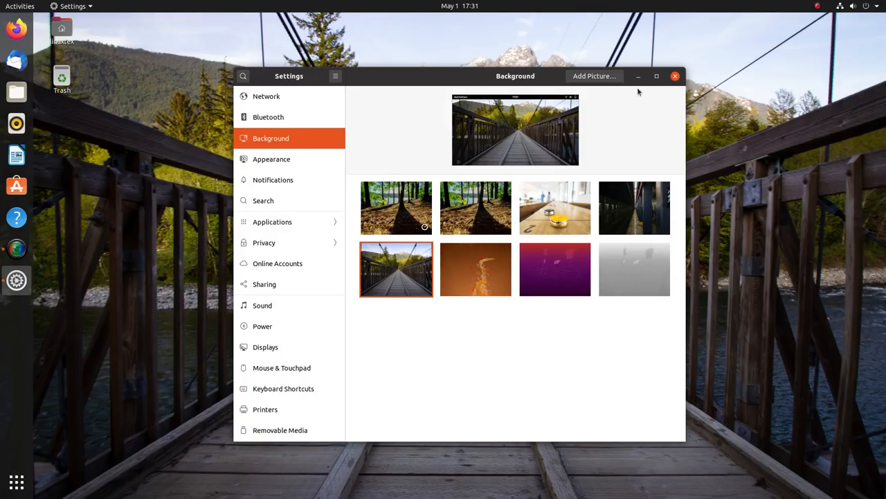
click(854, 5)
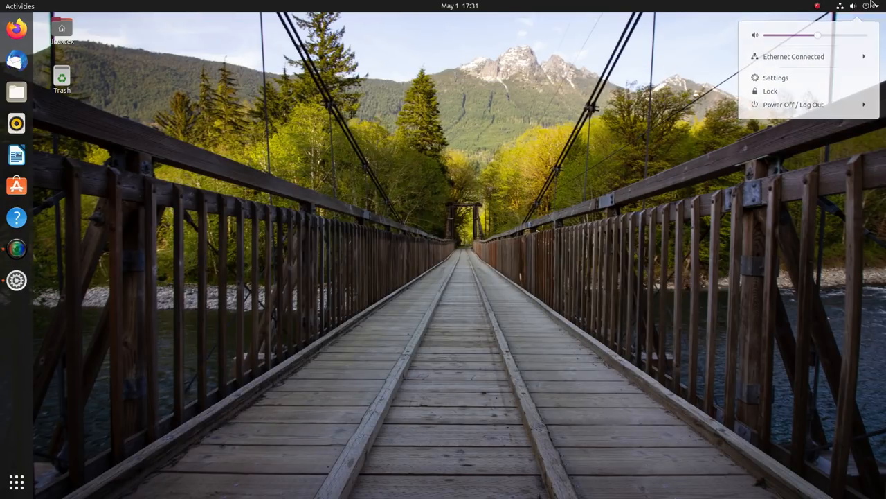
click(775, 77)
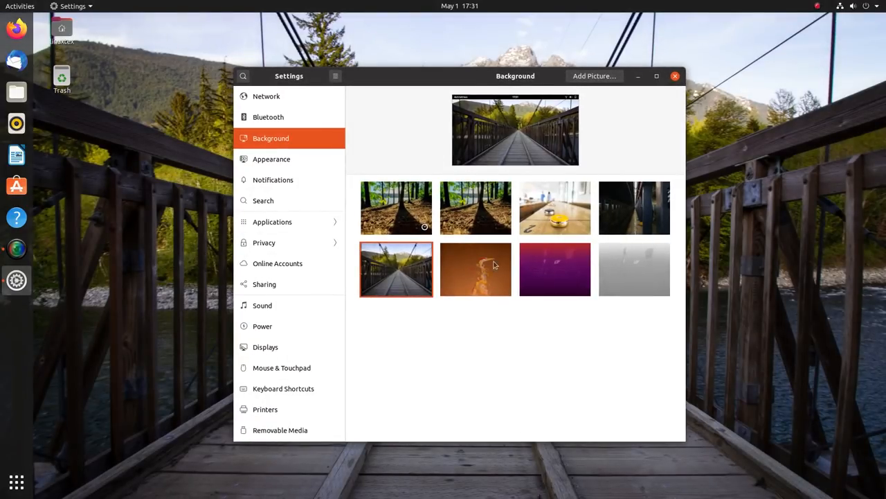
click(476, 269)
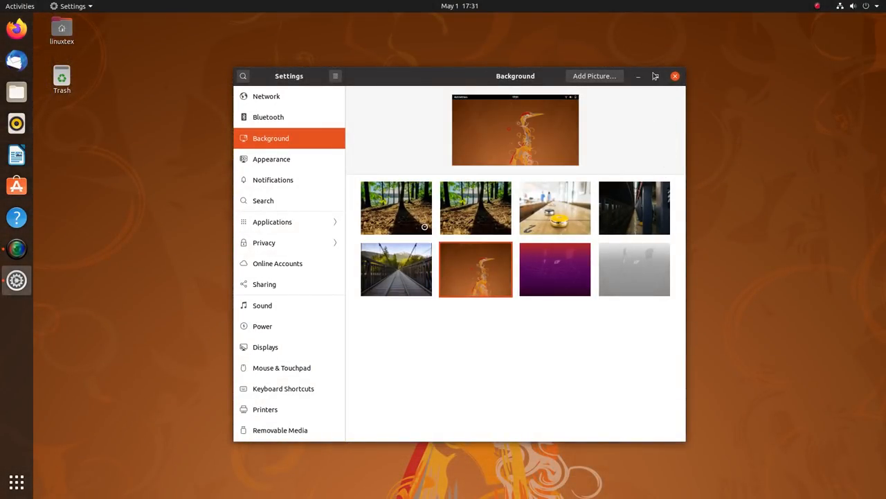
click(674, 76)
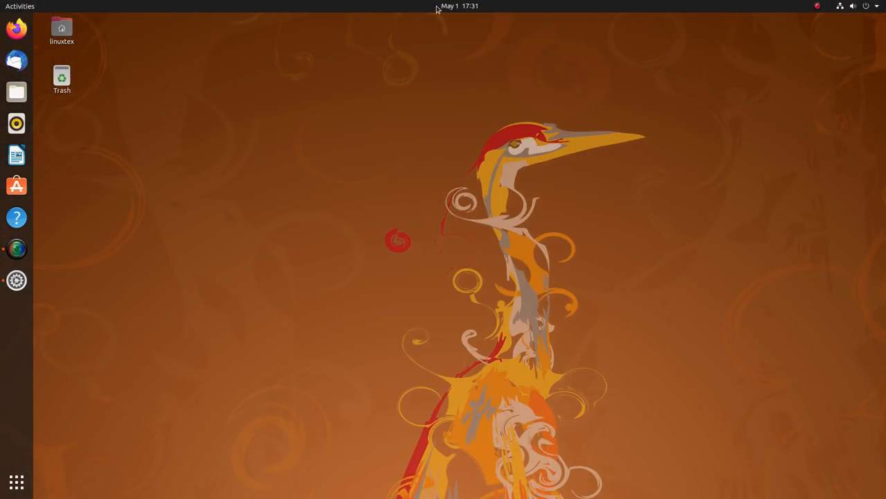
click(19, 7)
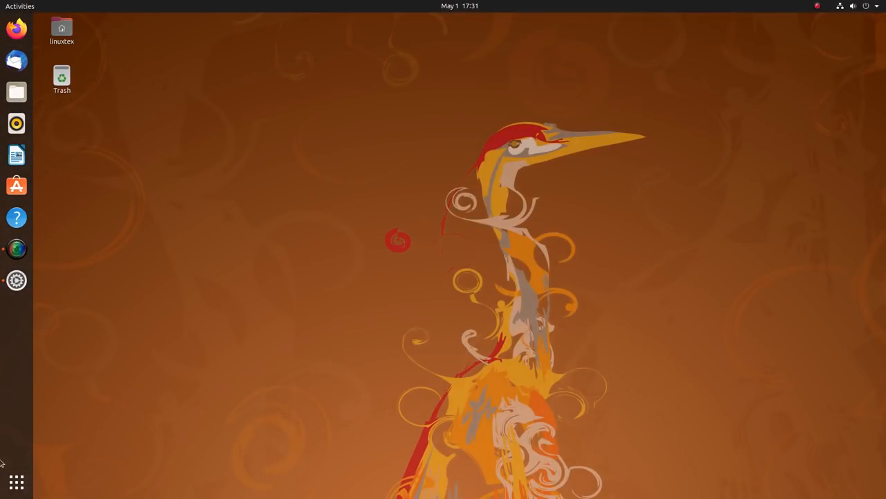
Reopen Settings from Show Applications, set the grey cat wallpaper, and close Settings
click(16, 481)
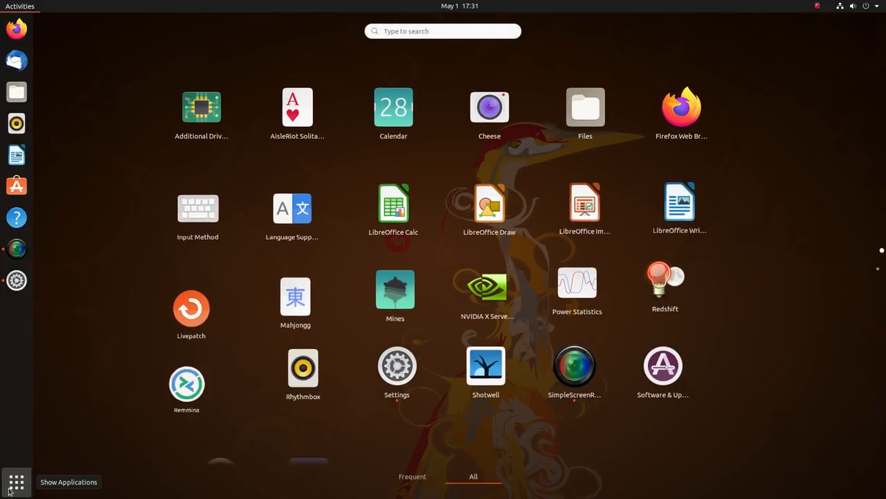
click(397, 365)
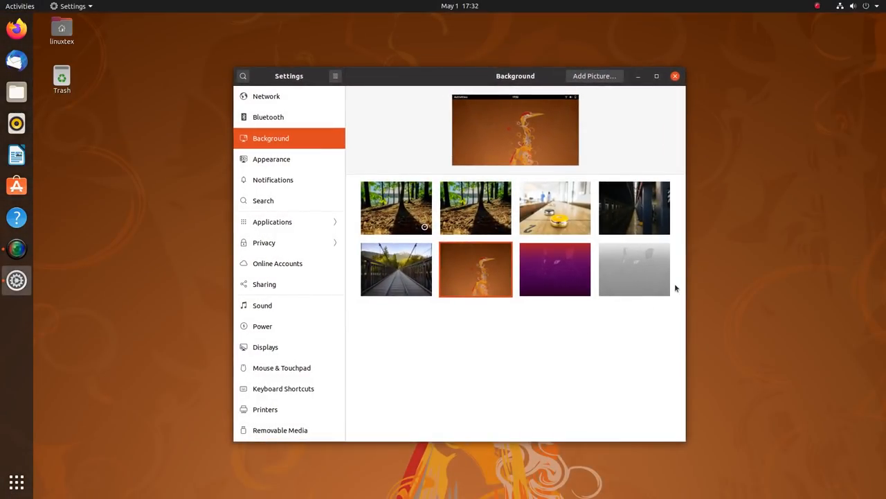
click(634, 269)
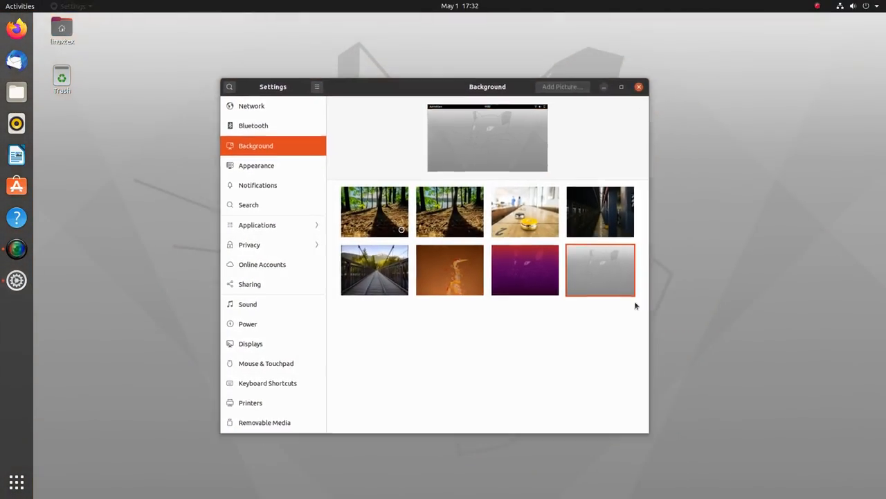
click(638, 87)
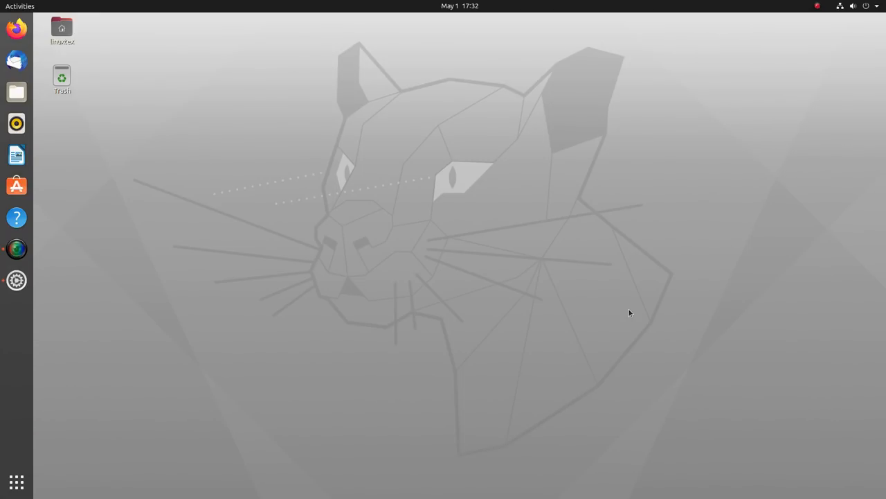
click(854, 6)
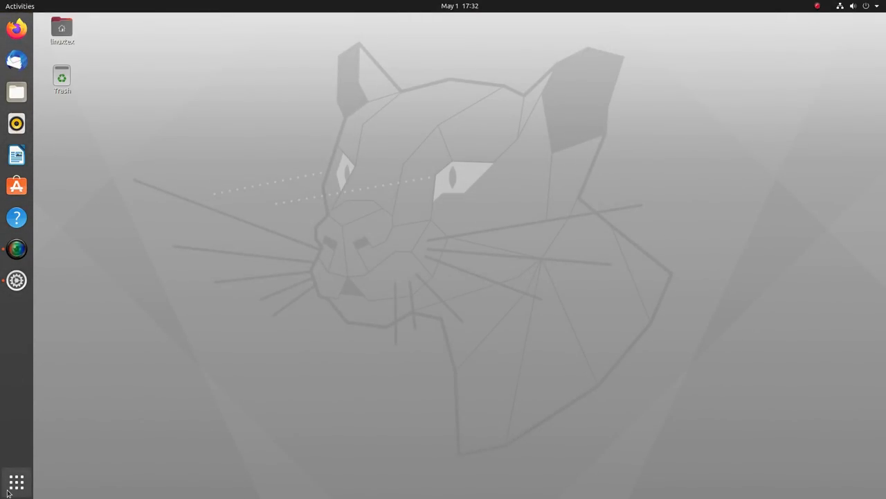
Reopen the Background settings from the desktop right-click Change Background option
click(16, 481)
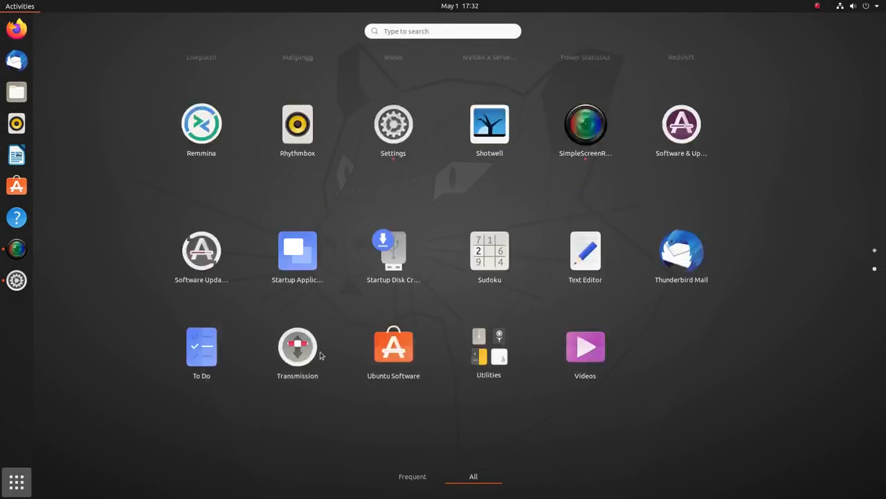
right_click(231, 291)
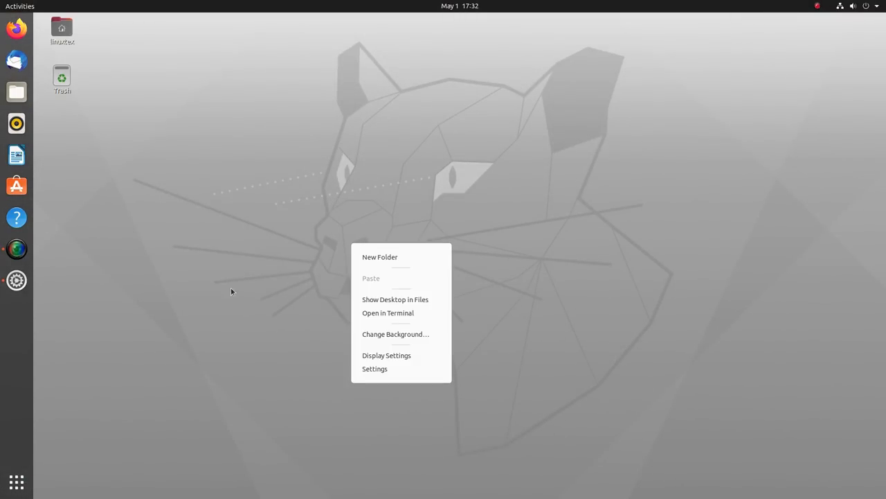
click(396, 333)
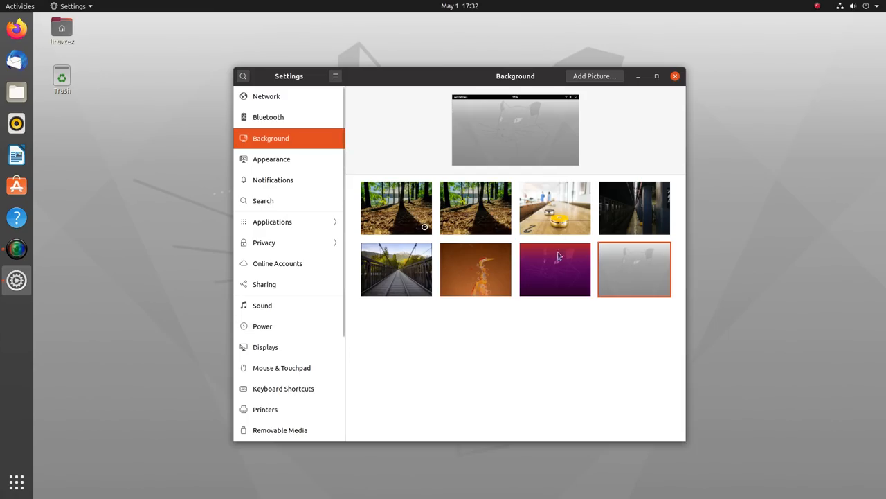
click(676, 76)
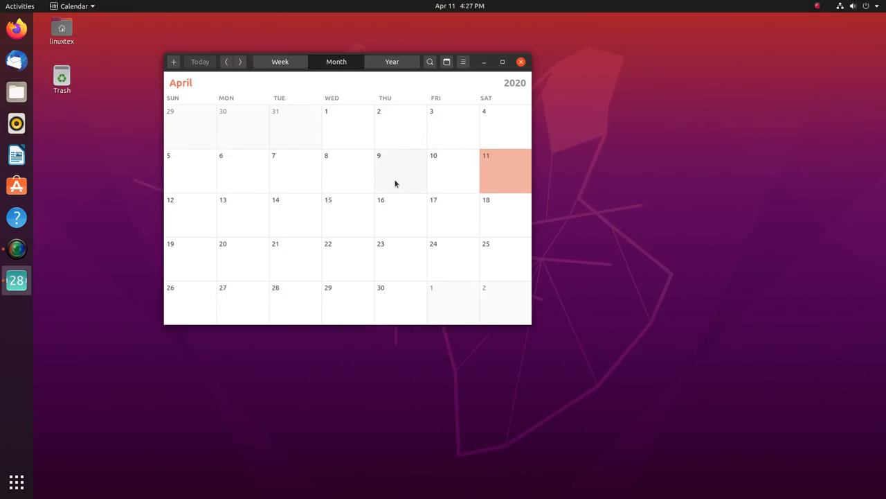
Move the Calendar month view ahead to June, start a new event, then close Calendar
click(400, 171)
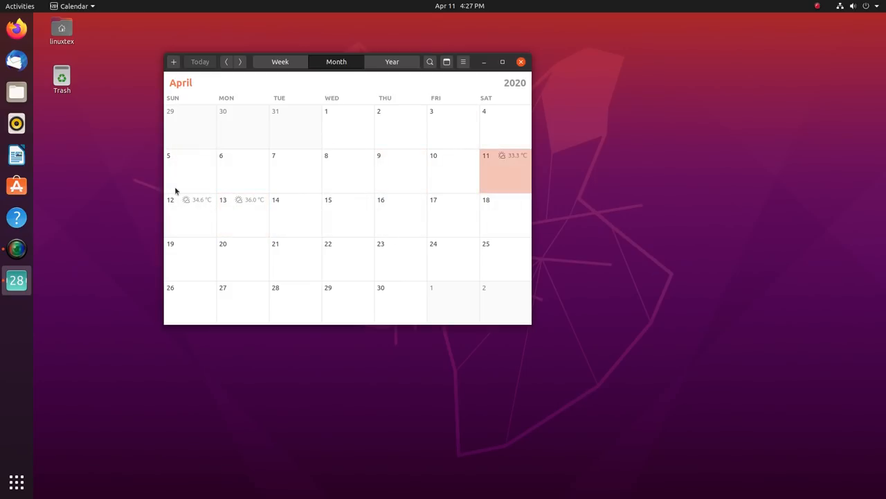
click(239, 62)
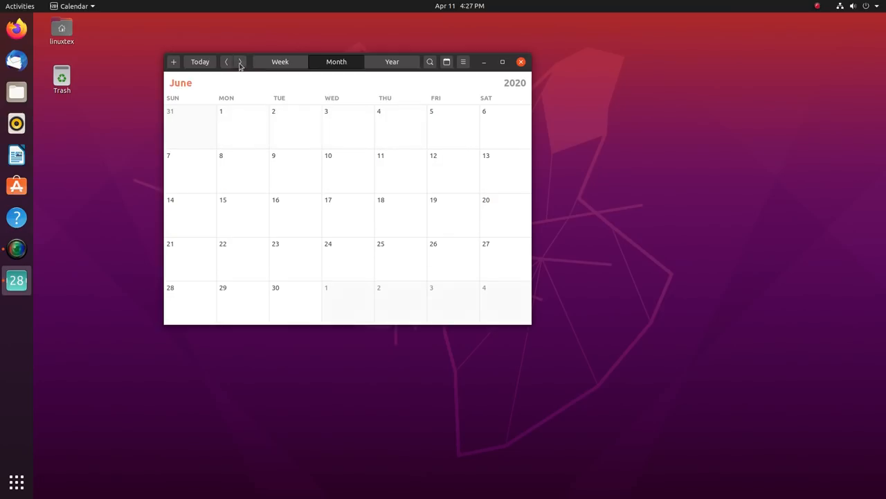
click(173, 61)
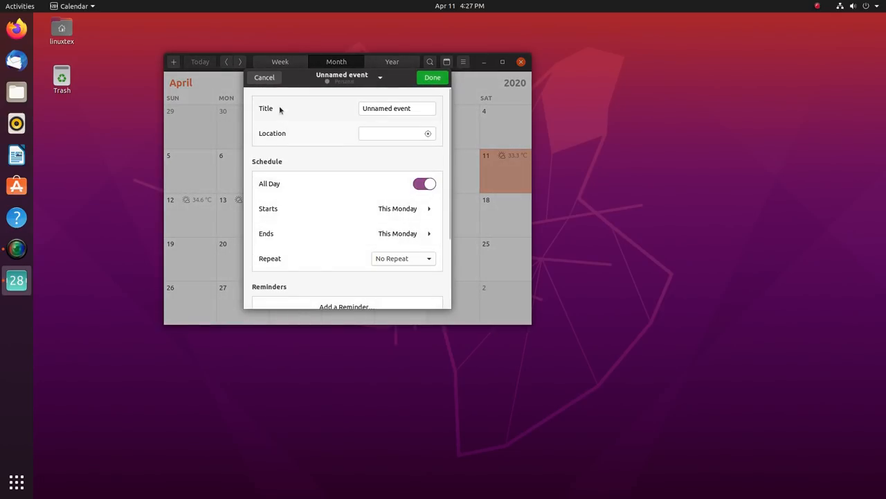
click(265, 77)
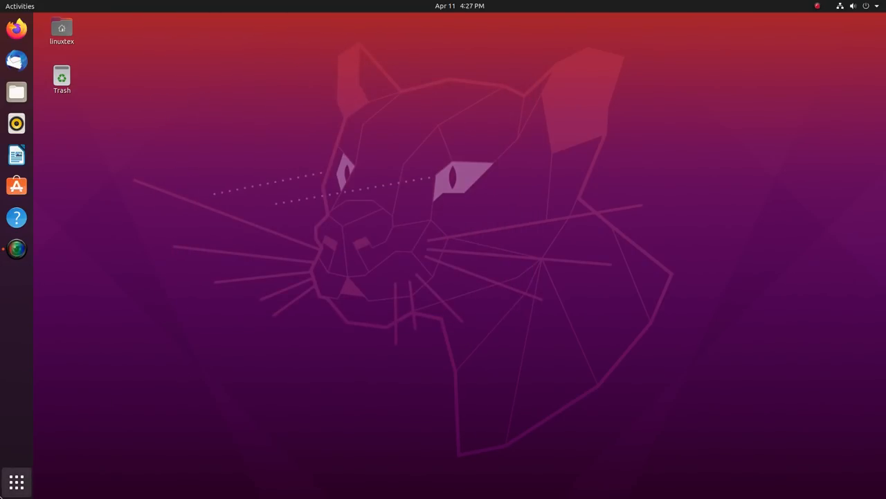
click(16, 481)
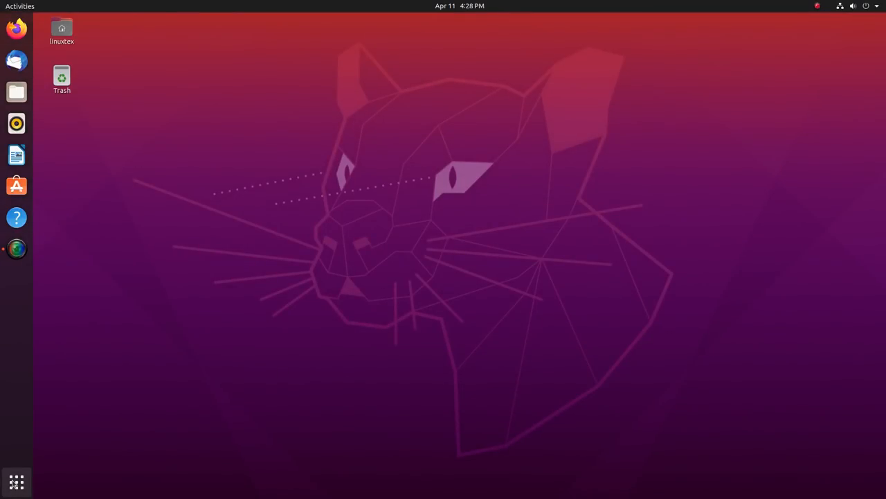
Launch System Monitor from the Utilities folder in Show Applications
click(16, 481)
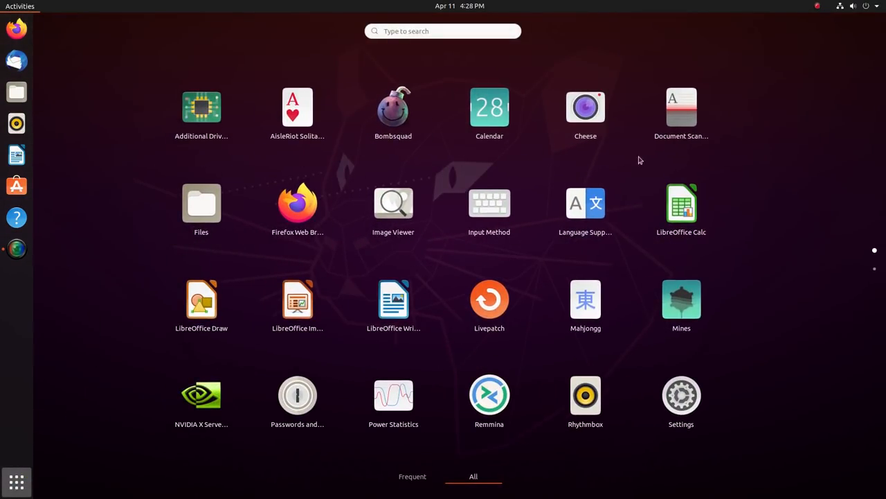
mouse_move(489, 208)
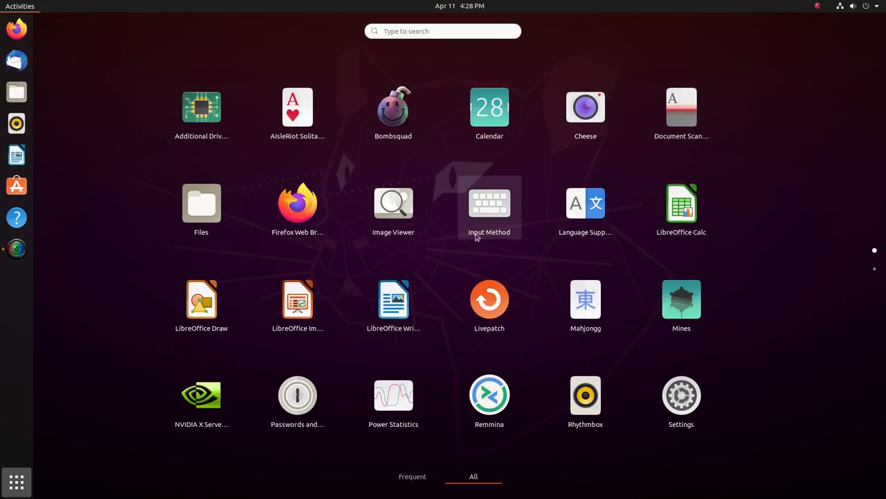
mouse_move(723, 328)
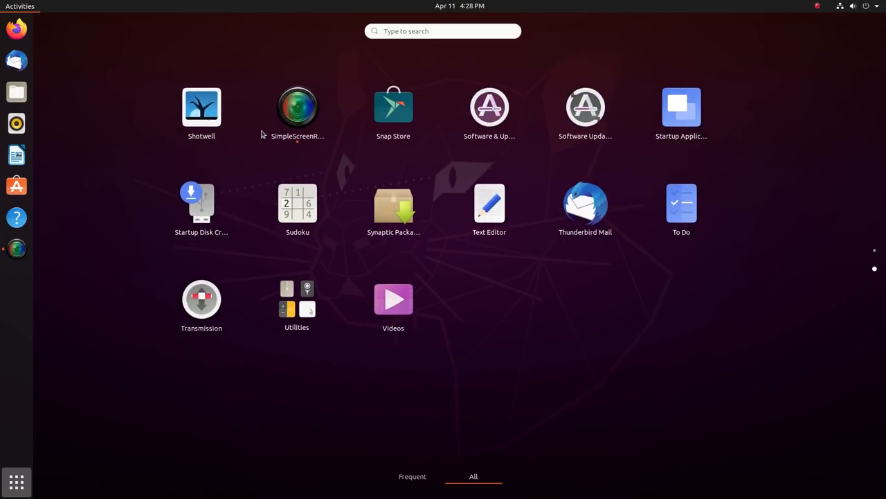
mouse_move(490, 111)
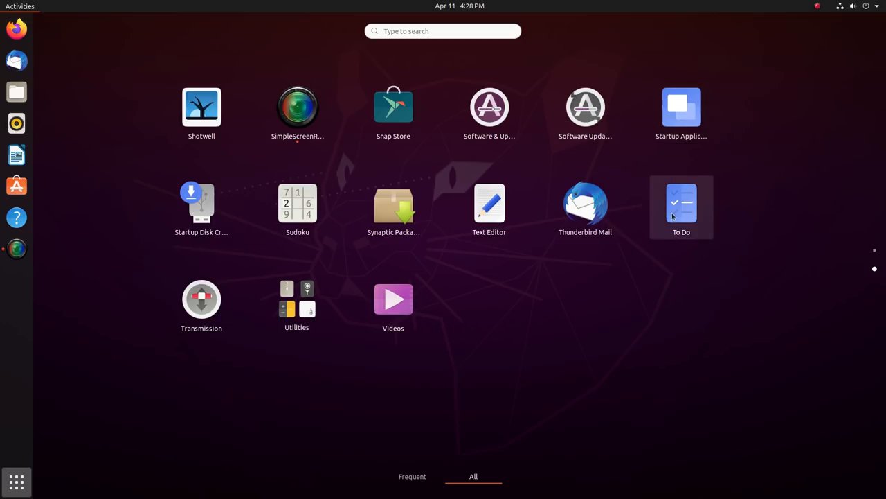
mouse_move(210, 254)
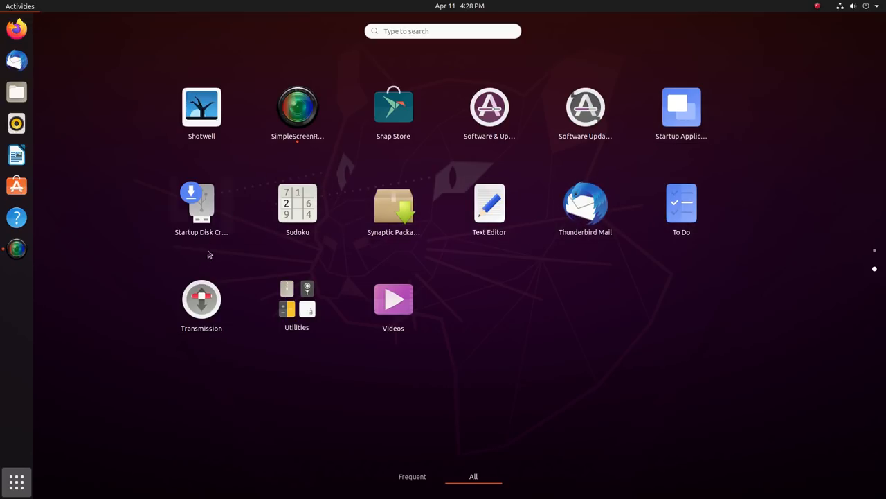
click(296, 299)
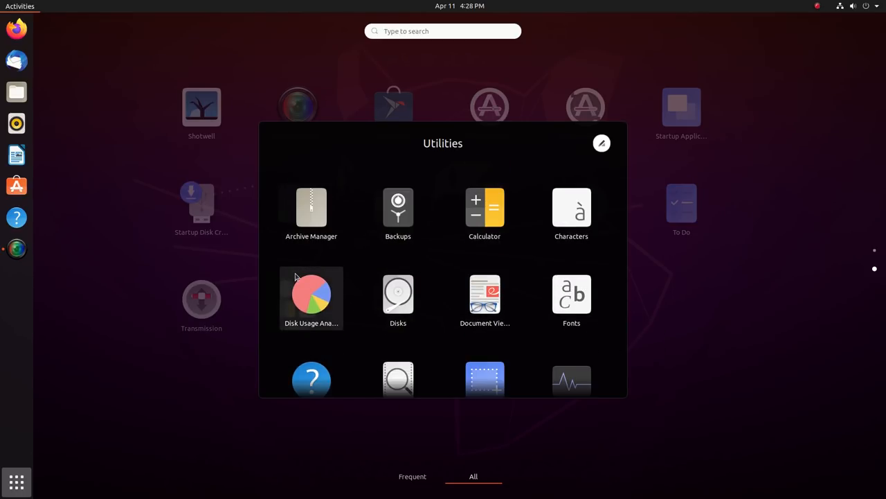
click(572, 378)
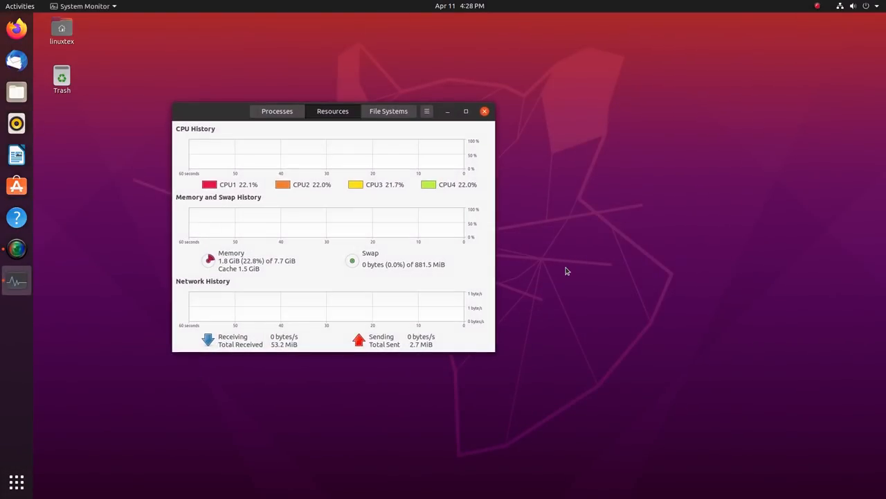
Drag System Monitor larger to watch the CPU, memory and network graphs, then close it
drag(332, 111, 450, 131)
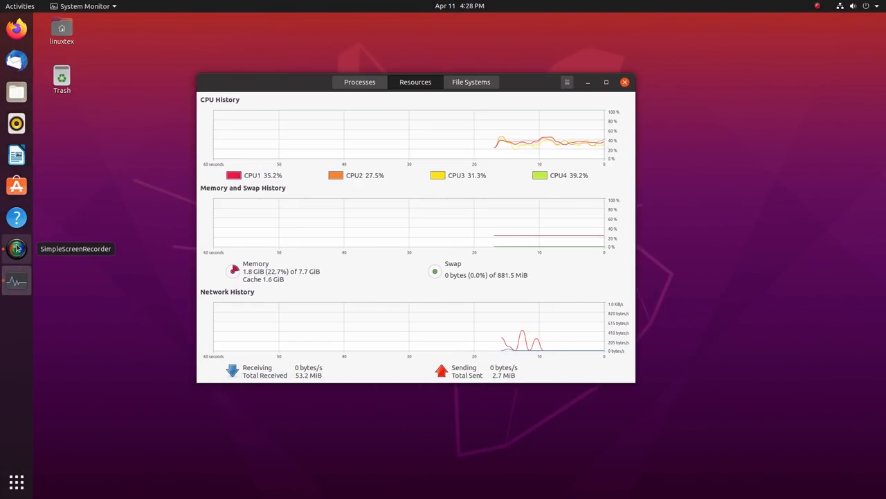
mouse_move(187, 282)
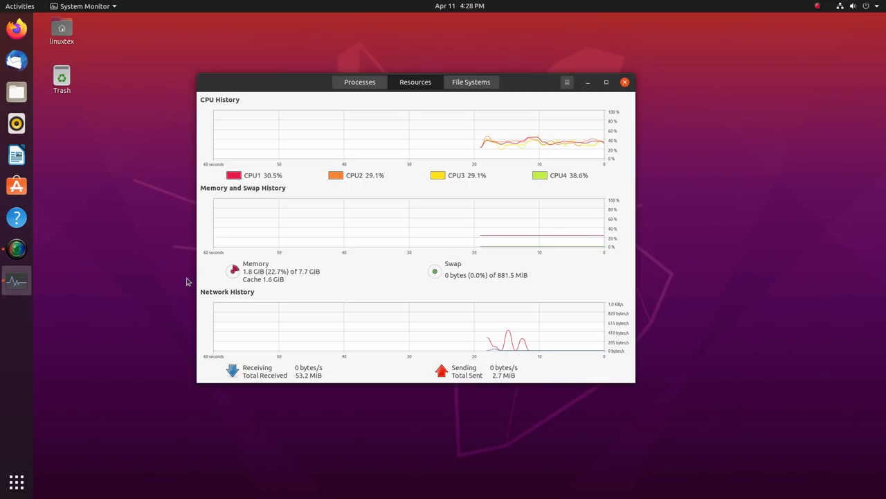
click(624, 82)
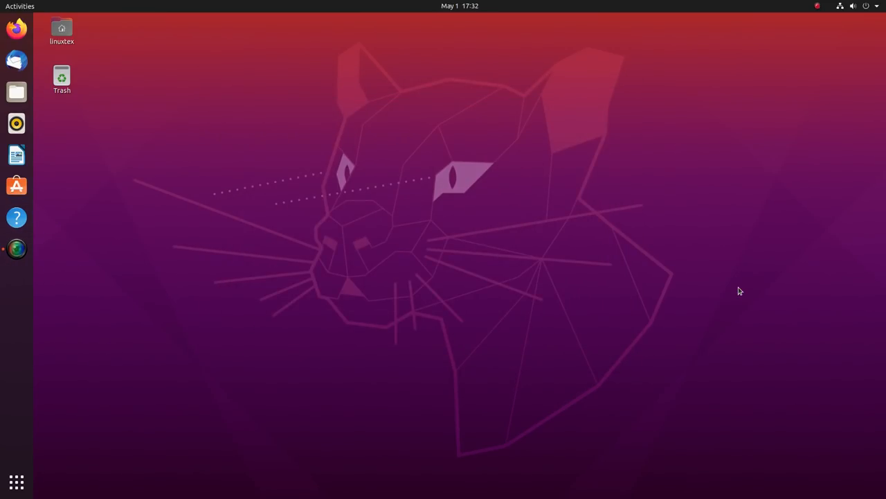
Open Settings from the system menu and view the Network, Bluetooth, Background and Appearance pages
click(853, 5)
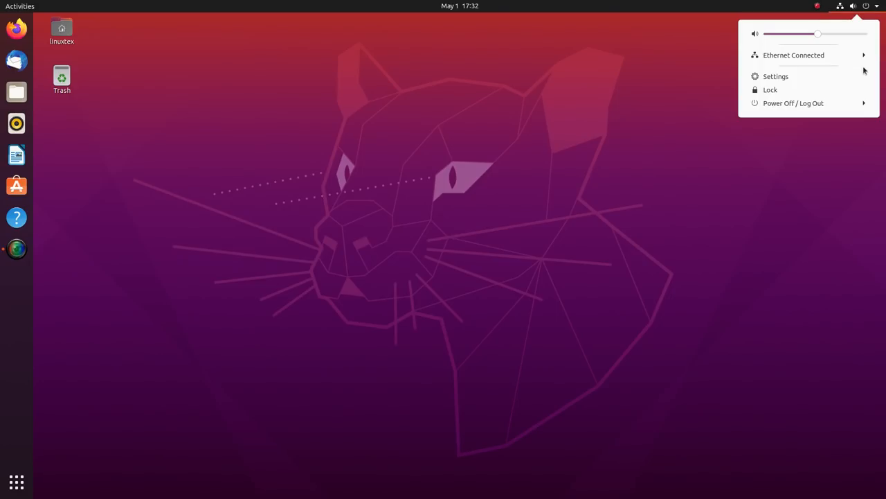
click(776, 76)
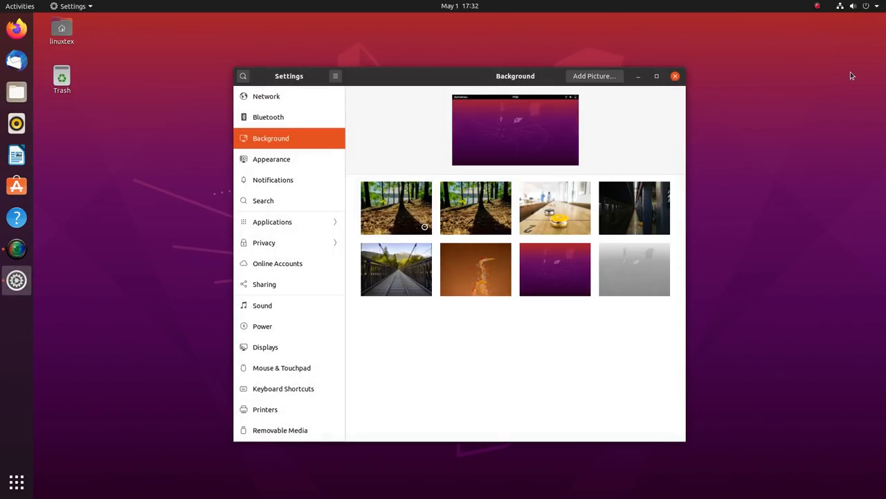
click(265, 95)
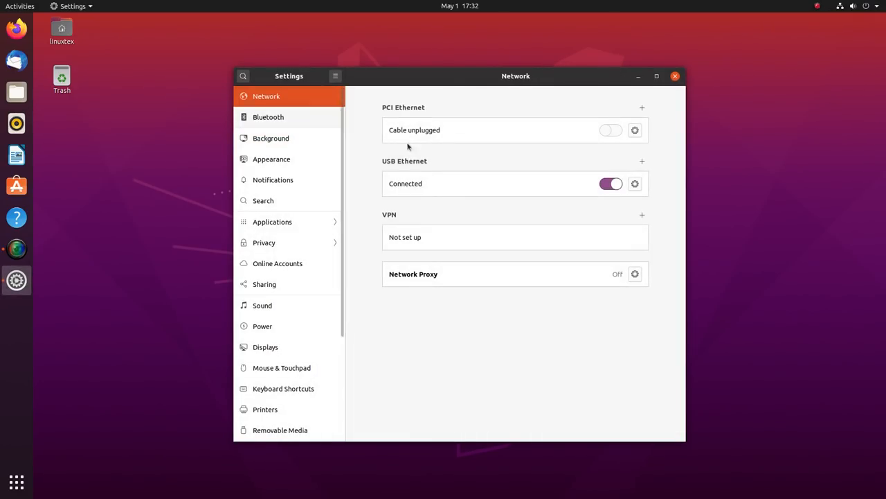
click(268, 117)
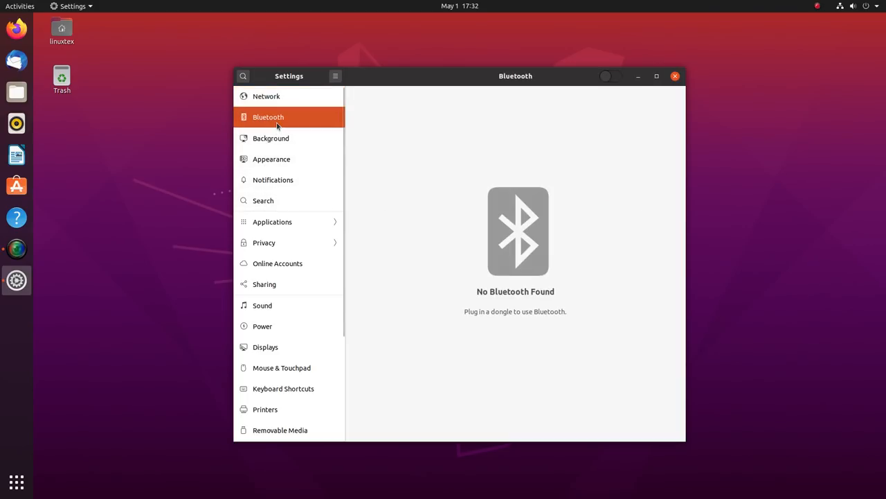
click(271, 137)
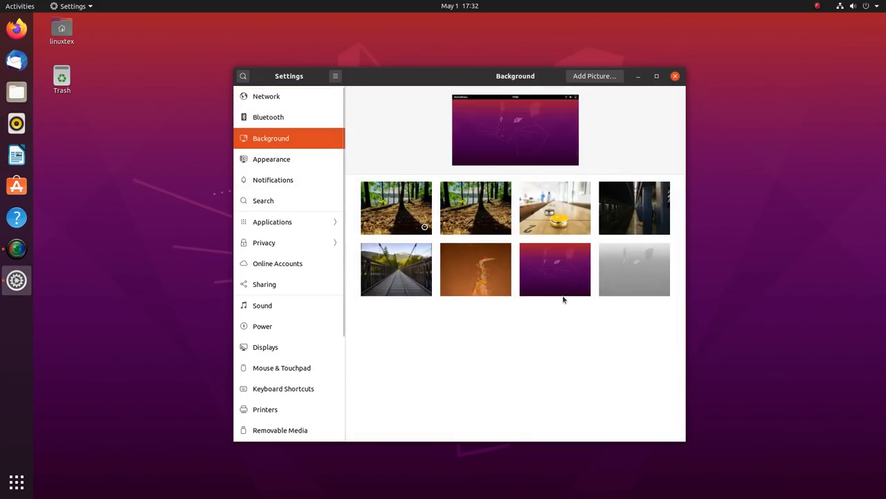
click(272, 159)
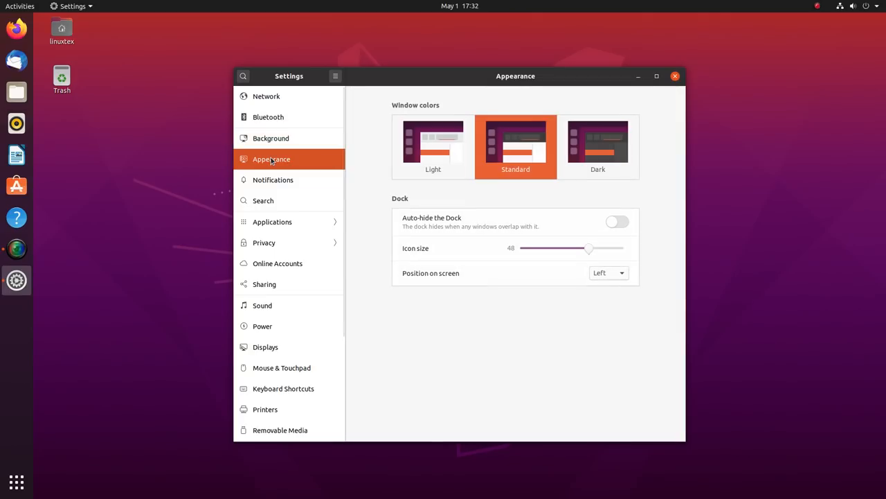
click(676, 76)
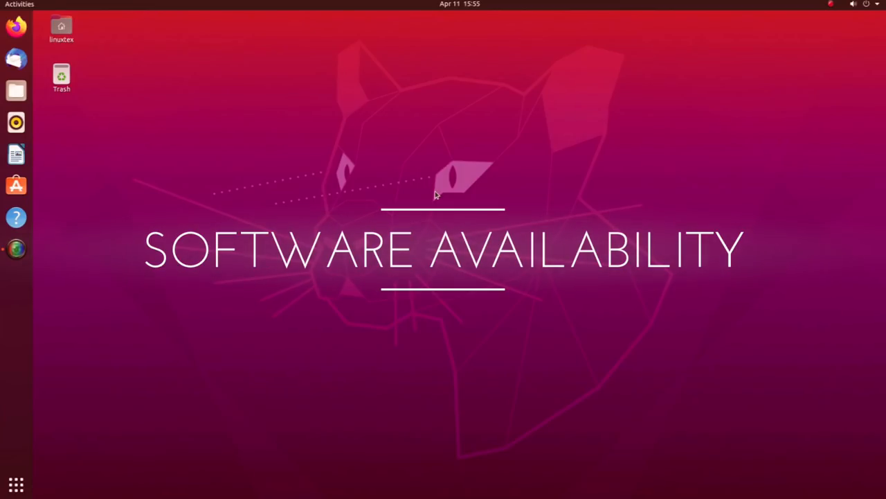
click(16, 186)
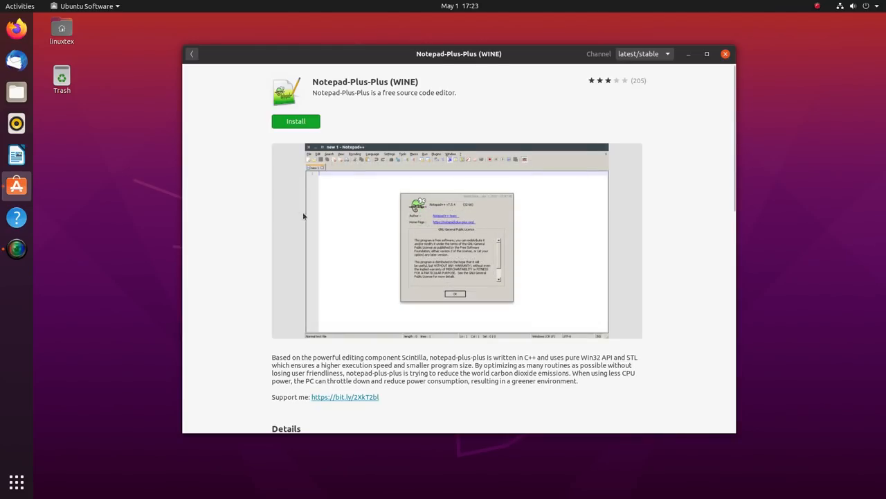
Preview the Selfless Heroes and MQTT X app pages in Ubuntu Software
scroll(down, 3)
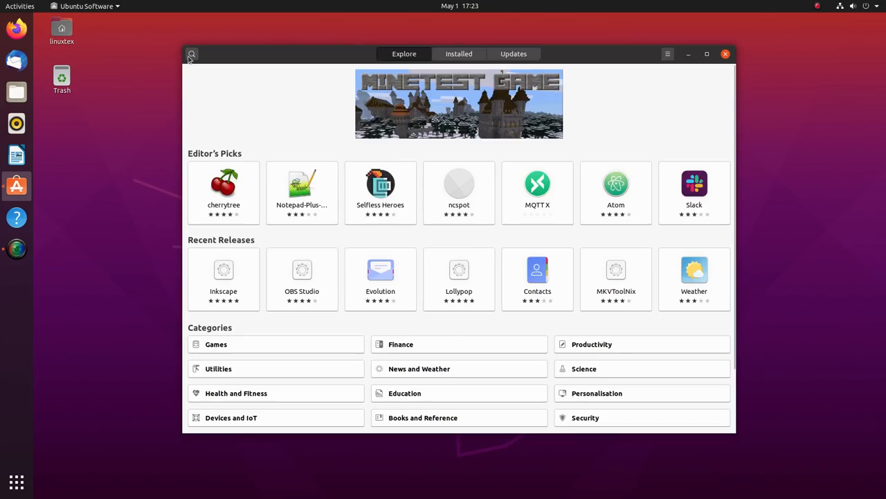
click(381, 187)
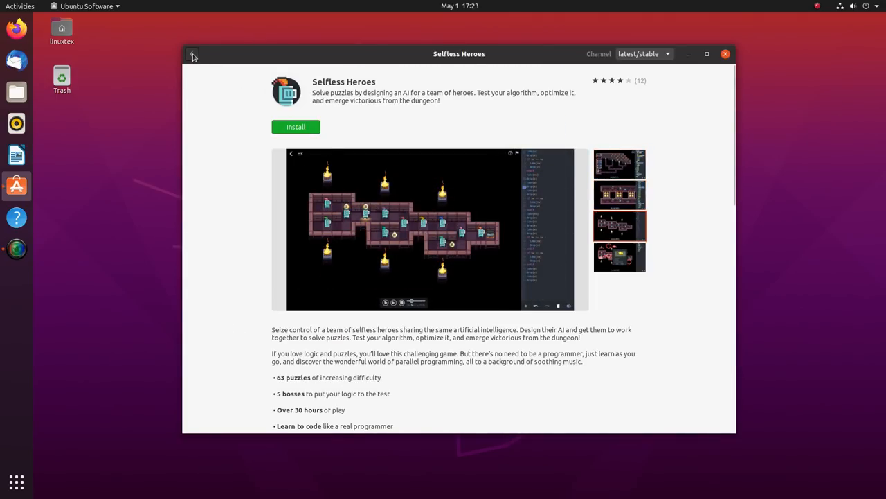
click(192, 54)
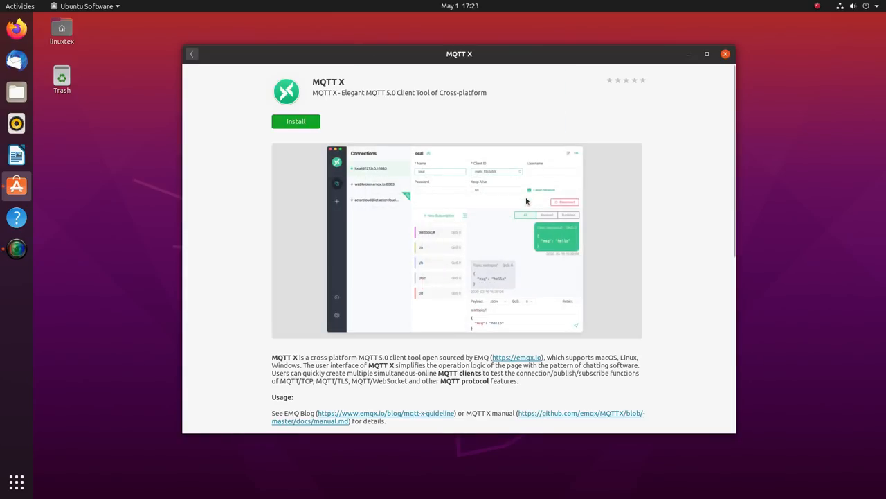
click(191, 54)
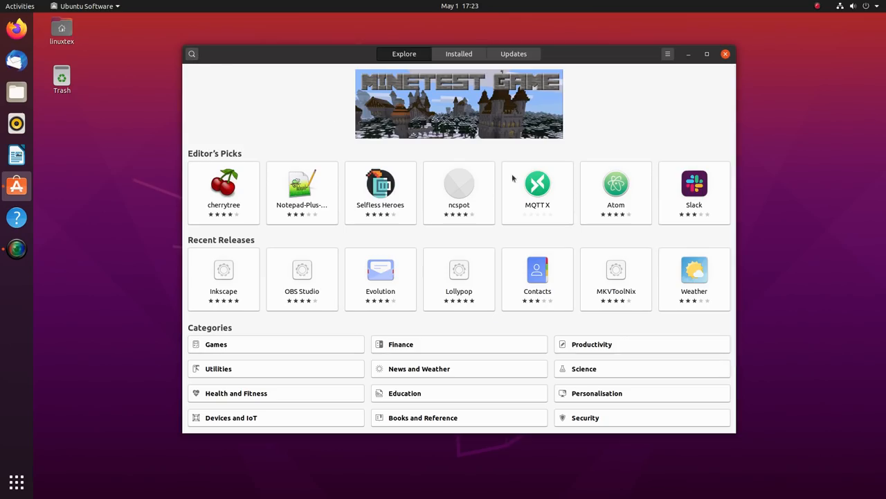
Preview the Slack, Atom and Weather pages, then return to the Explore overview
click(694, 192)
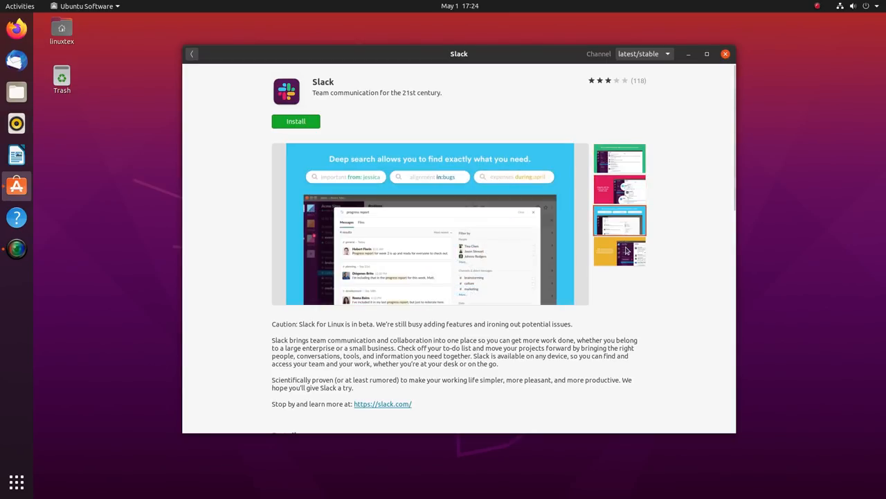
click(191, 53)
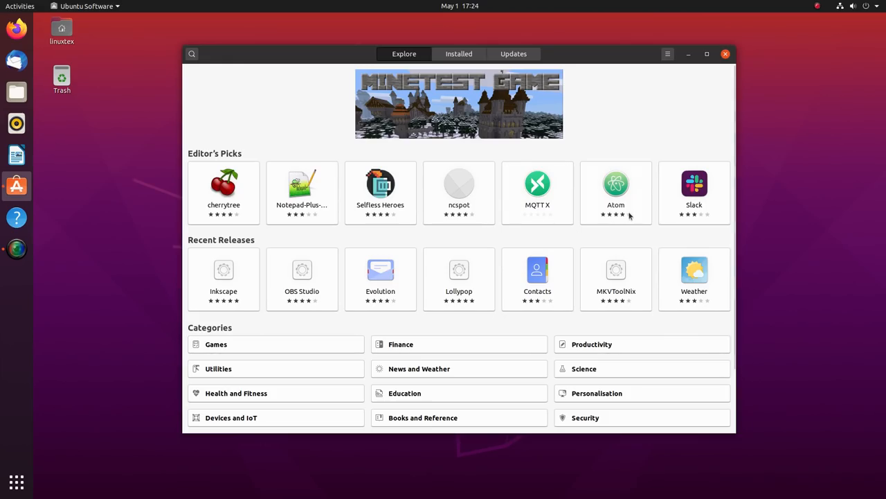
click(615, 191)
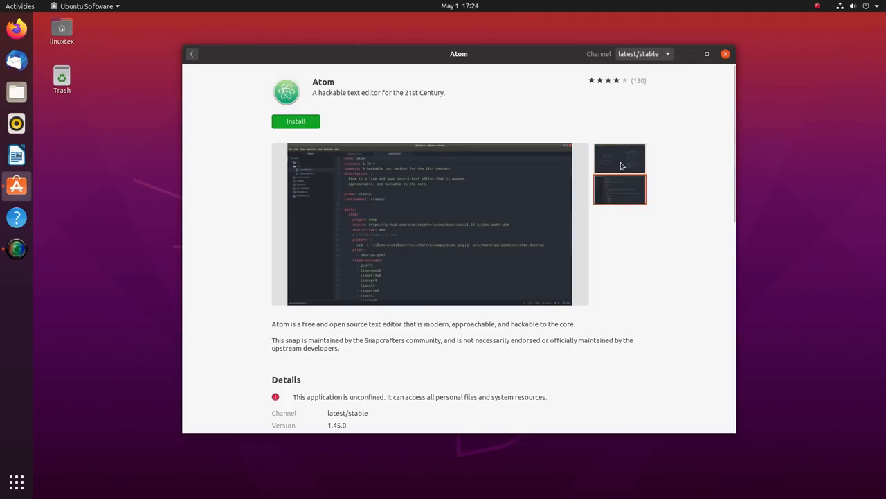
click(192, 54)
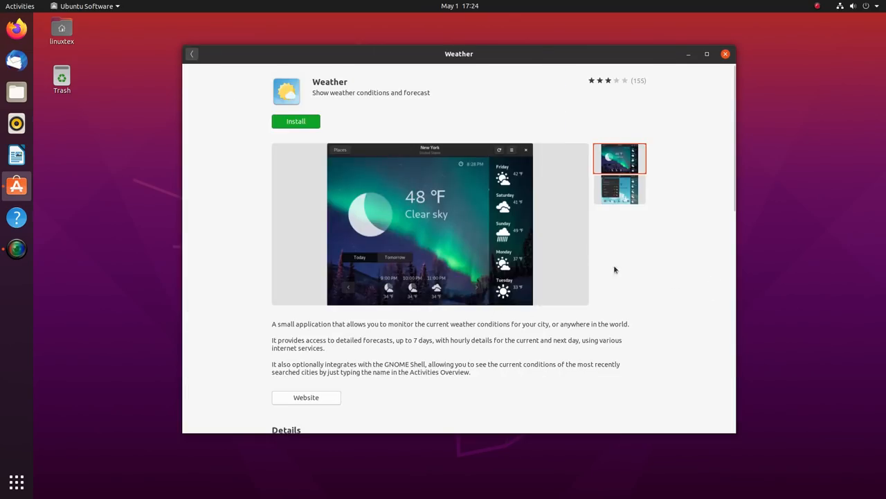
click(192, 54)
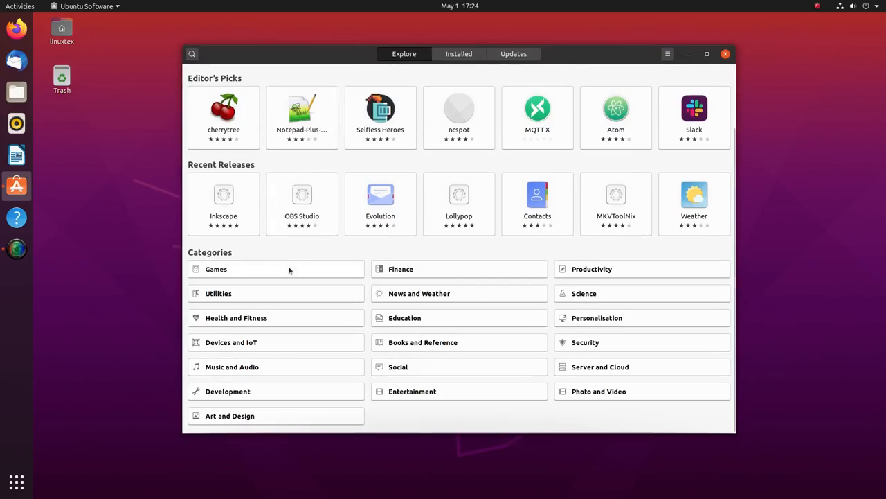
Open 0 A.D. from the Games category and browse its second through fifth screenshots
click(217, 269)
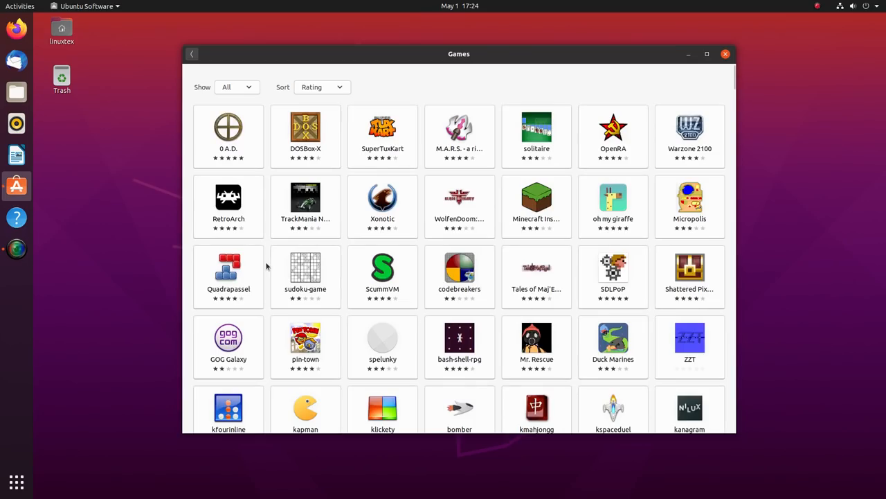
mouse_move(343, 257)
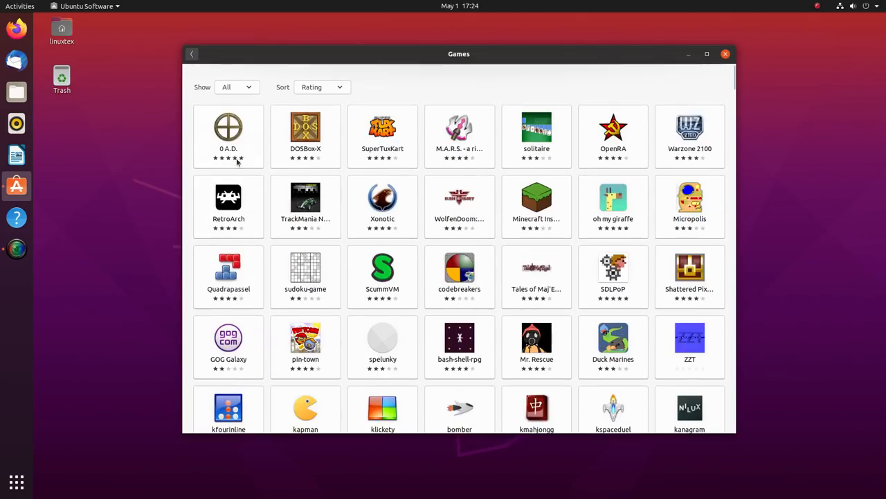
click(229, 128)
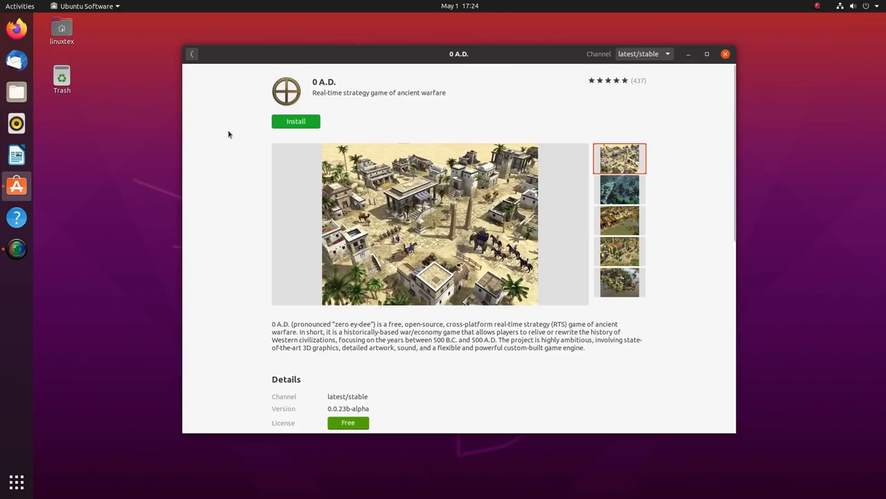
click(619, 189)
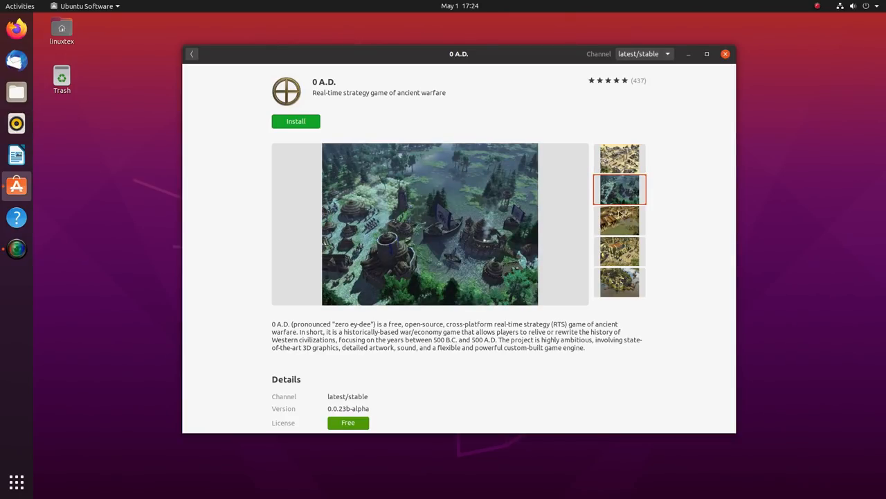
click(619, 220)
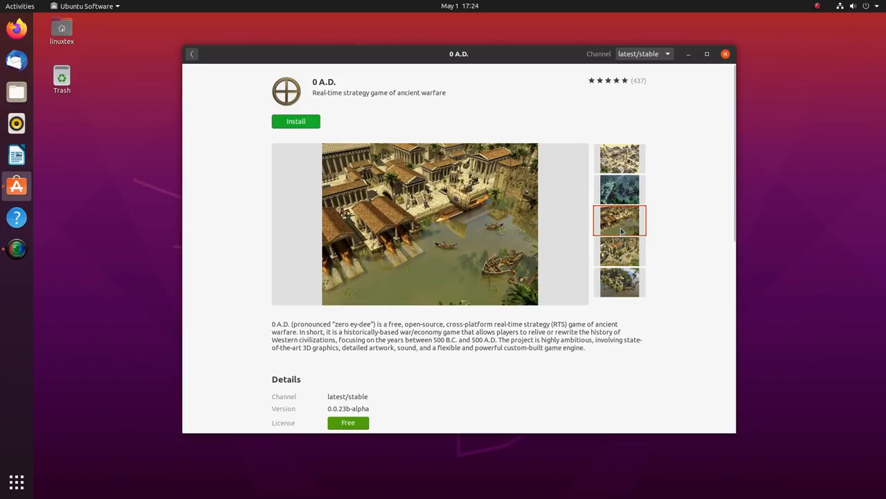
click(619, 251)
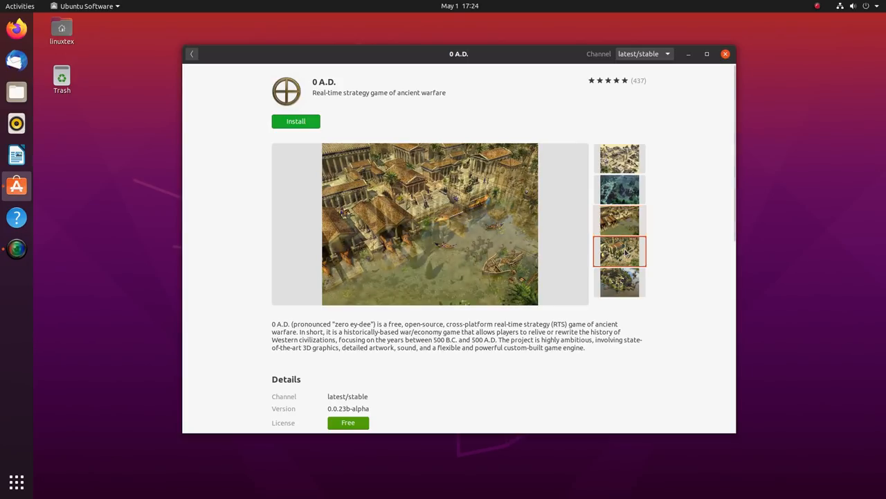
click(618, 221)
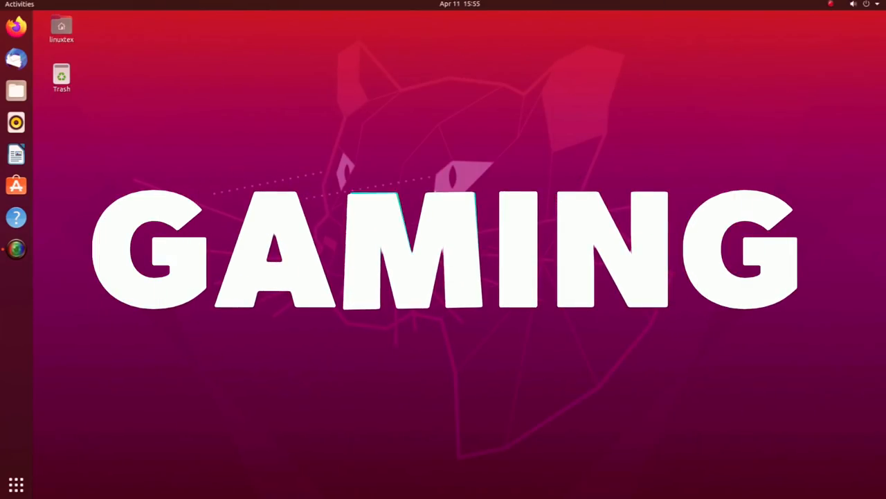
click(16, 186)
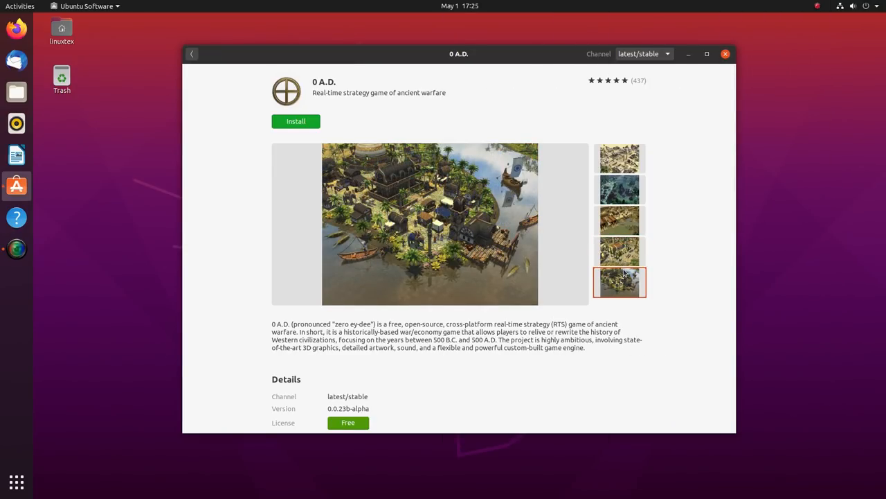
Scroll down the Games list, browse BombSquad's screenshots, then go back out of Games
scroll(down, 3)
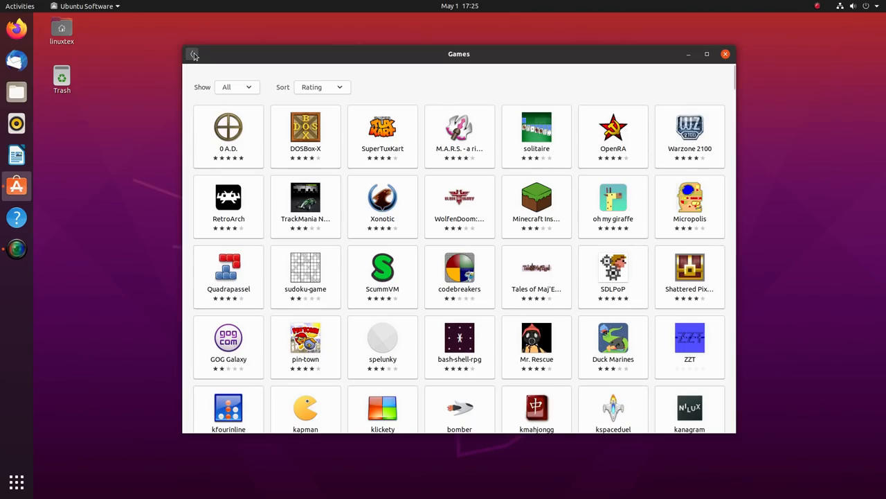
mouse_move(305, 218)
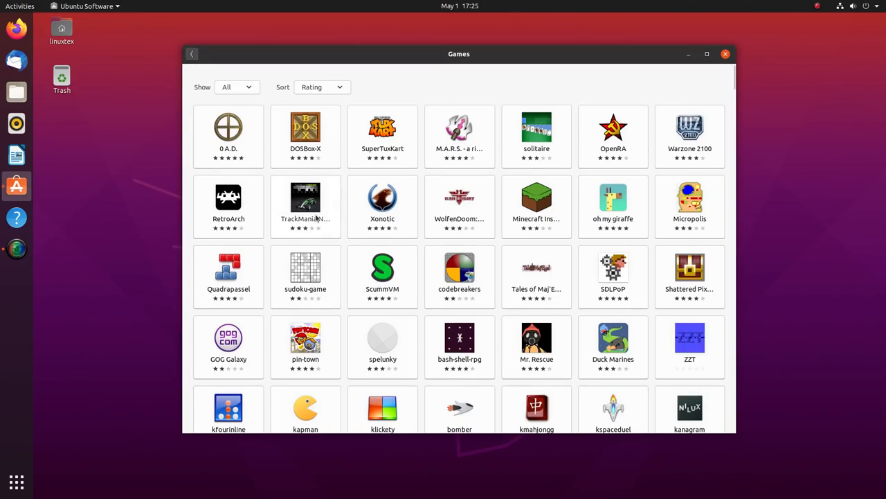
scroll(down, 3)
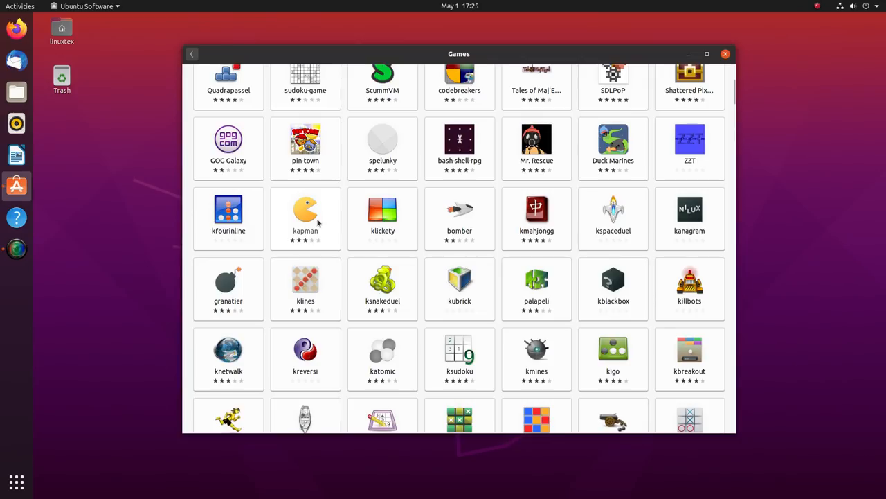
scroll(down, 3)
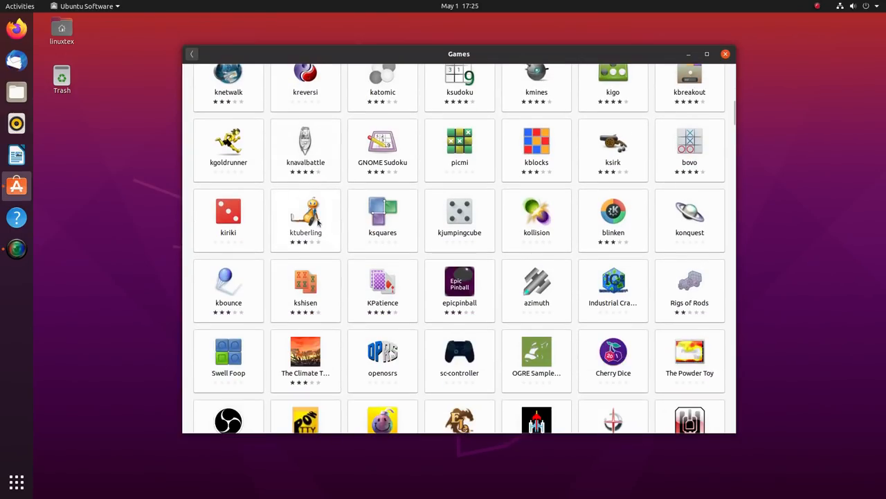
scroll(down, 3)
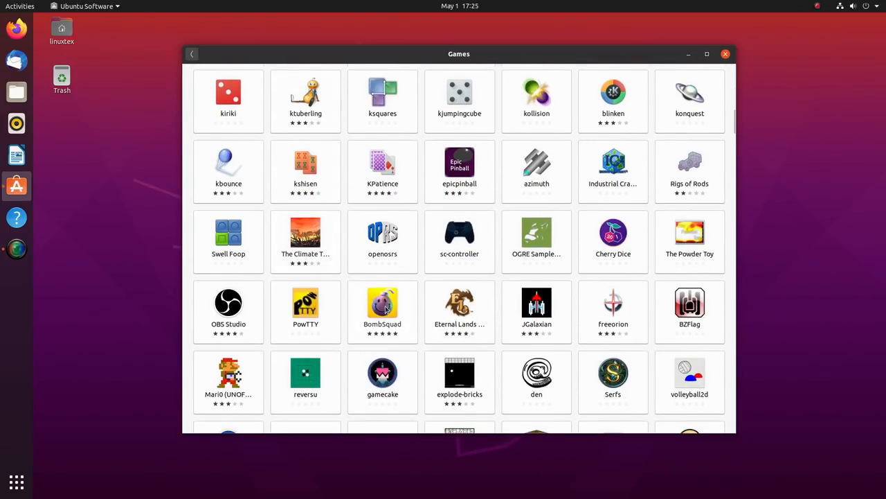
click(382, 308)
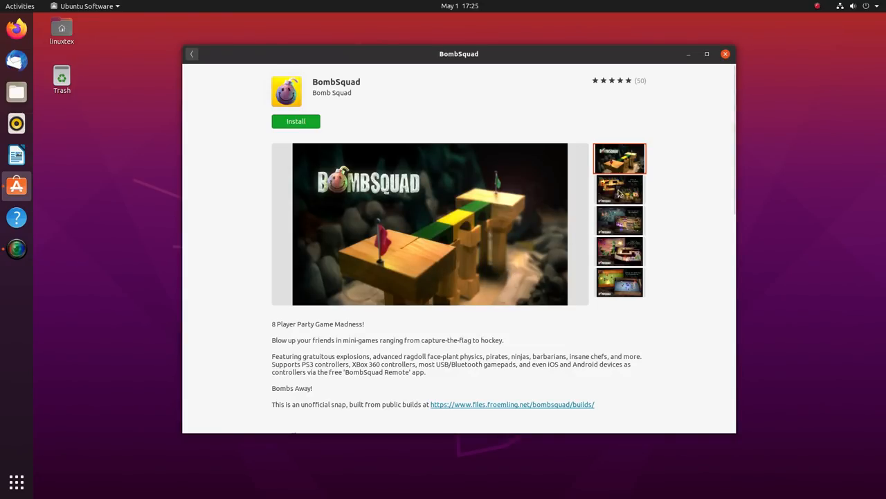
click(620, 188)
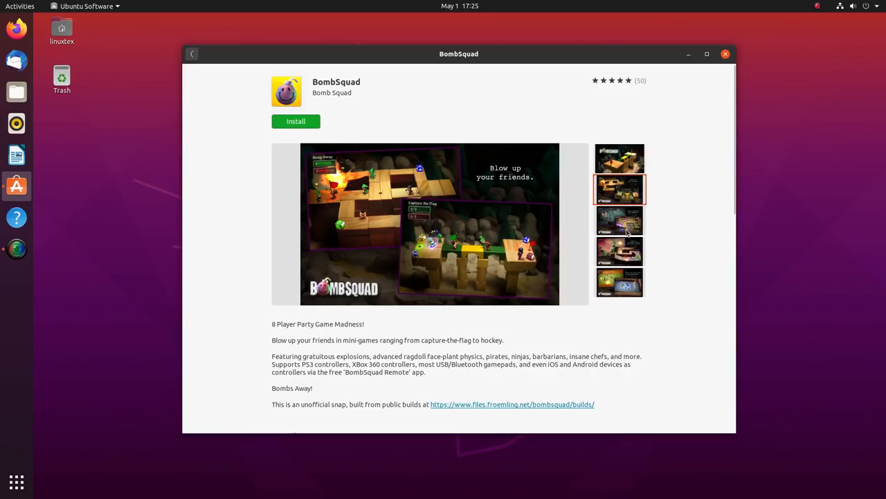
click(619, 251)
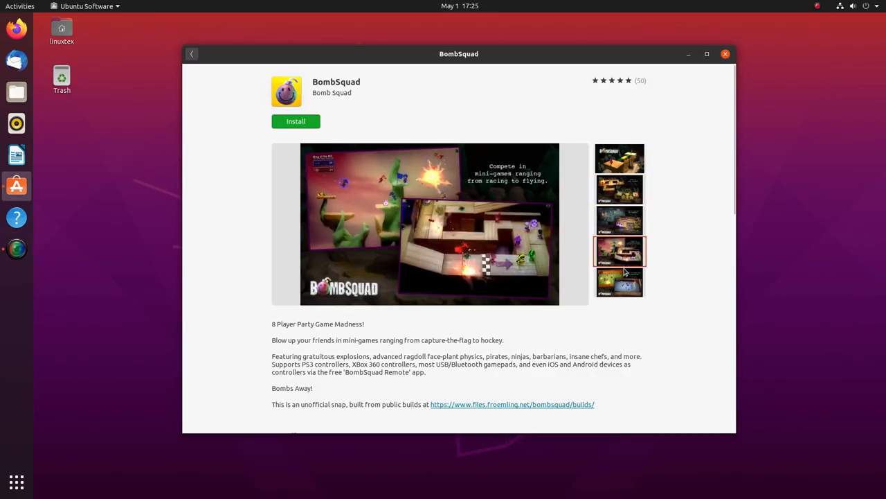
click(619, 282)
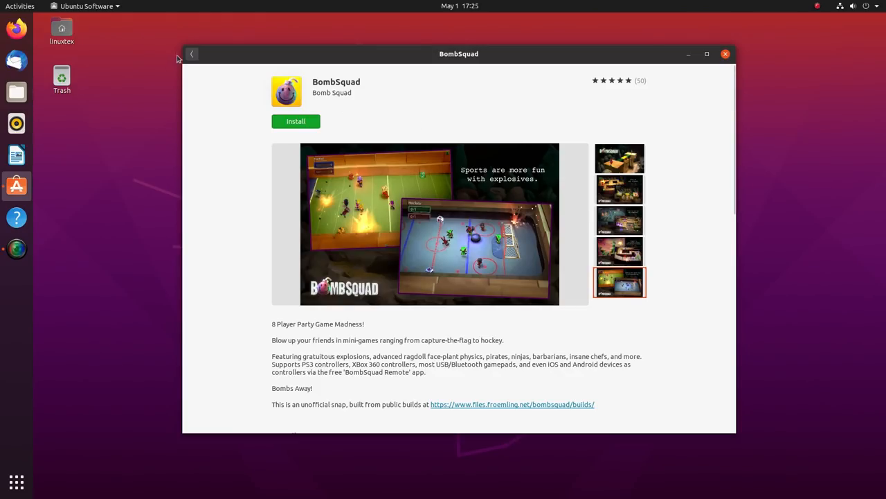
click(192, 54)
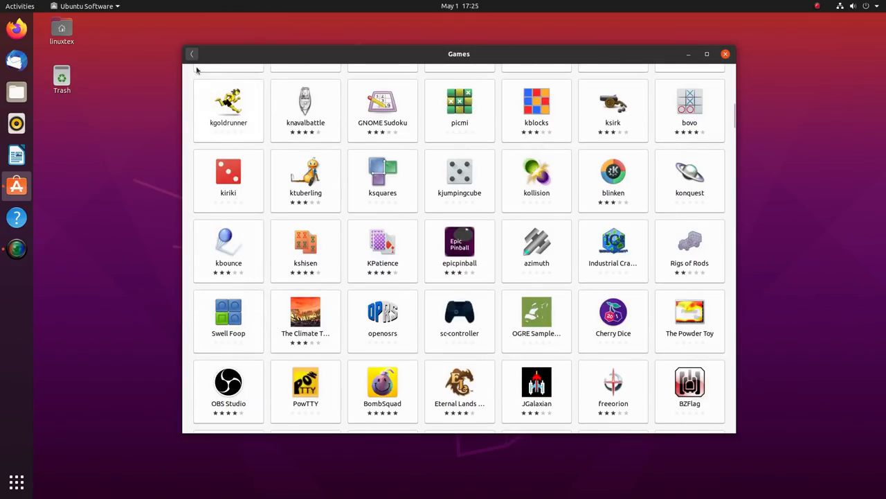
click(191, 53)
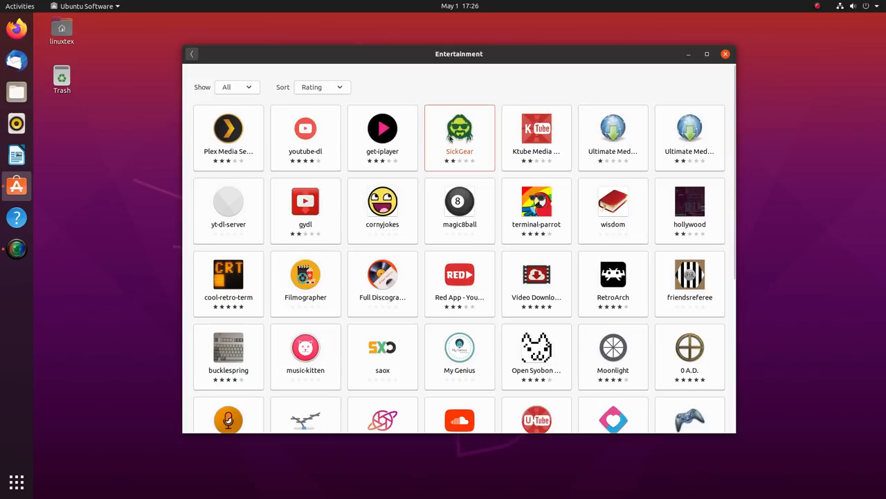
Open SickGear and view its second, fourth and last screenshots, then return to Entertainment
click(459, 132)
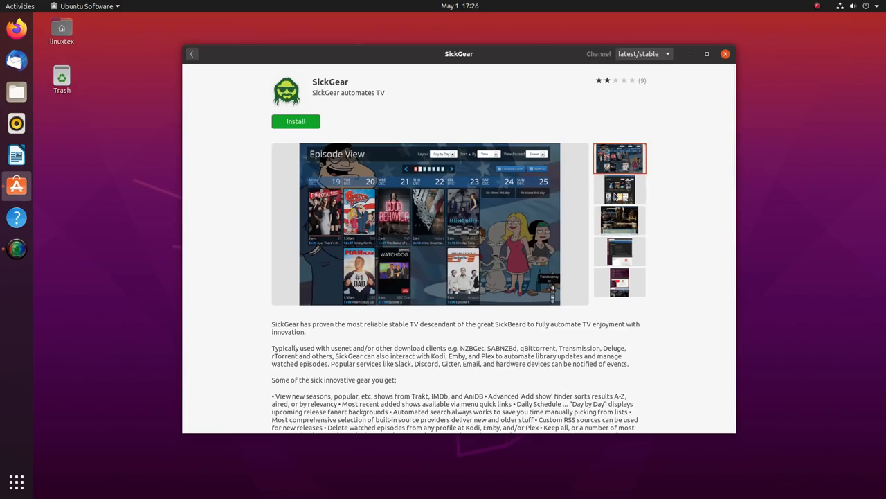
click(620, 190)
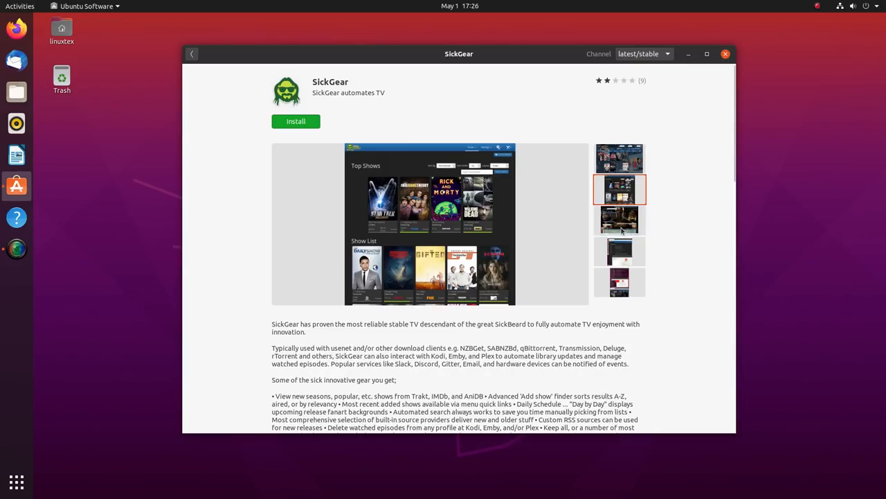
click(619, 251)
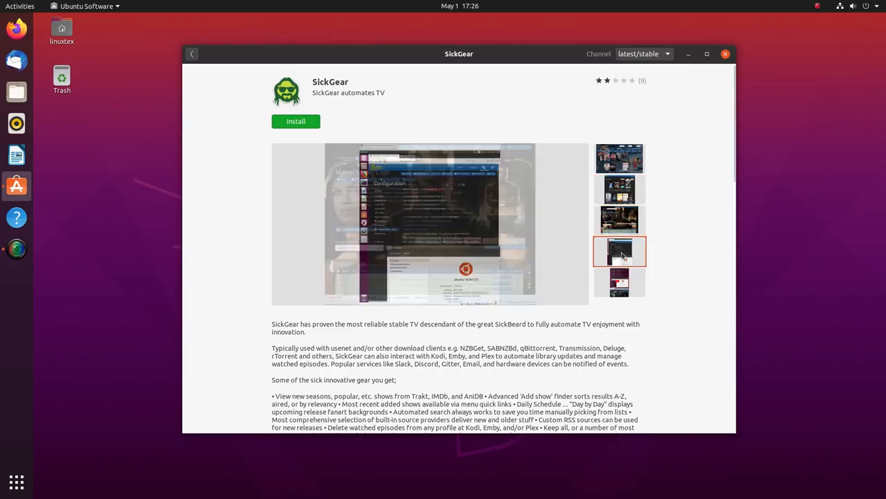
click(619, 282)
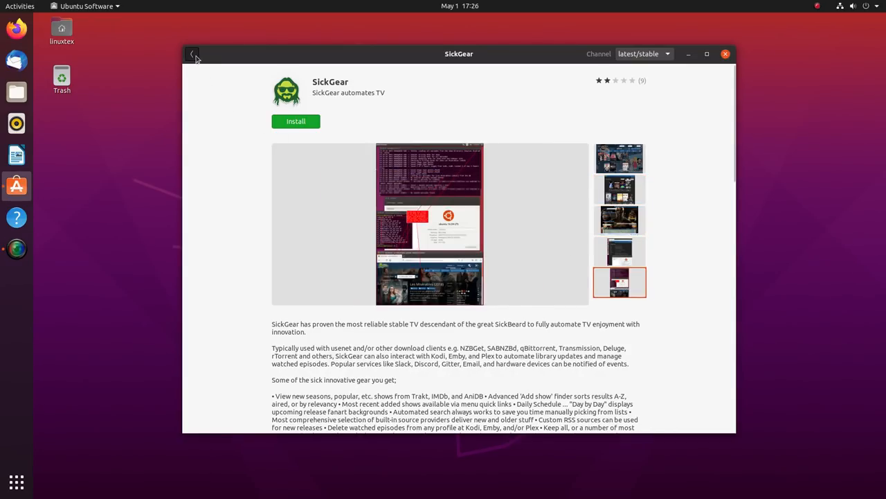
click(192, 54)
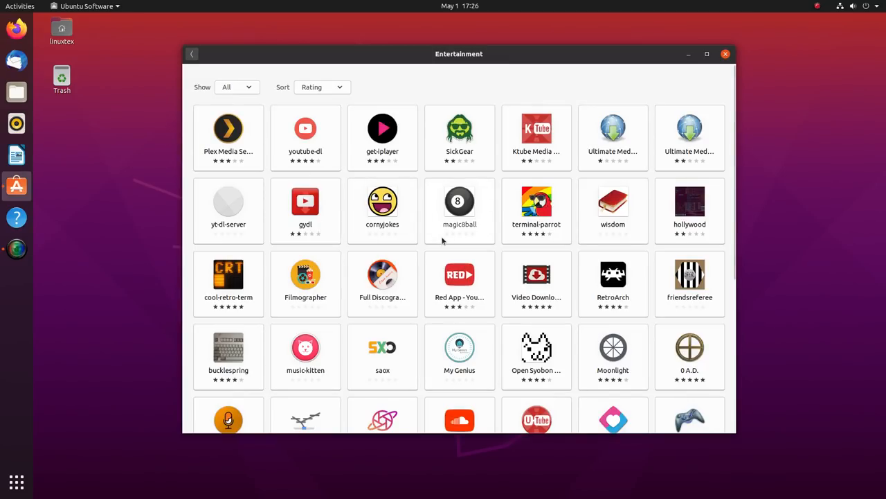
scroll(down, 3)
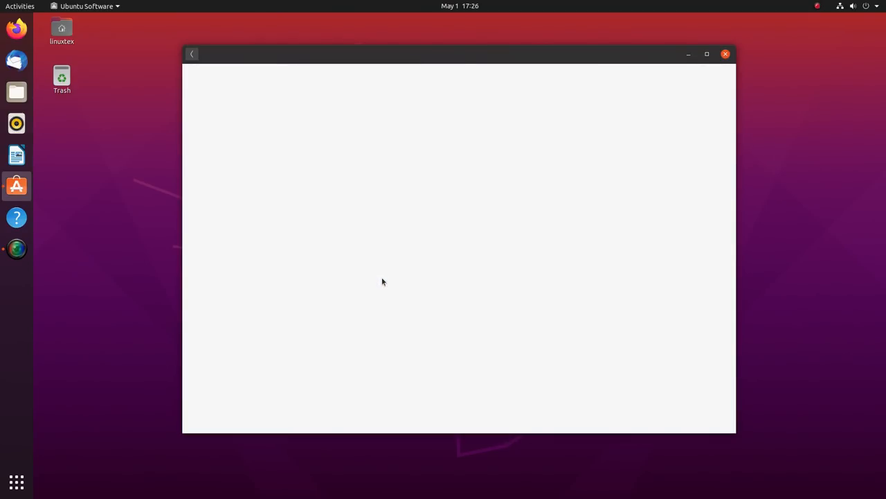
click(726, 54)
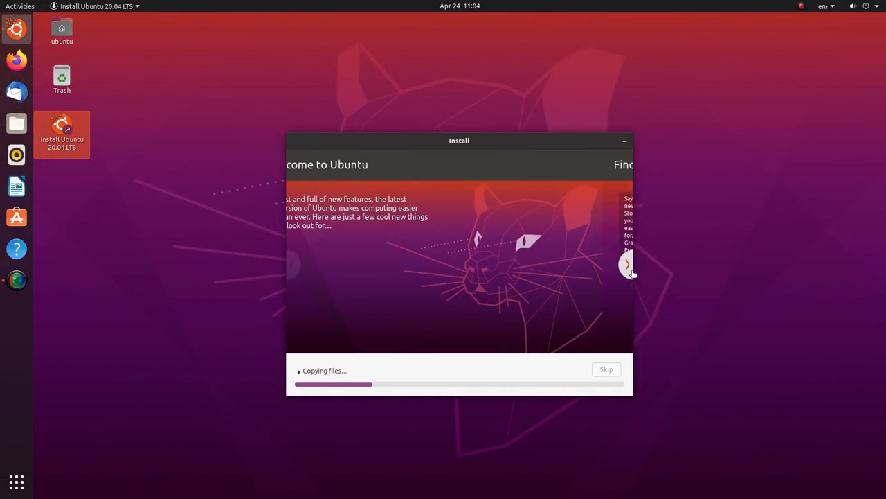
Advance the installer slideshow two slides to the 'take your music with you' slide
click(626, 264)
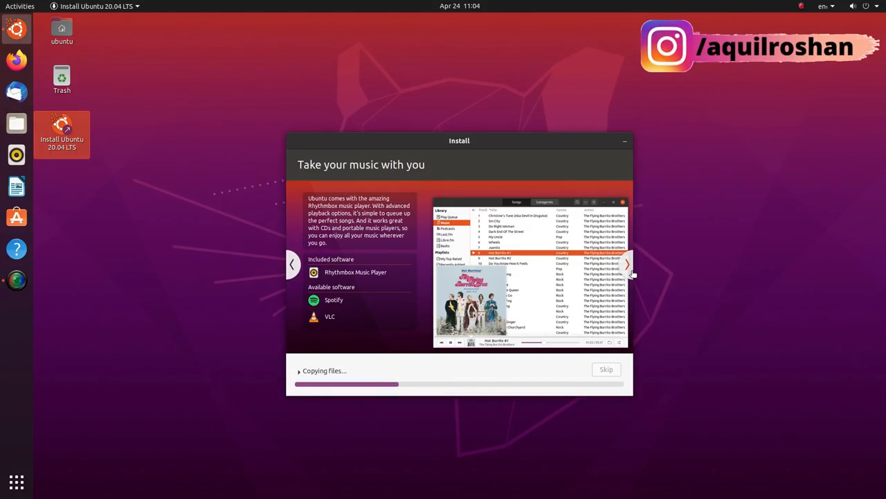
click(627, 264)
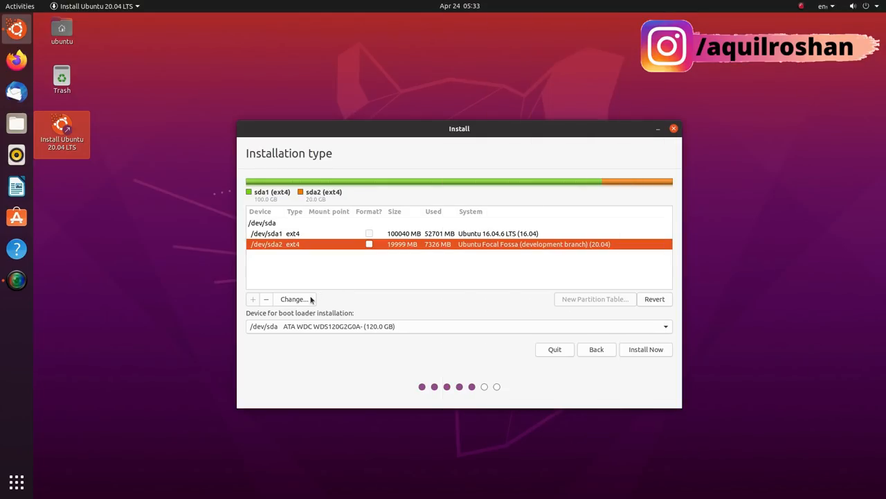
Edit /dev/sda2 to use Ext4, format it, and mount it at root (/)
click(294, 298)
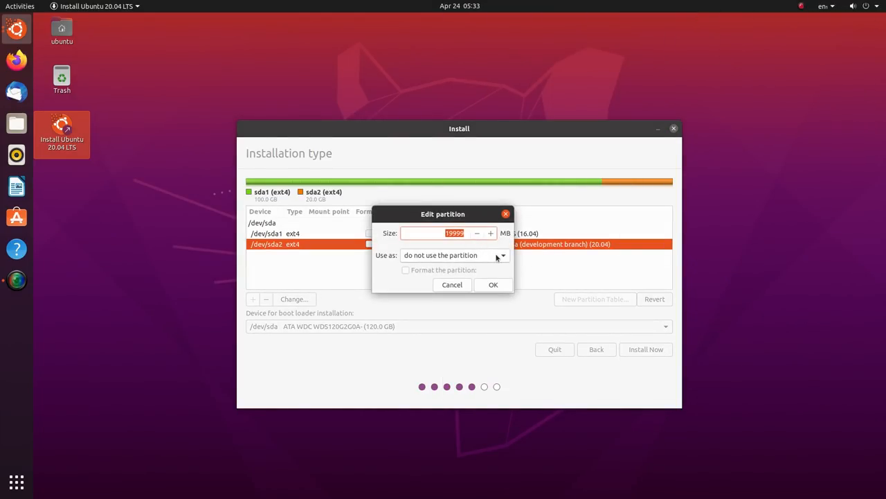
click(441, 254)
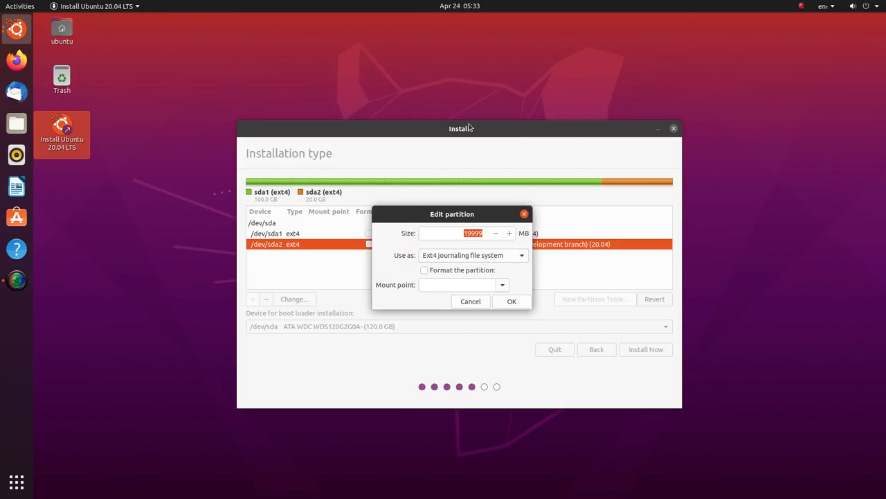
click(424, 270)
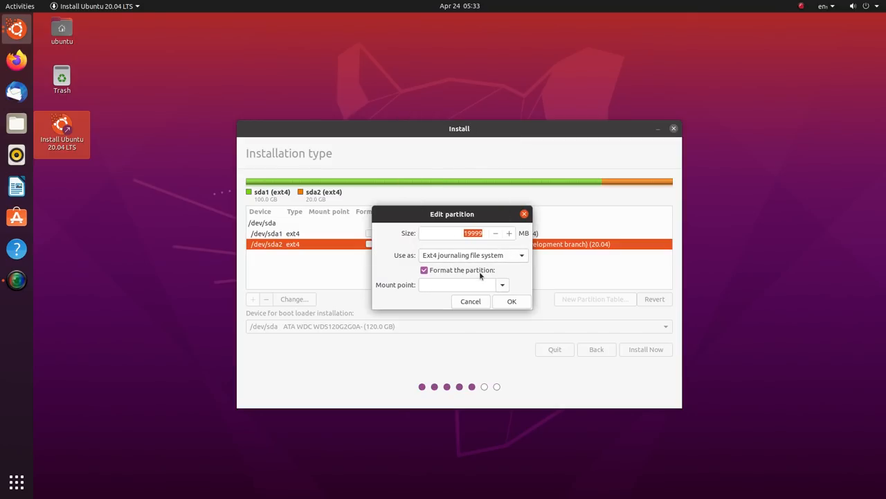
click(502, 285)
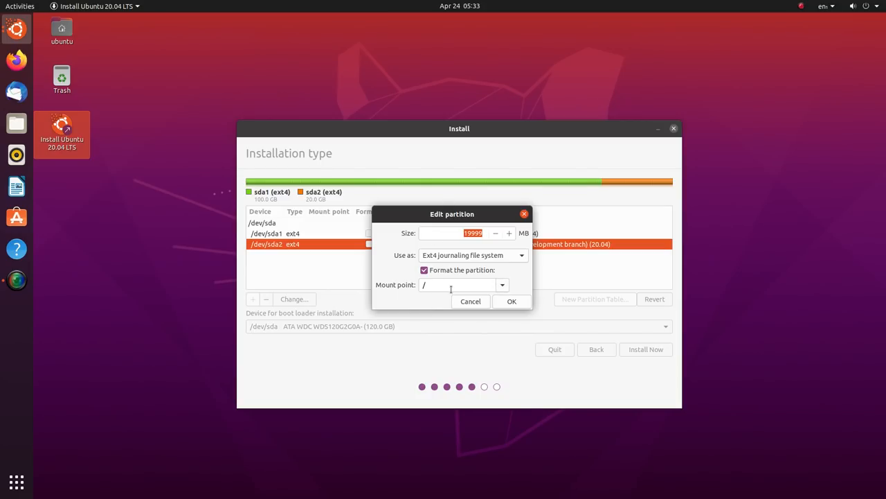
click(512, 302)
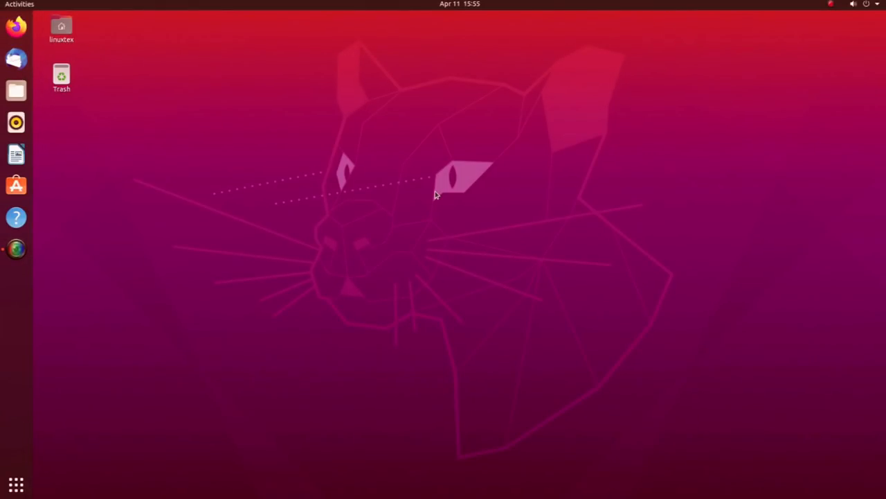
Launch Settings from the system menu and browse Network, Bluetooth, Background and Appearance
click(853, 6)
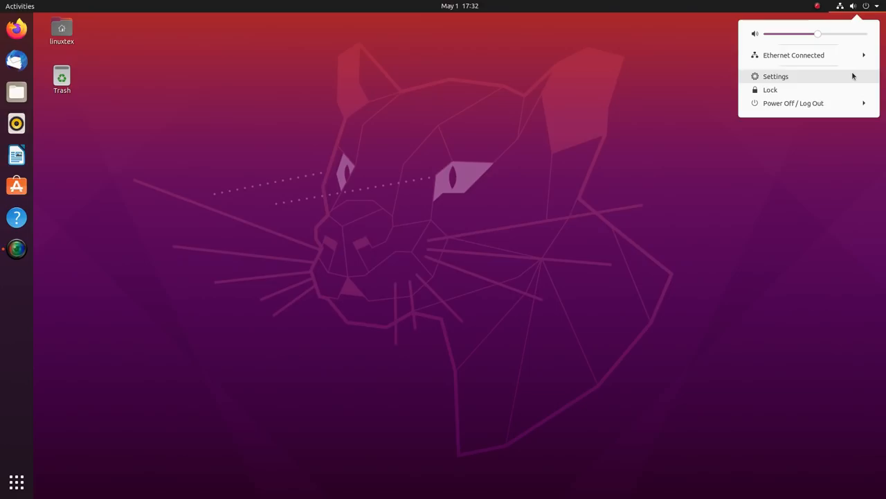
click(776, 76)
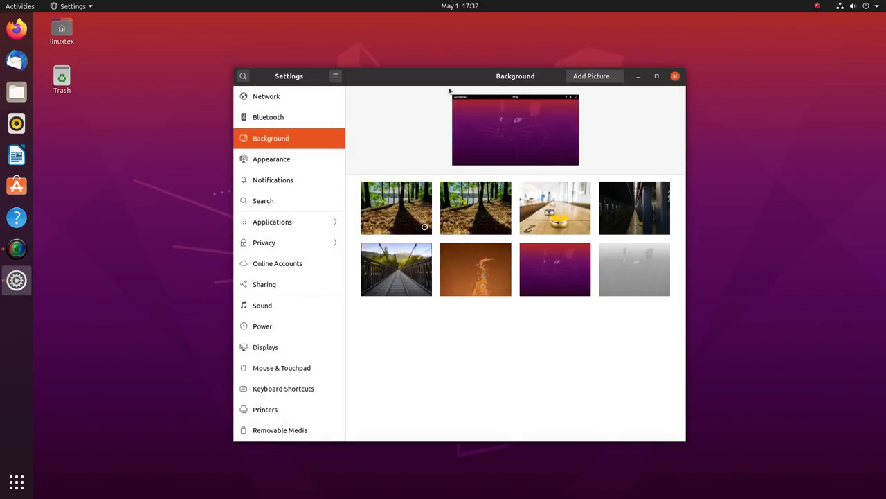
click(266, 96)
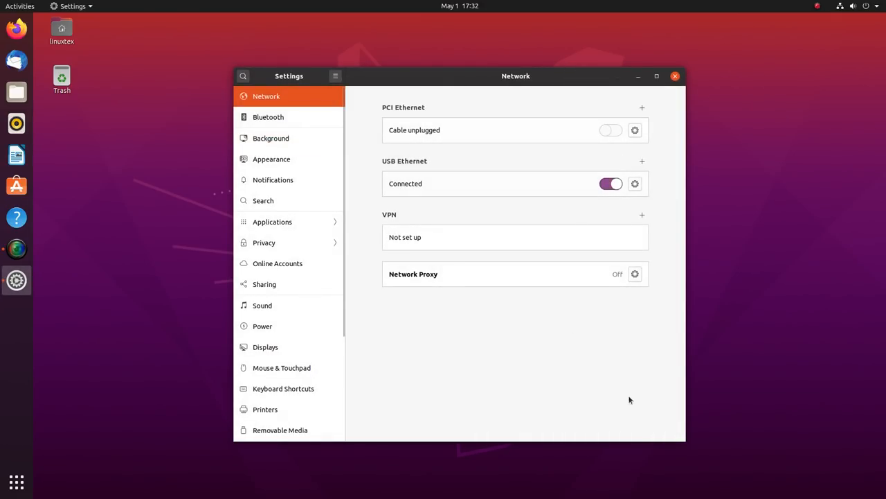
click(268, 117)
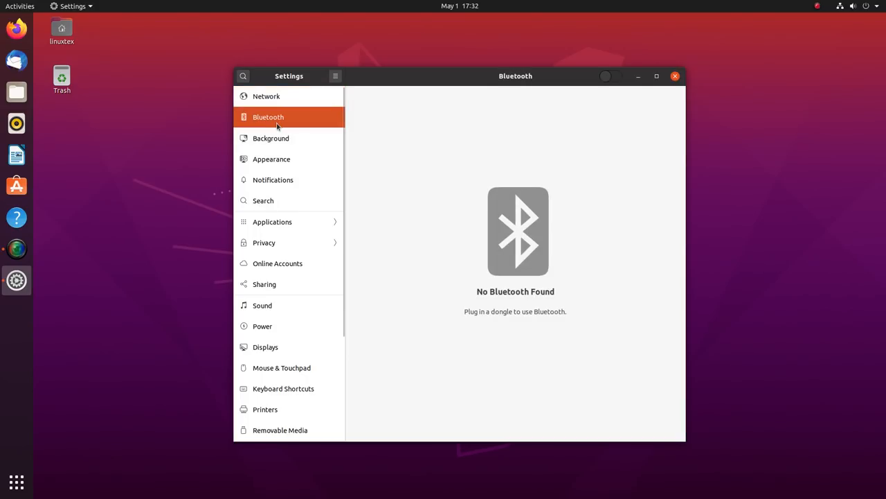
click(270, 138)
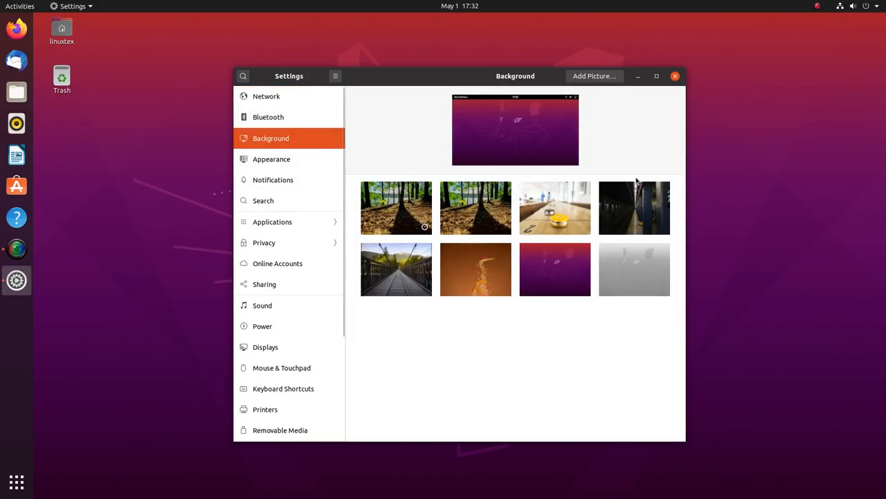
click(272, 159)
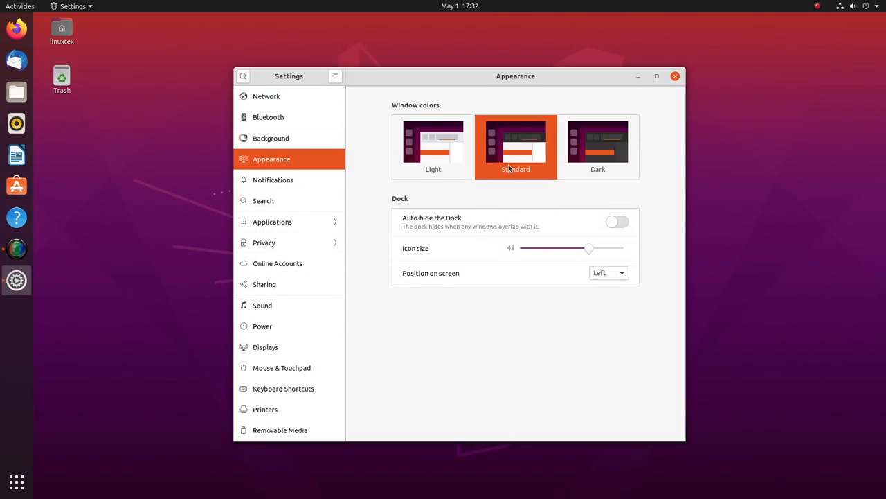
Try the Dark window theme, revert to Standard, and maximize then restore Settings
click(598, 145)
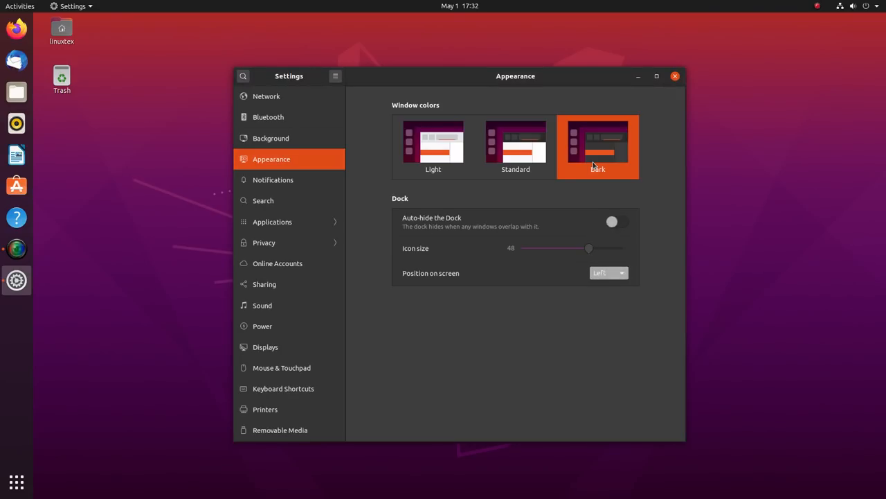
click(516, 142)
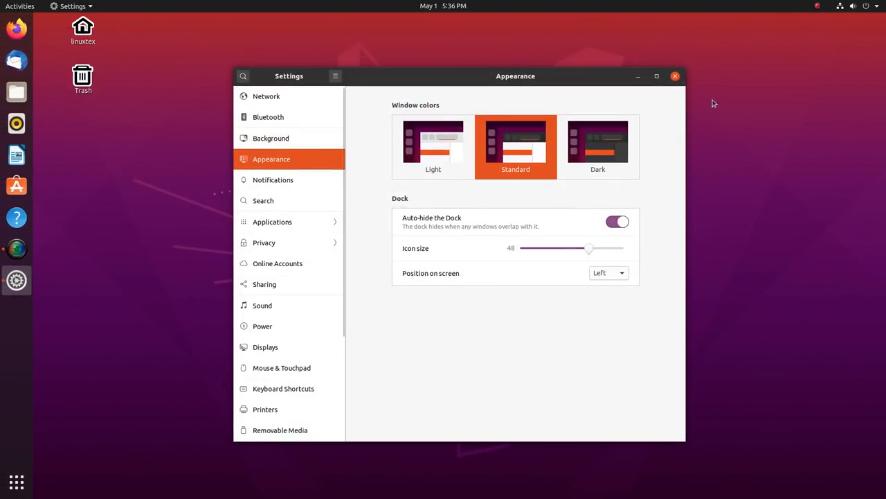
click(657, 75)
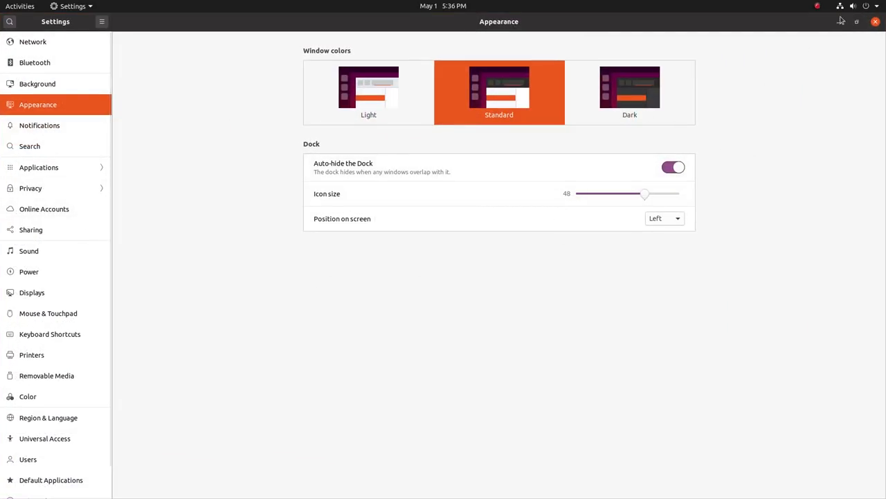
click(663, 218)
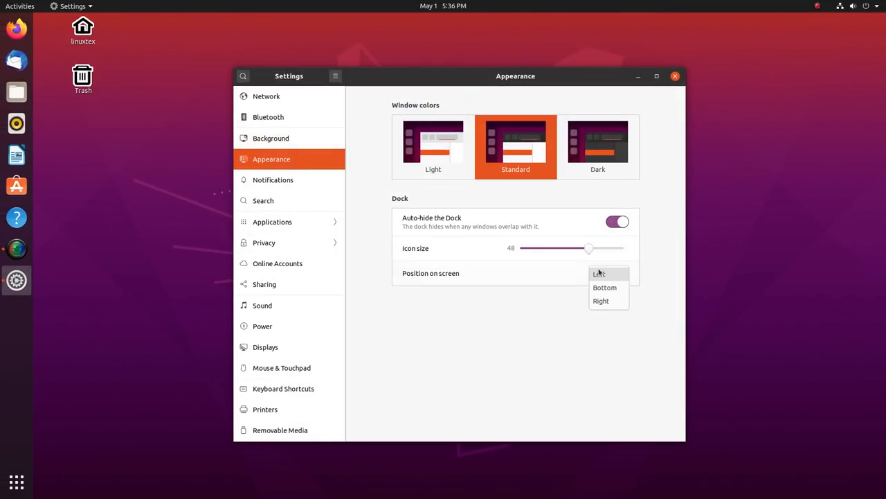
Move the dock to bottom, right, then back left, and enlarge its icons
click(604, 286)
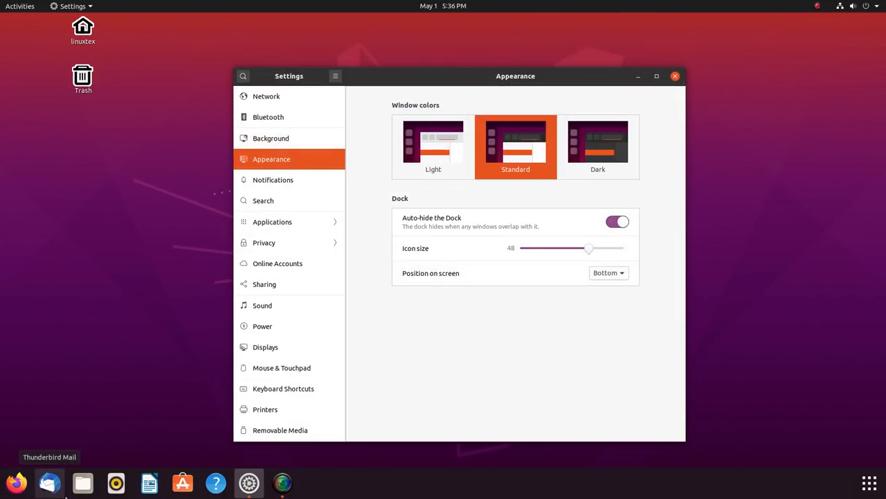
click(82, 483)
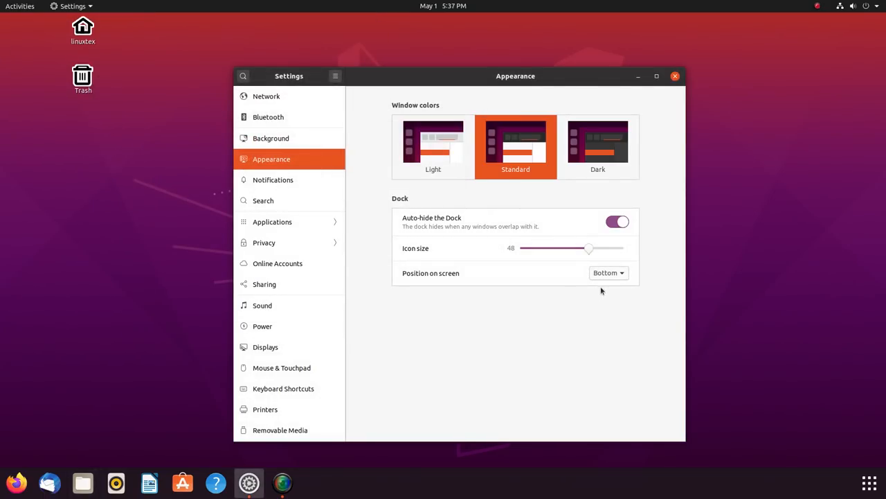
click(608, 272)
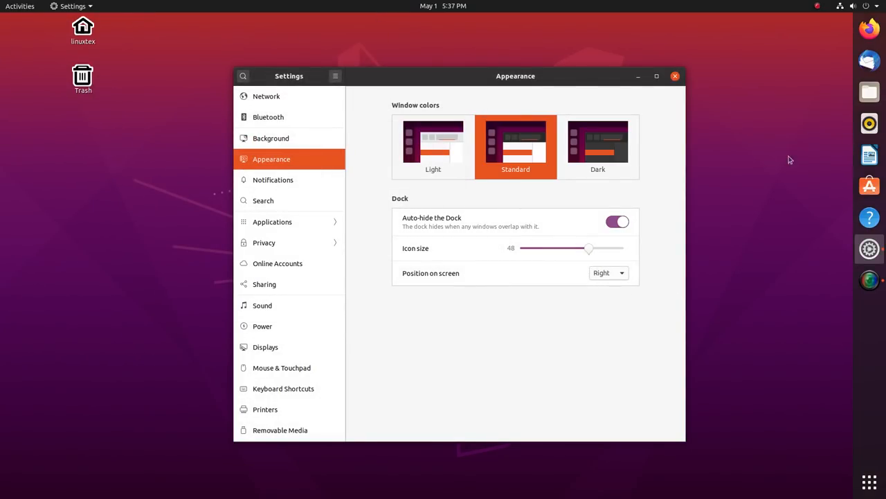
click(617, 221)
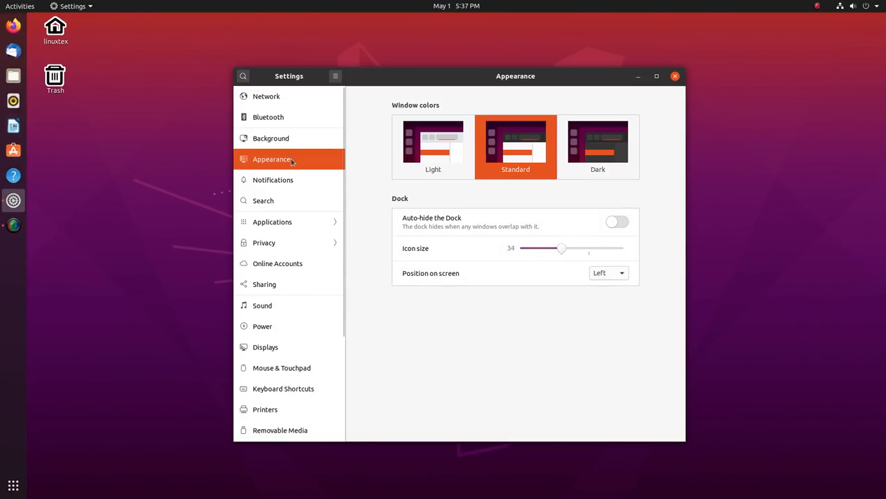
drag(561, 248, 611, 248)
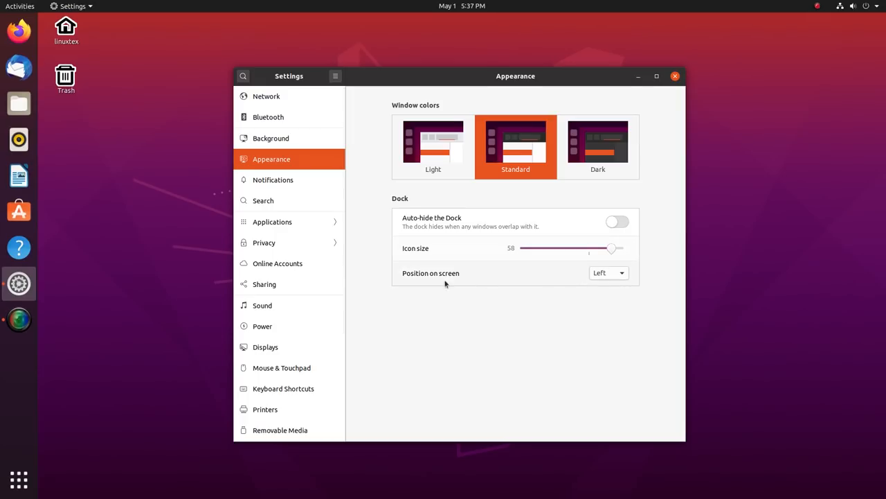
drag(612, 248, 598, 248)
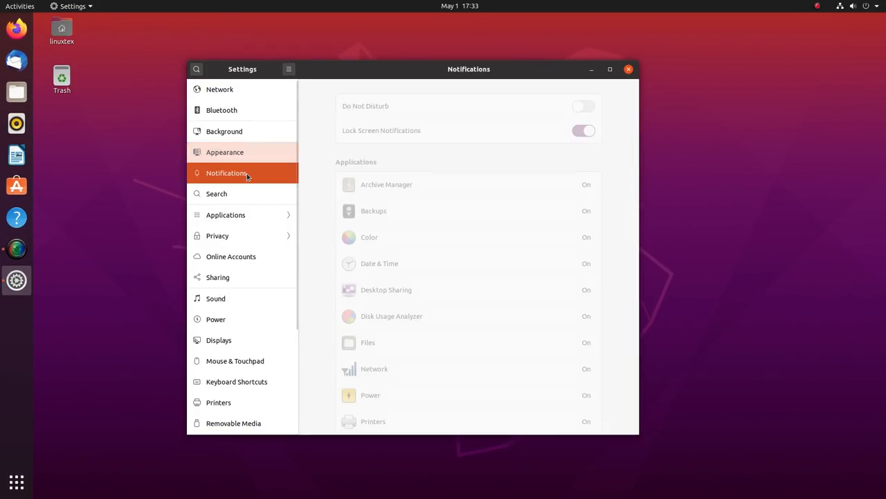
Toggle overview search off, test by typing 'dsd', re-enable it, and toggle Passwords and Keys
click(216, 193)
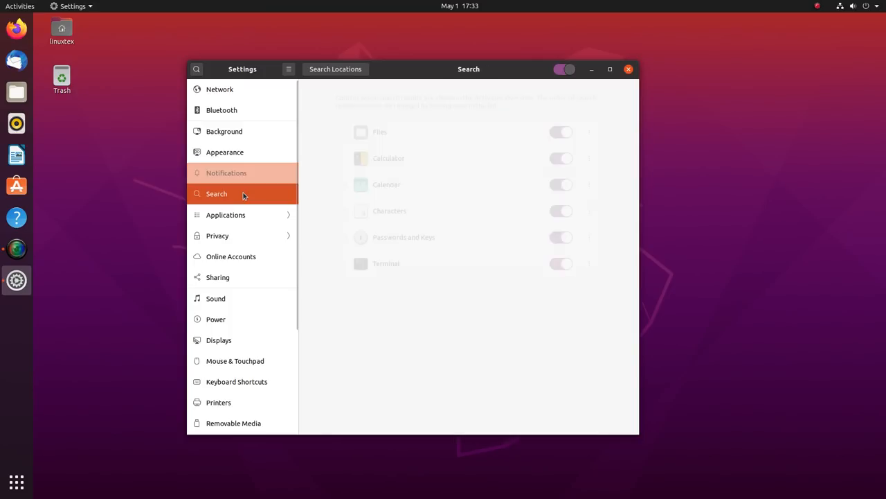
click(563, 68)
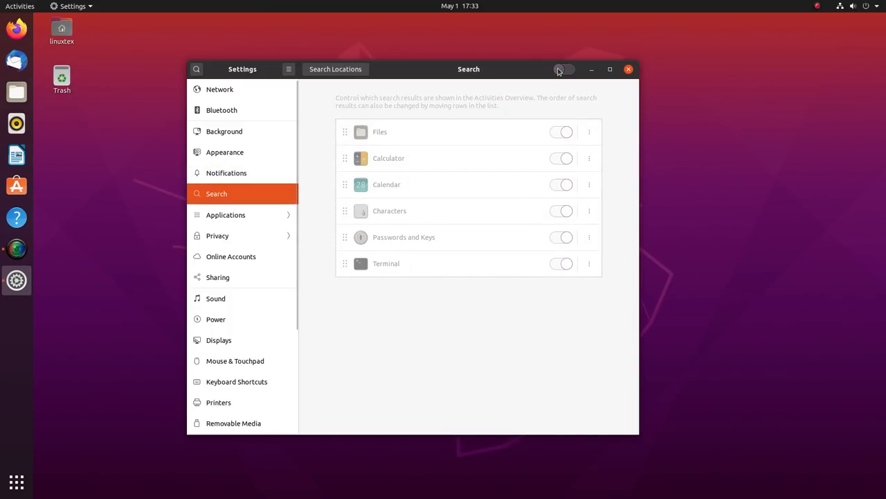
click(20, 6)
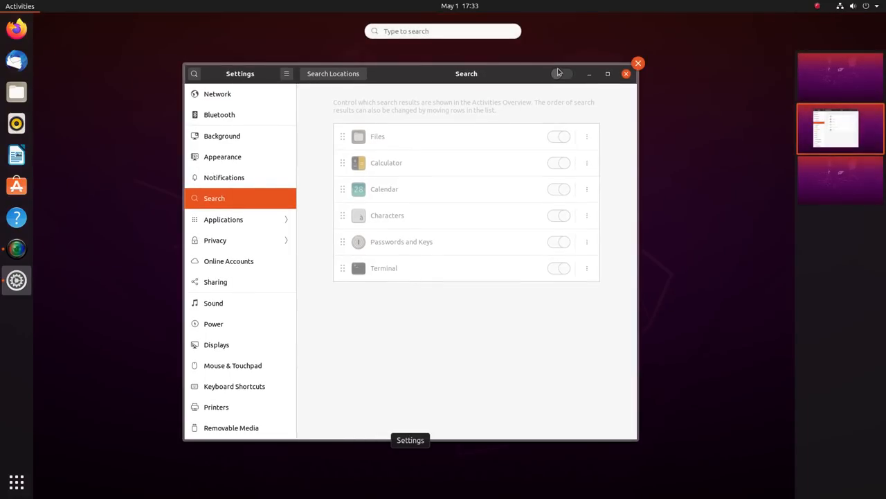
text(dsd)
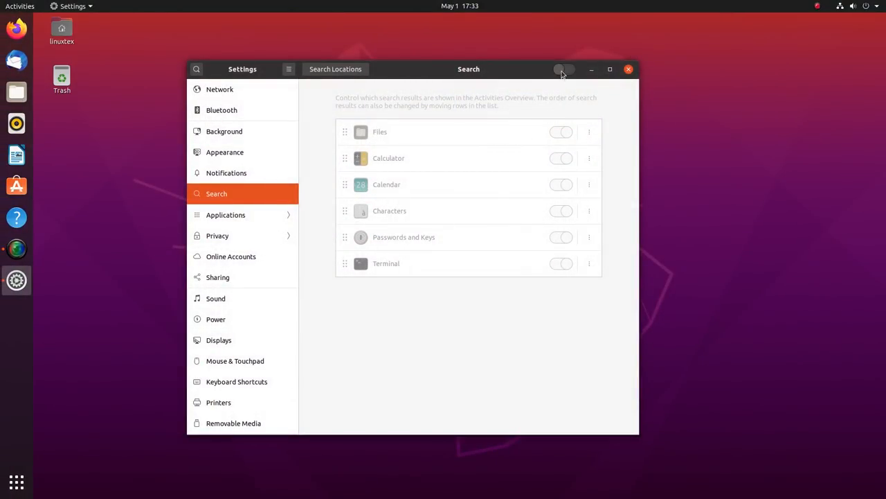
click(563, 69)
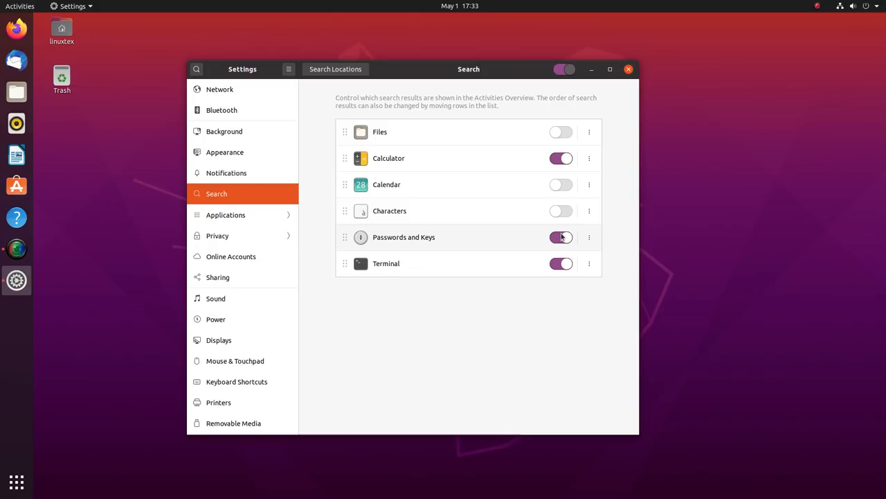
click(561, 237)
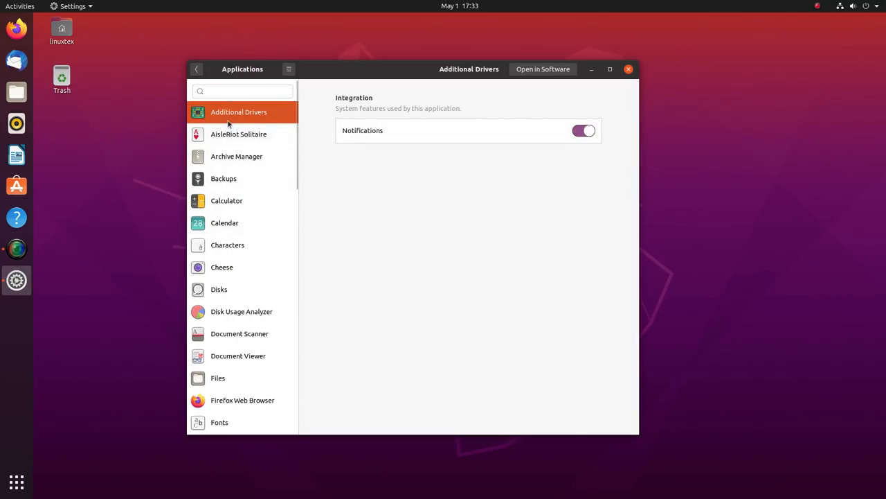
View the Calculator and Files integration settings in the Applications panel
click(227, 200)
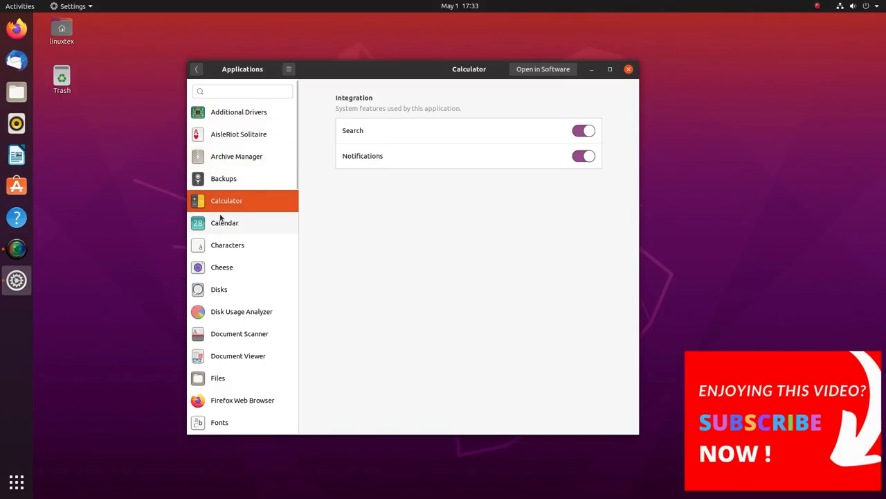
click(217, 378)
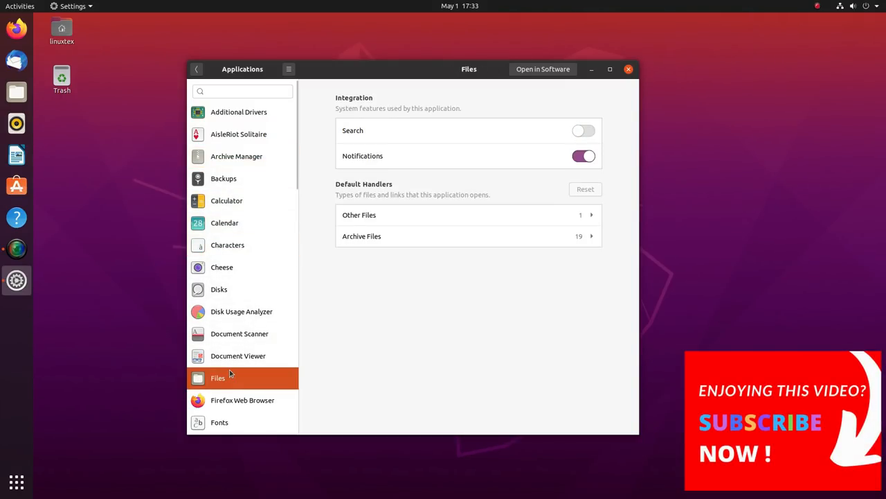
mouse_move(231, 399)
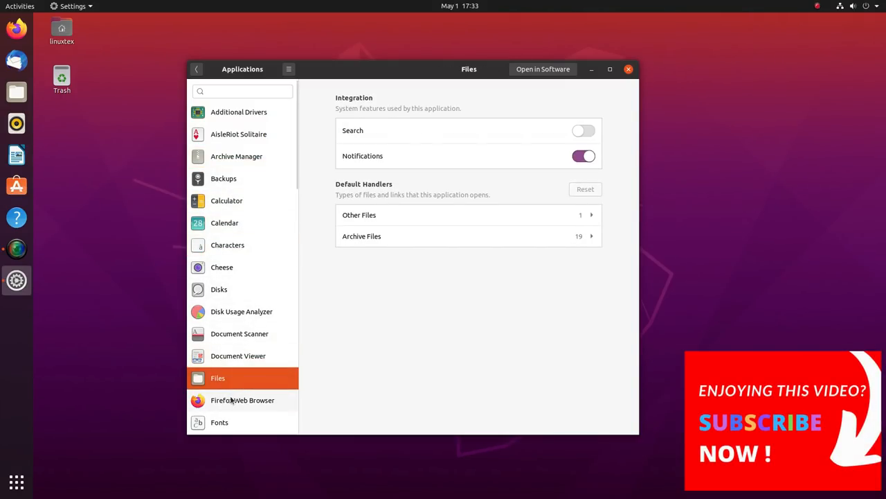
click(242, 400)
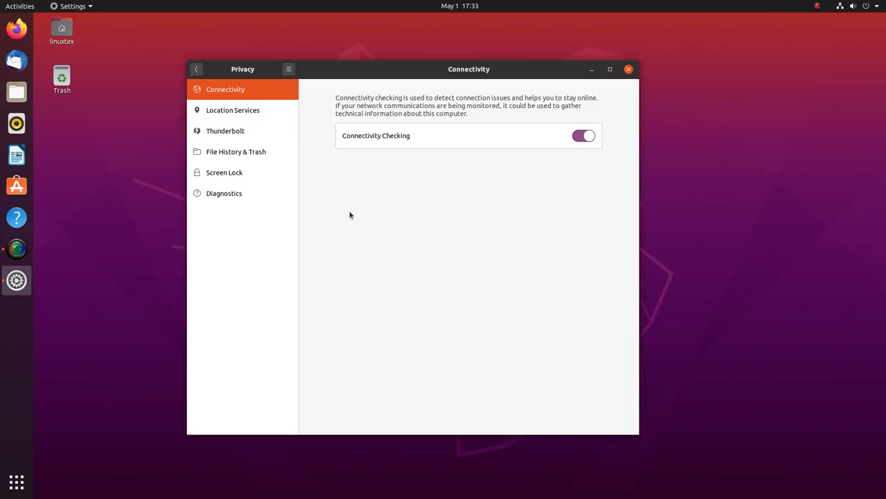
Browse Location Services, File History & Trash, Screen Lock and Diagnostics, then go back
click(232, 109)
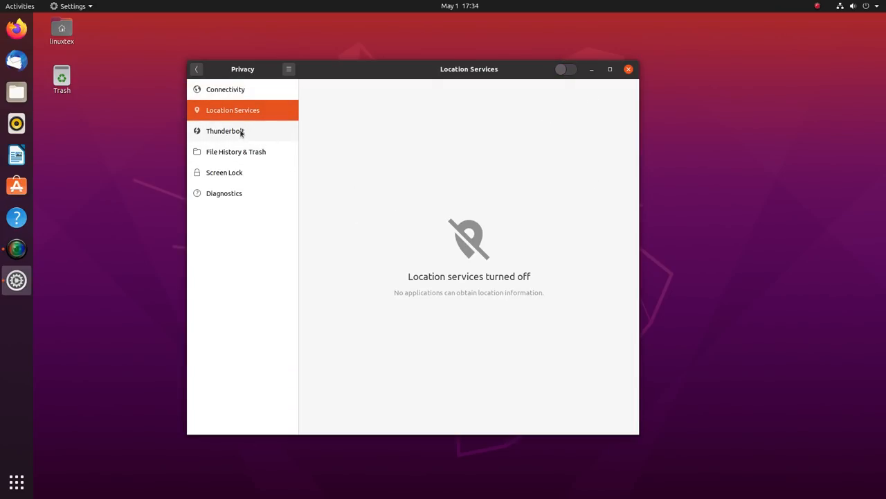
click(235, 151)
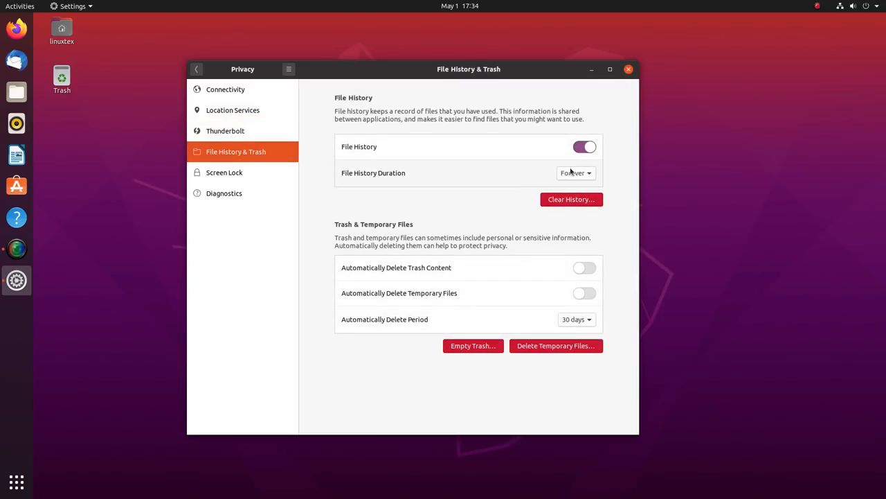
click(224, 172)
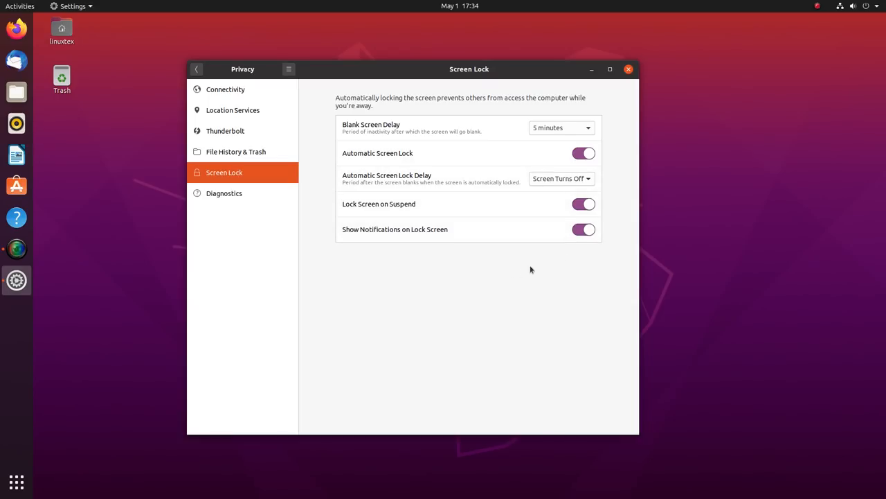
click(224, 193)
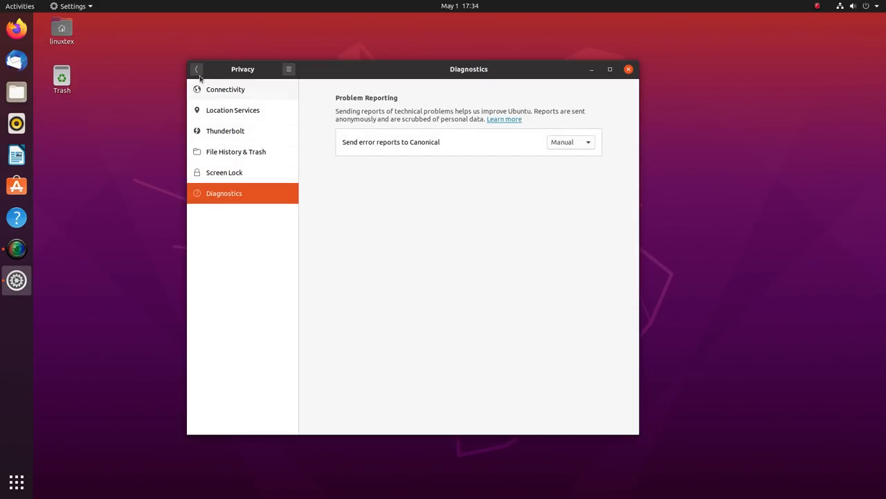
mouse_move(209, 72)
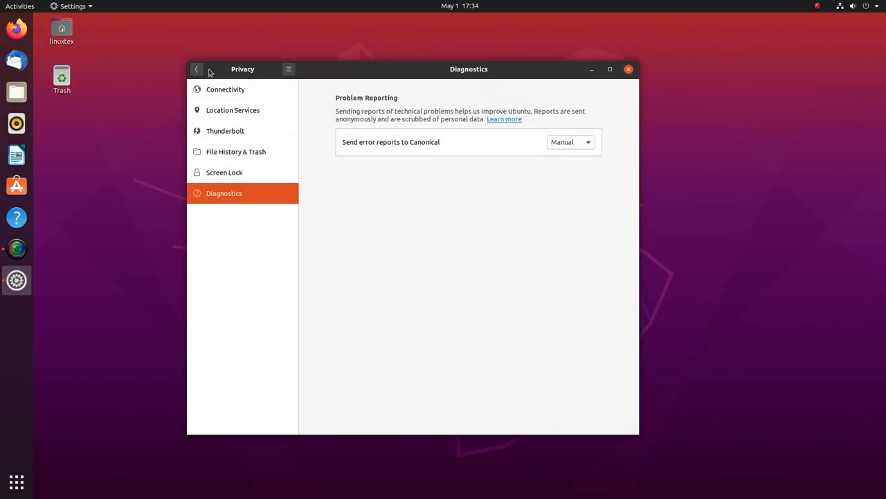
click(197, 69)
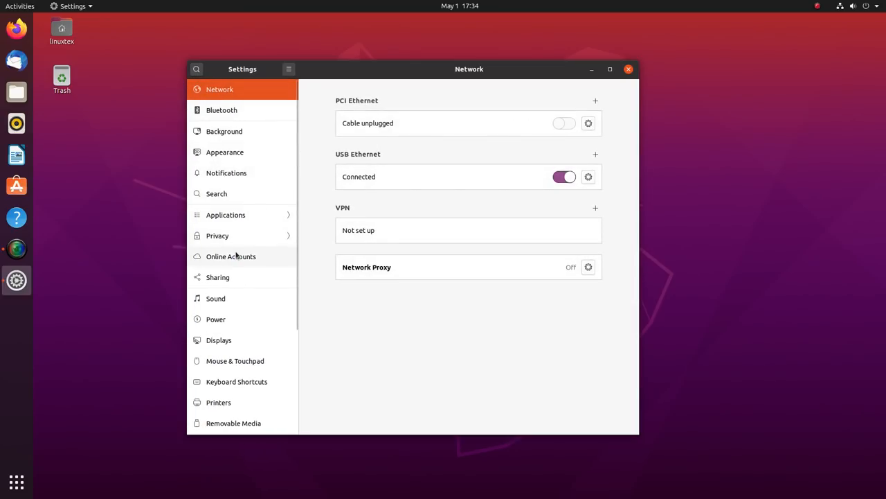
Open Online Accounts, cancel a Google sign-in, reveal more account types, then open Sound
click(231, 256)
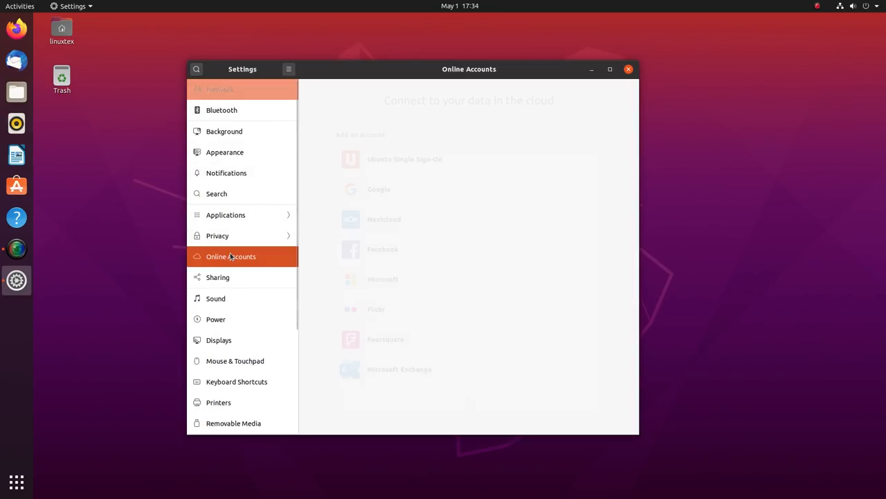
click(404, 159)
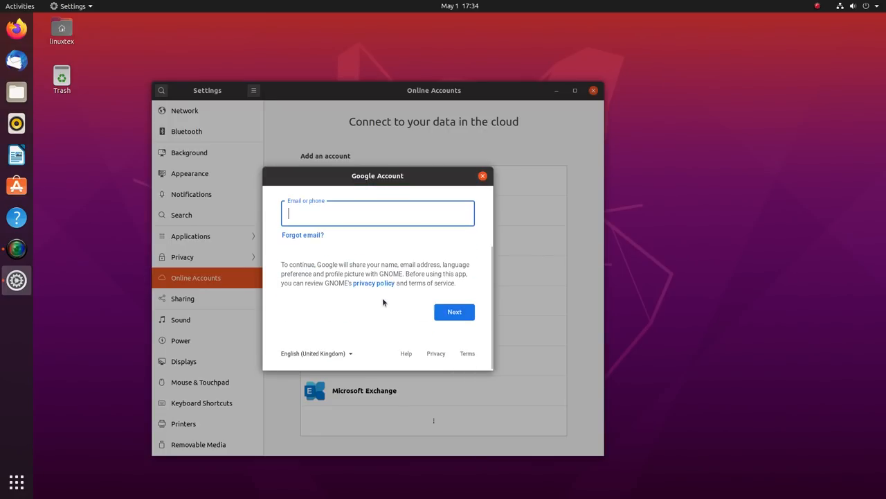
click(483, 175)
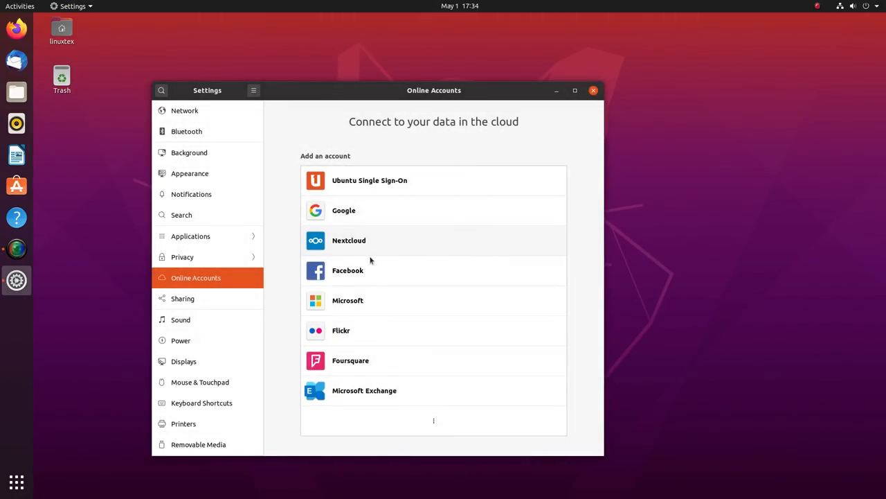
click(348, 270)
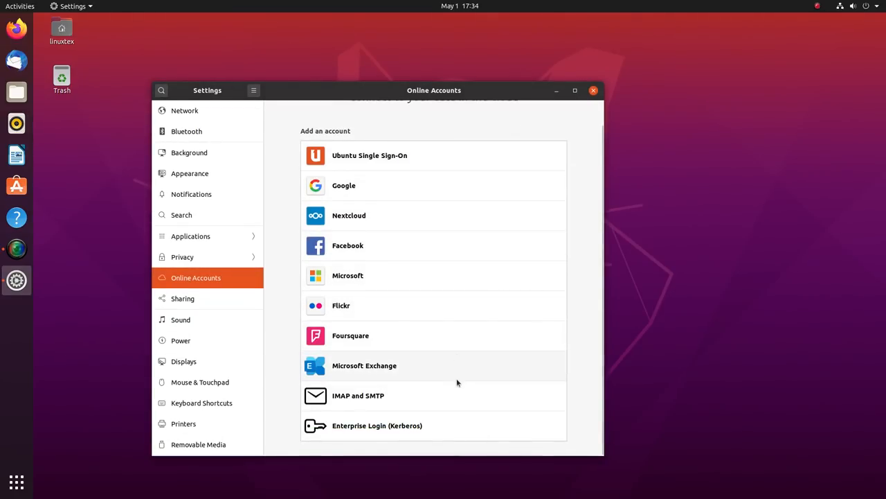
mouse_move(203, 298)
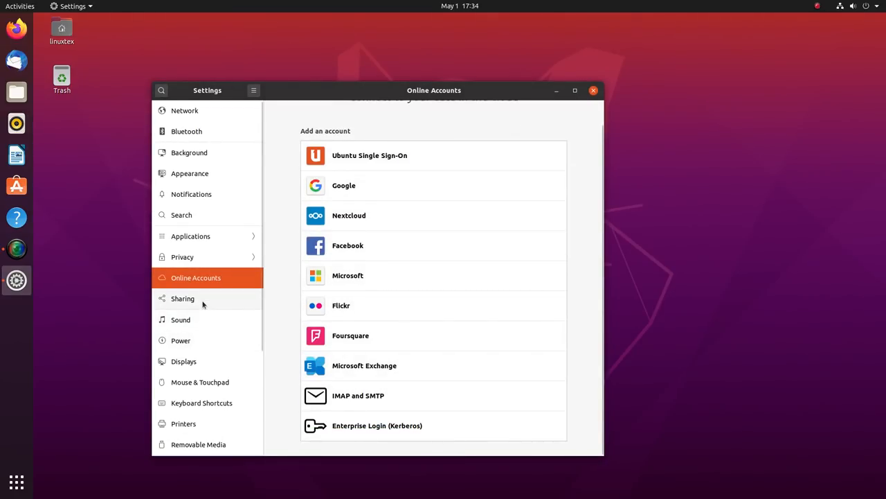
click(180, 320)
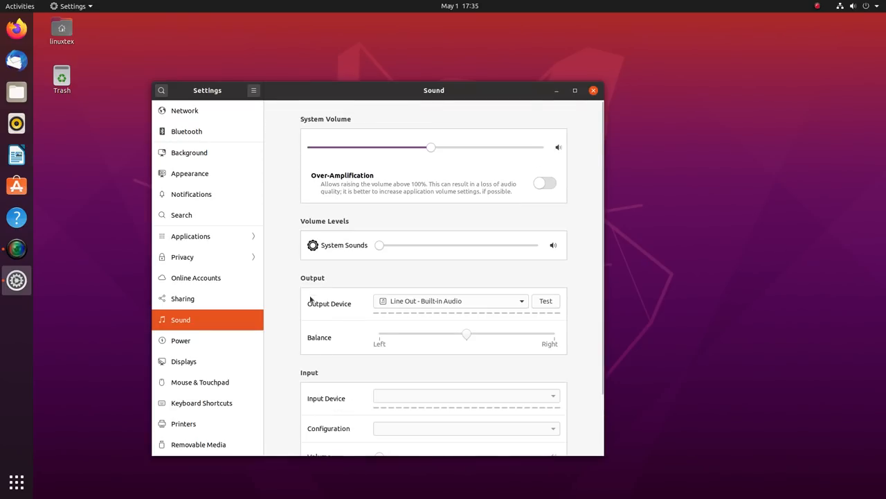
Show the Power panel, then the Displays panel for the Samsung 24" monitor
click(180, 340)
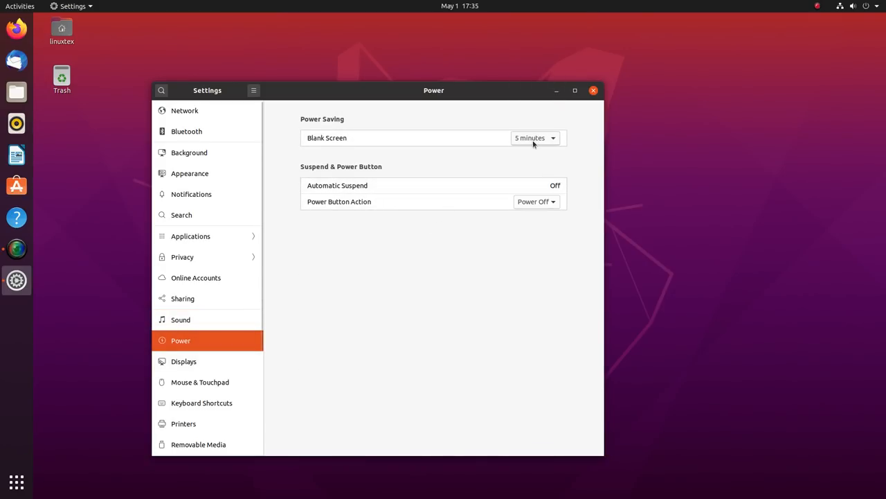
mouse_move(216, 353)
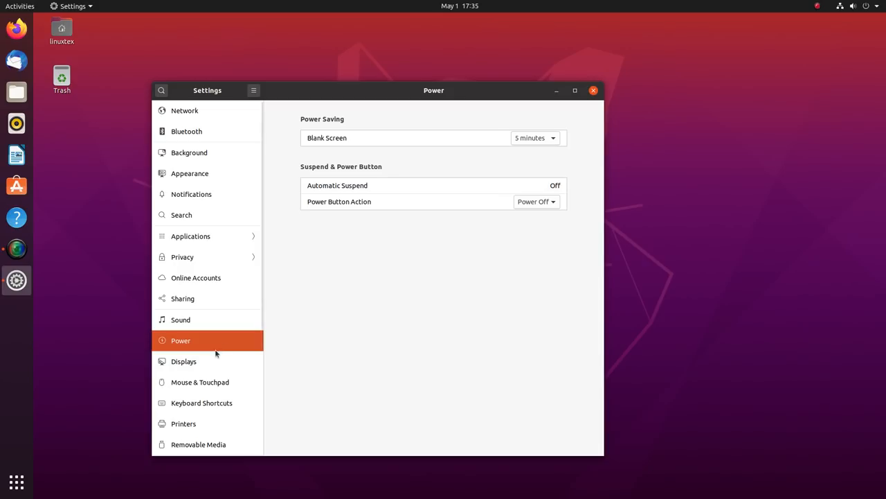
click(183, 361)
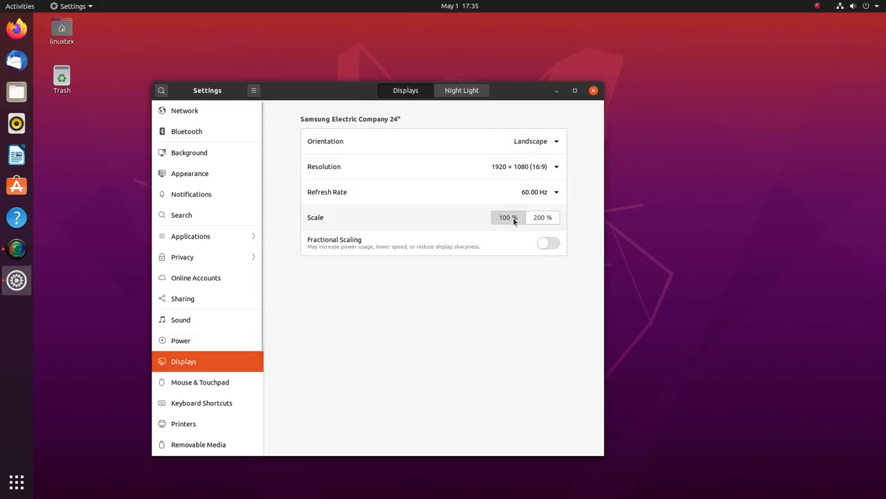
click(549, 242)
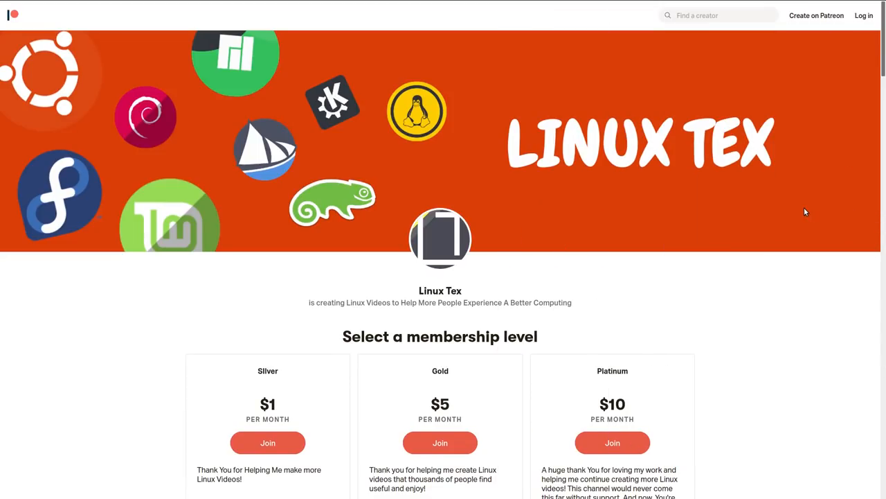
Scroll the Linux Tex Patreon page down to Recent posts
scroll(down, 3)
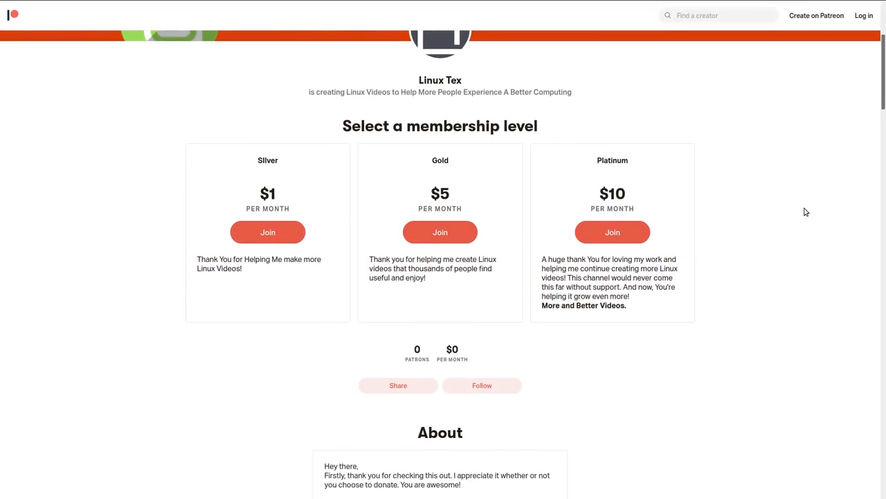
scroll(down, 3)
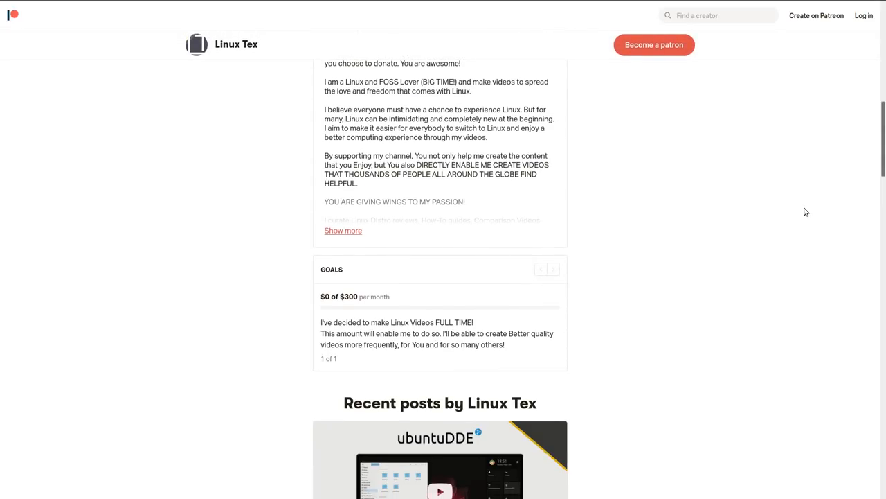
scroll(down, 3)
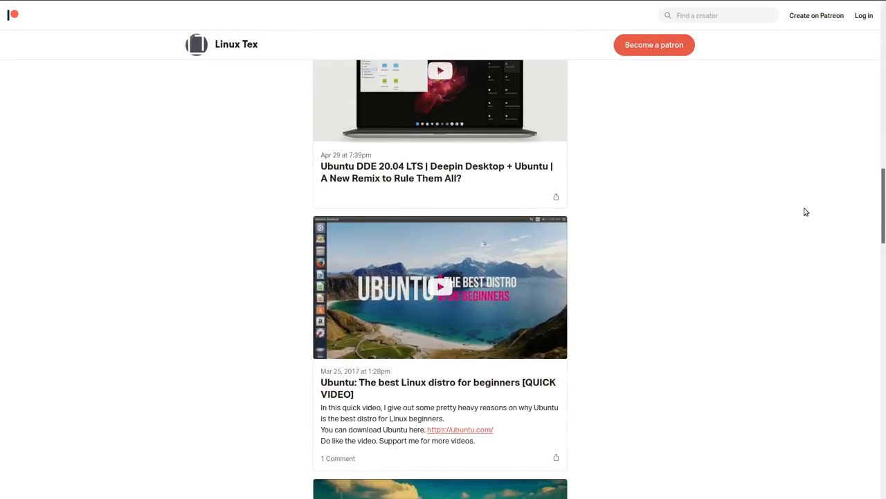
scroll(up, 3)
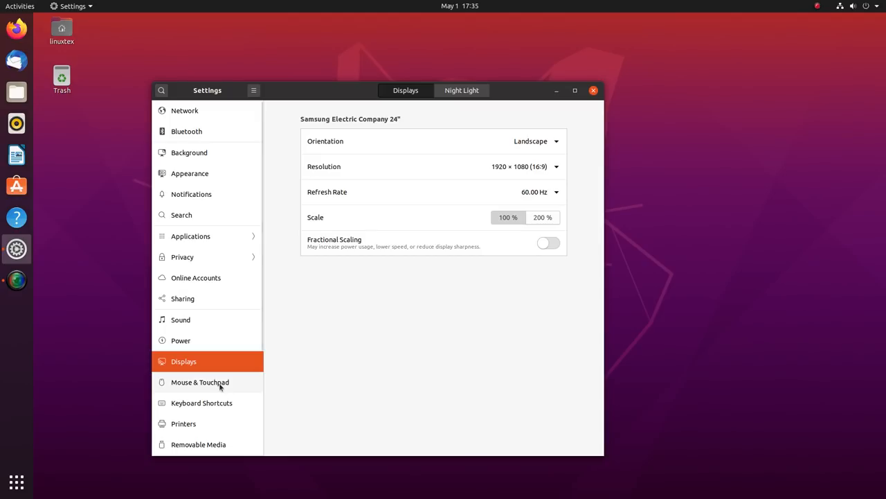
Check available refresh rates, then open and scroll the Mouse & Touchpad panel
click(540, 192)
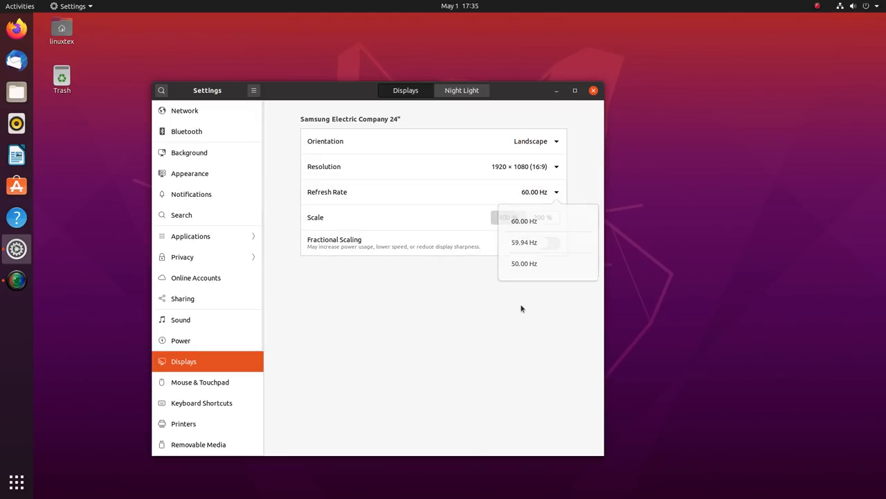
click(199, 382)
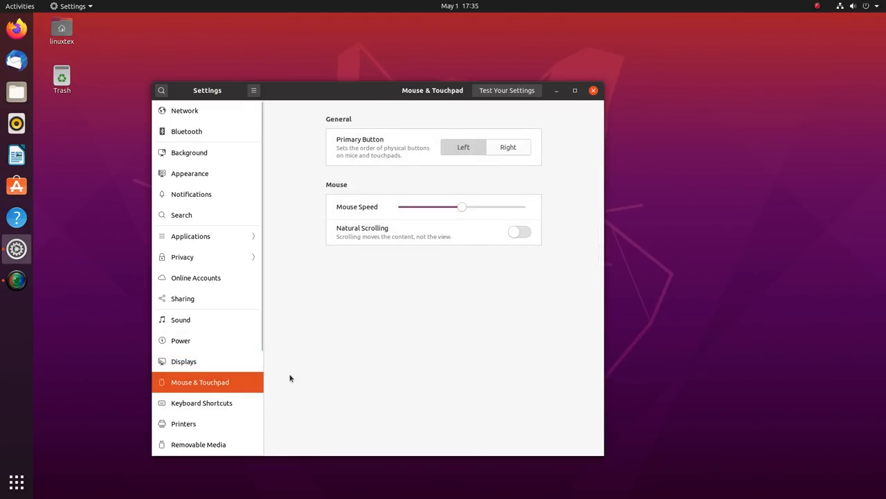
scroll(down, 3)
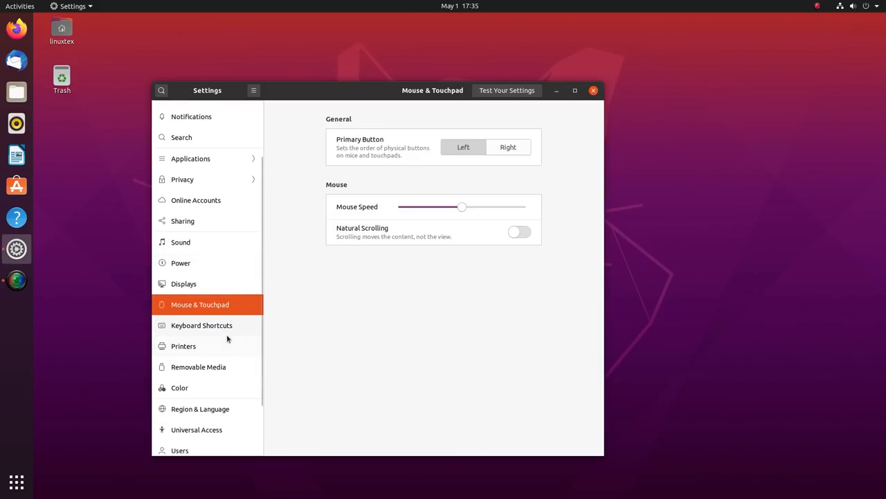